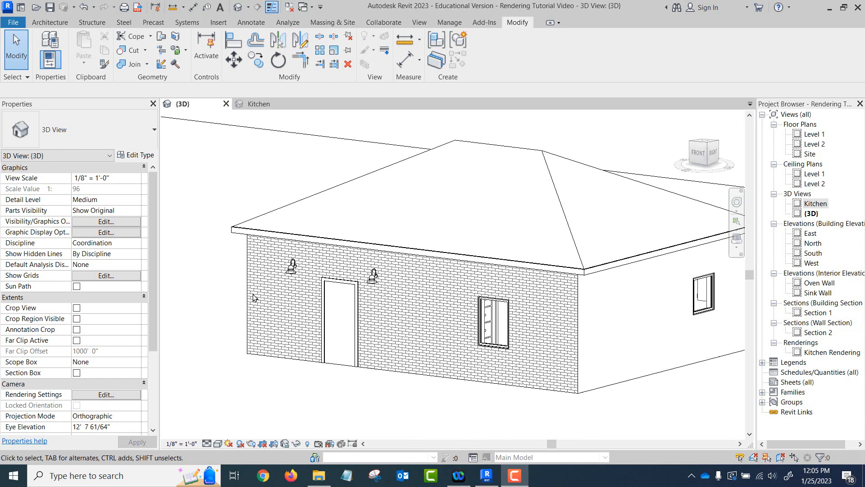
mouse_move(213, 301)
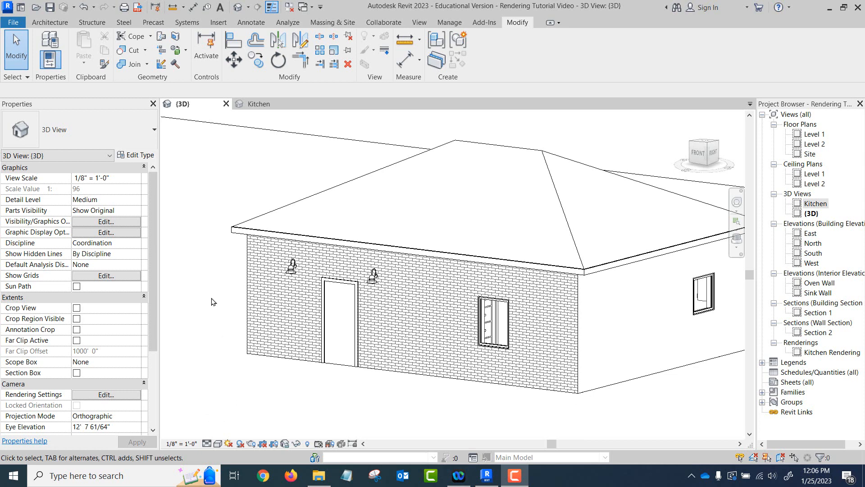
mouse_move(169, 229)
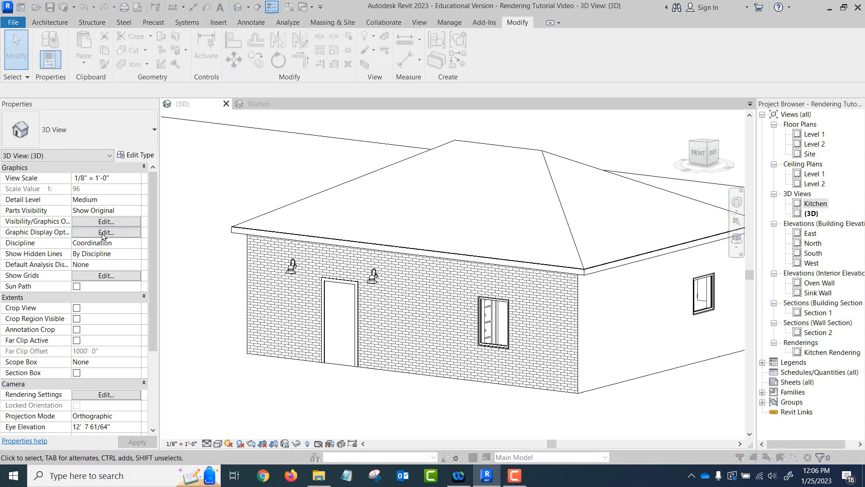
Enable sketchy lines for the 3D house view and preview them on the model
click(106, 232)
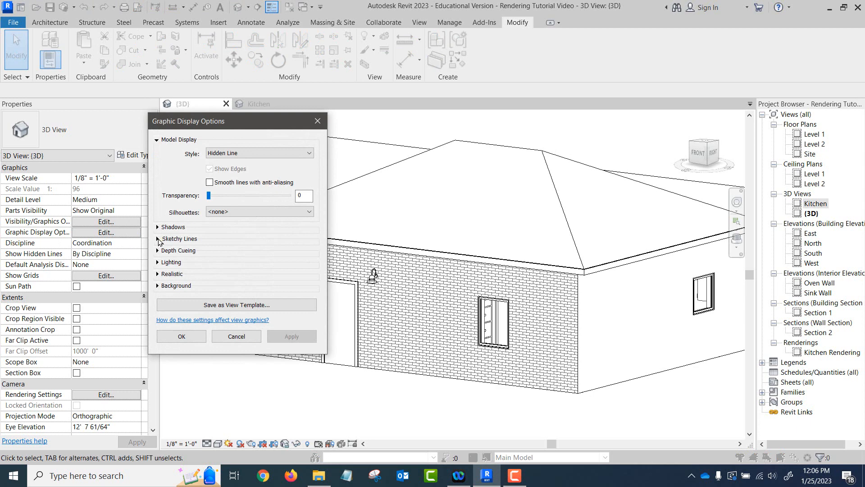
click(158, 239)
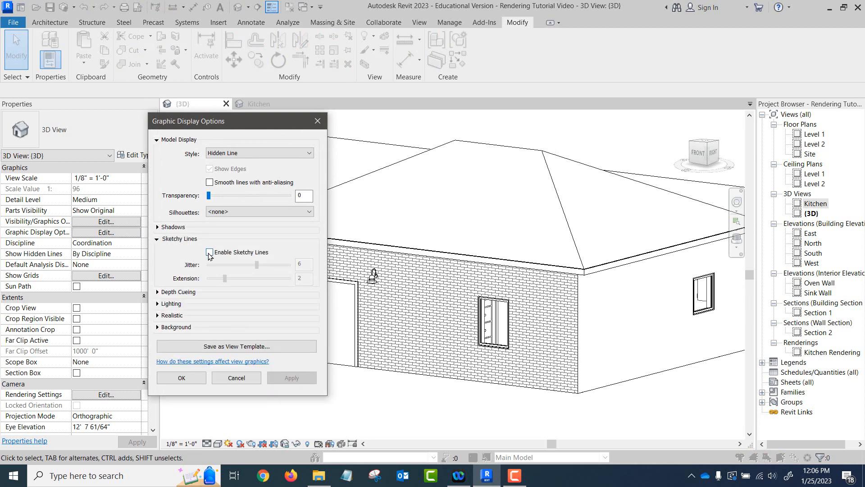
click(209, 253)
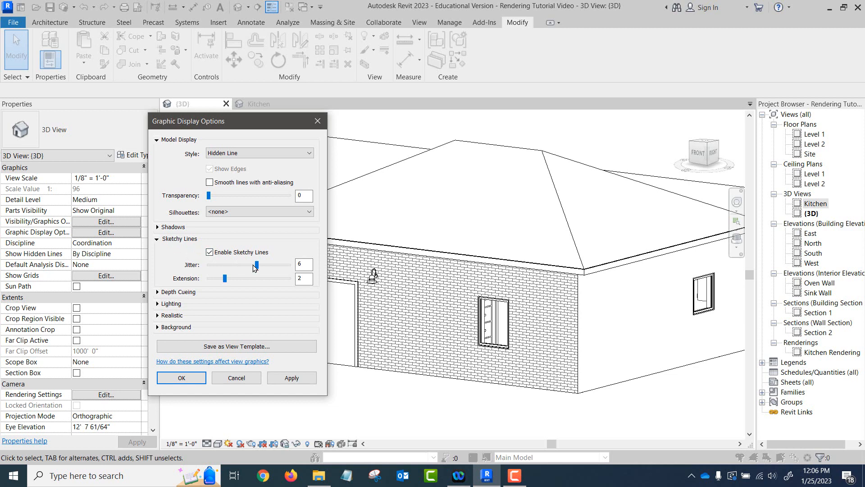
mouse_move(246, 257)
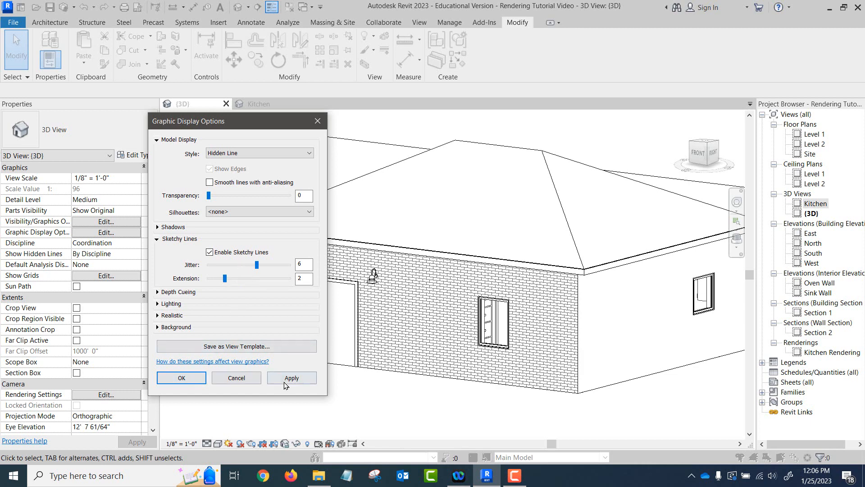
click(292, 378)
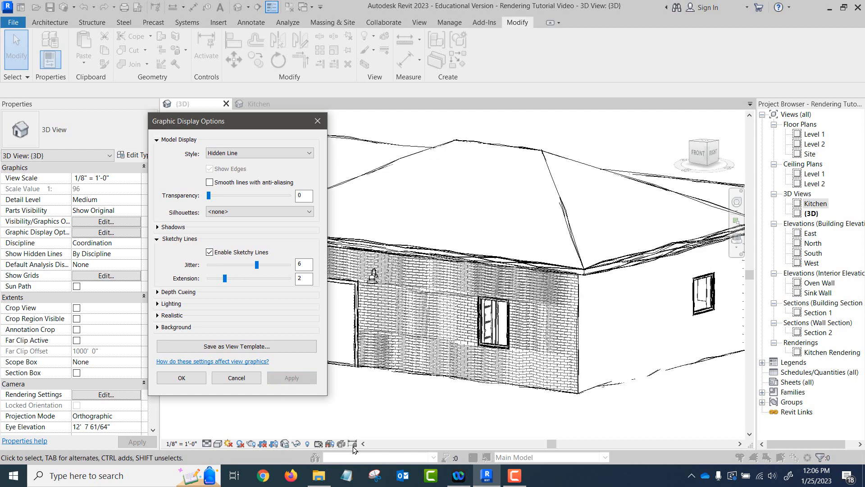
mouse_move(302, 363)
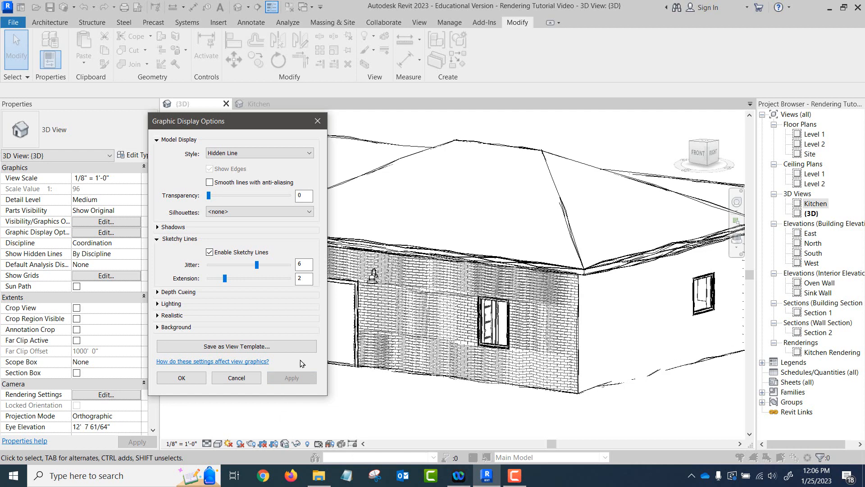
Tune sketchy lines to jitter 2 and extension 4, previewing each, and accept the settings
drag(255, 265, 245, 265)
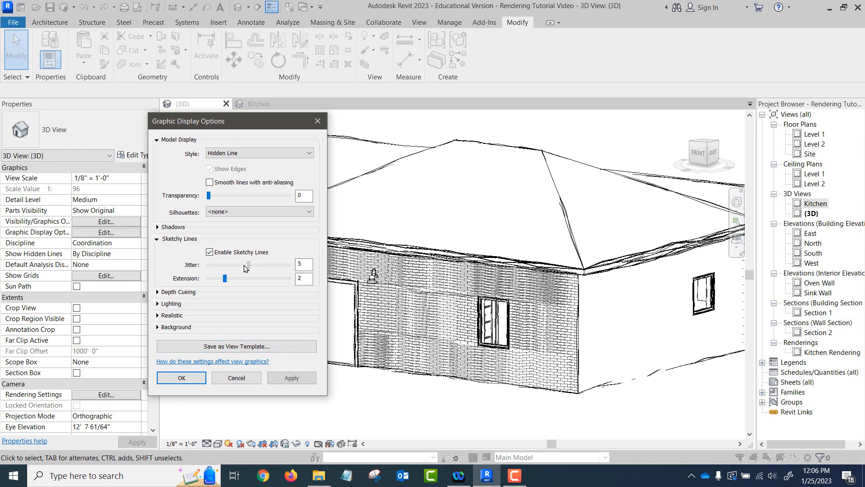
drag(248, 265, 224, 264)
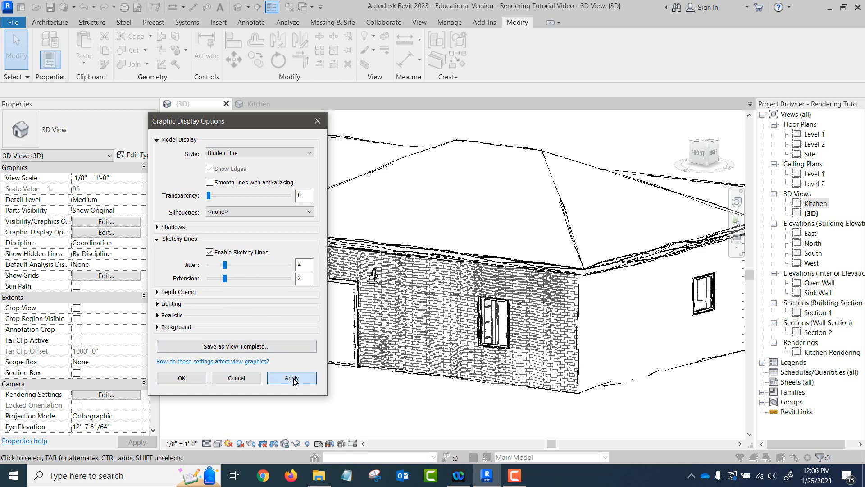
click(292, 377)
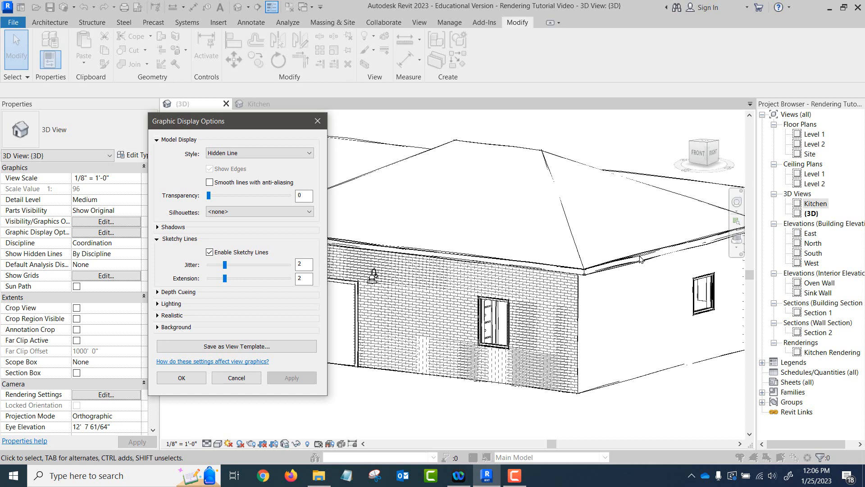
mouse_move(567, 192)
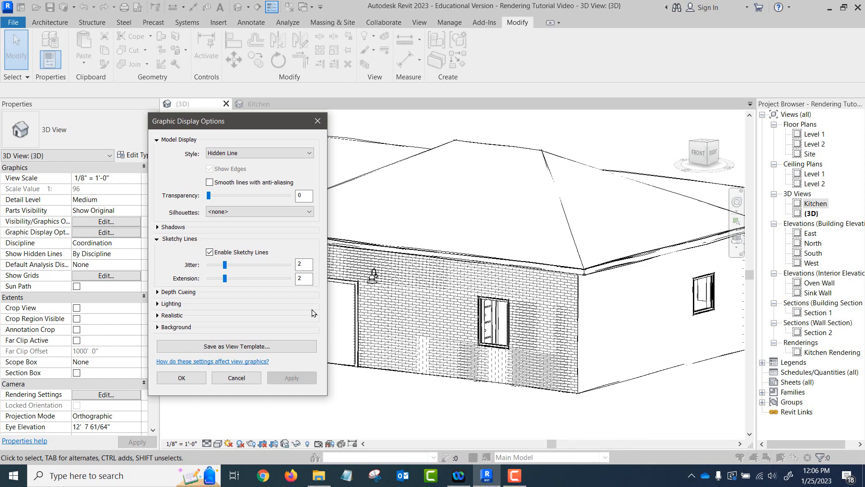
drag(225, 279, 265, 278)
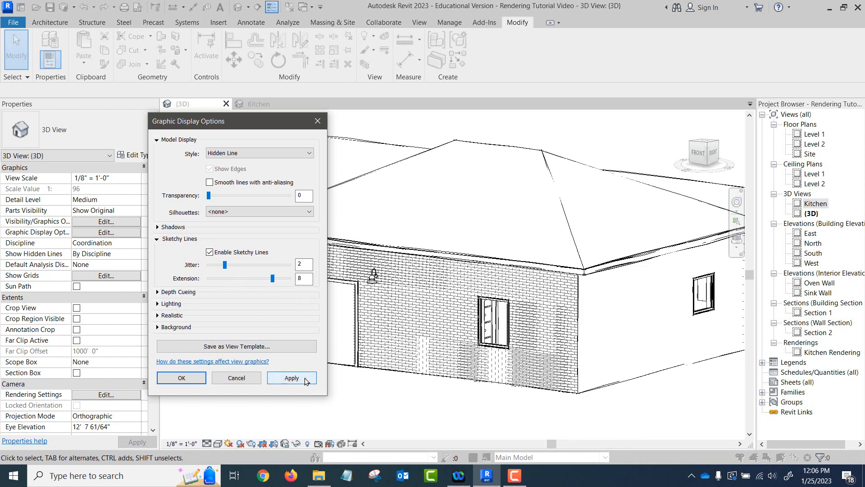
click(292, 378)
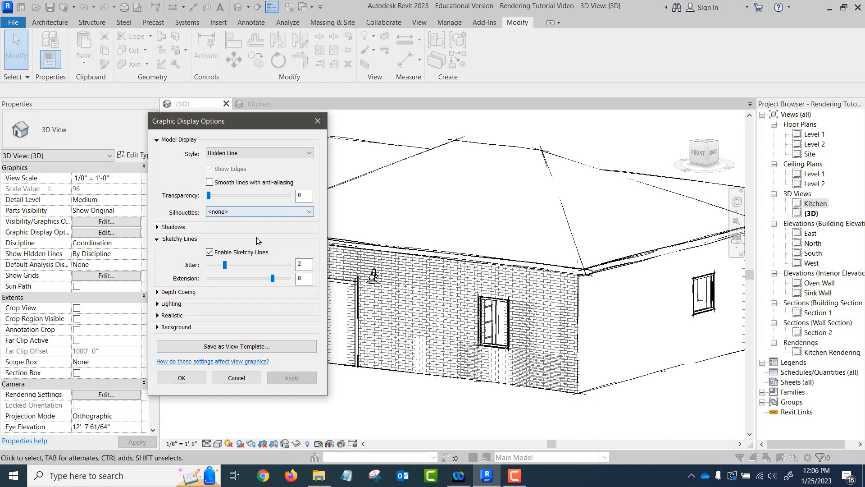
drag(270, 279, 240, 278)
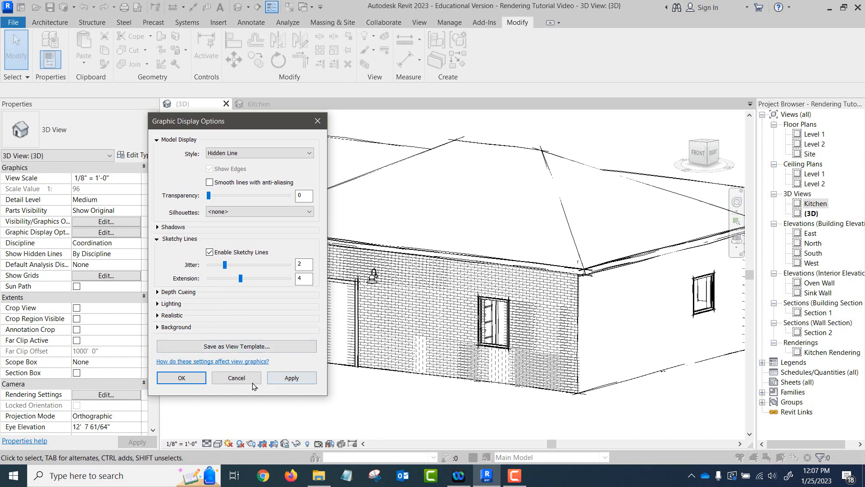
click(182, 378)
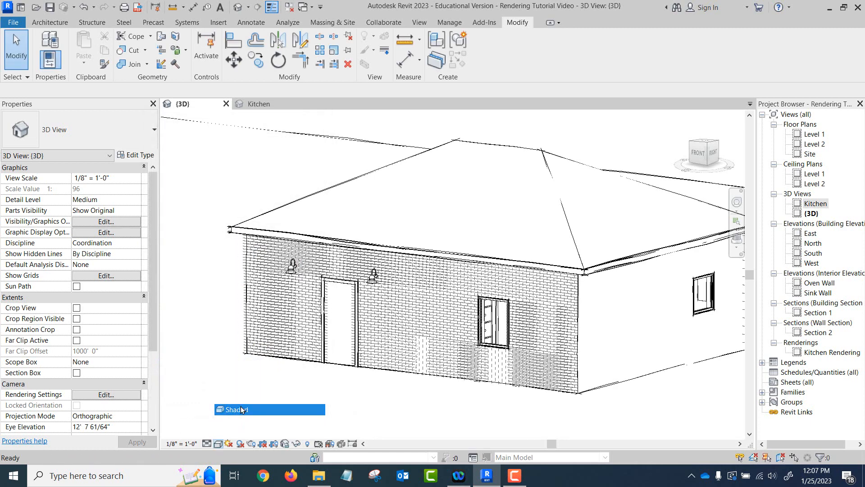
Try the Realistic visual style on the house, then set the 3D view to Shaded
click(237, 409)
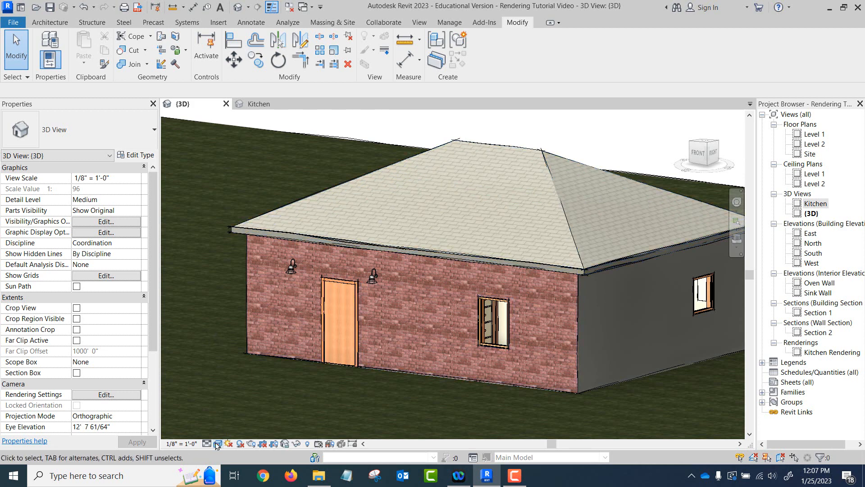
click(216, 443)
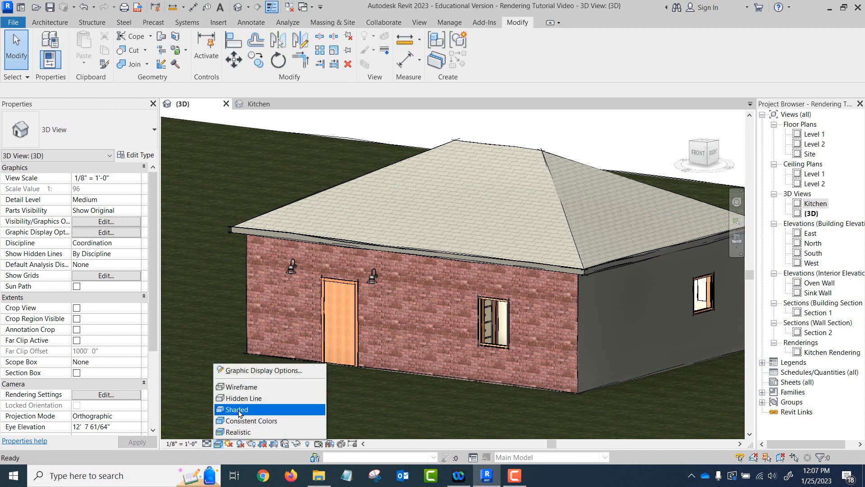
click(250, 420)
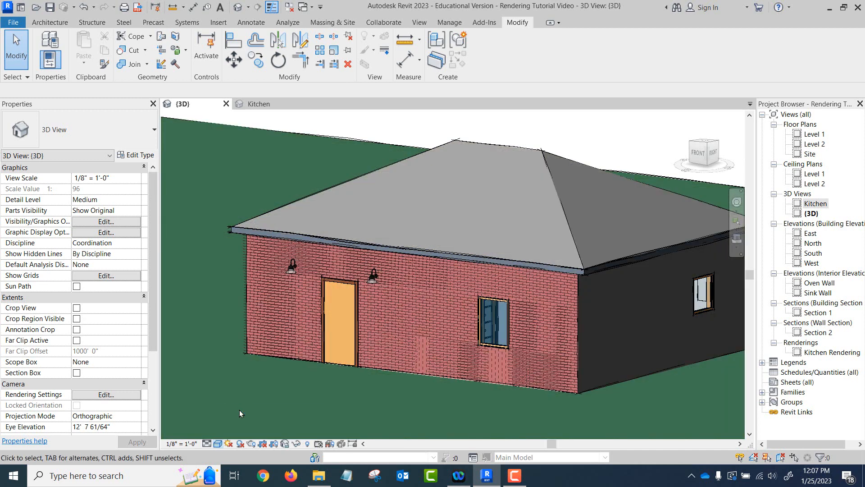
Check the Kitchen camera view's Graphic Display Options and close them again
click(259, 104)
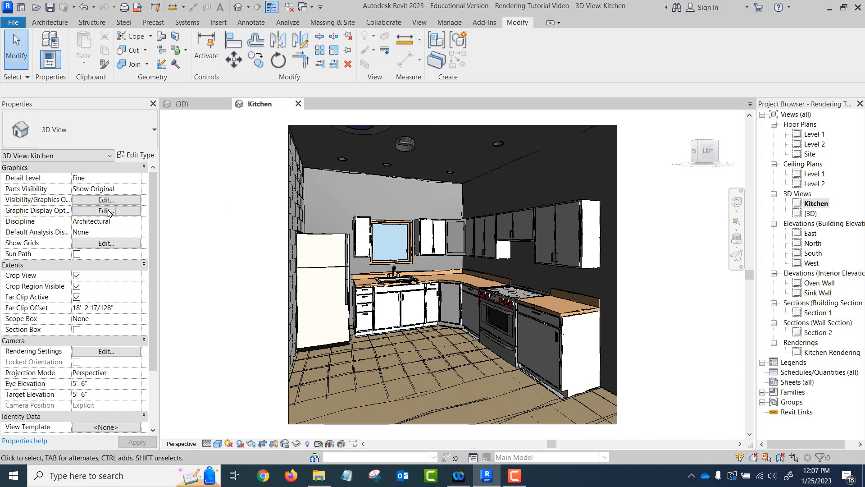
click(106, 211)
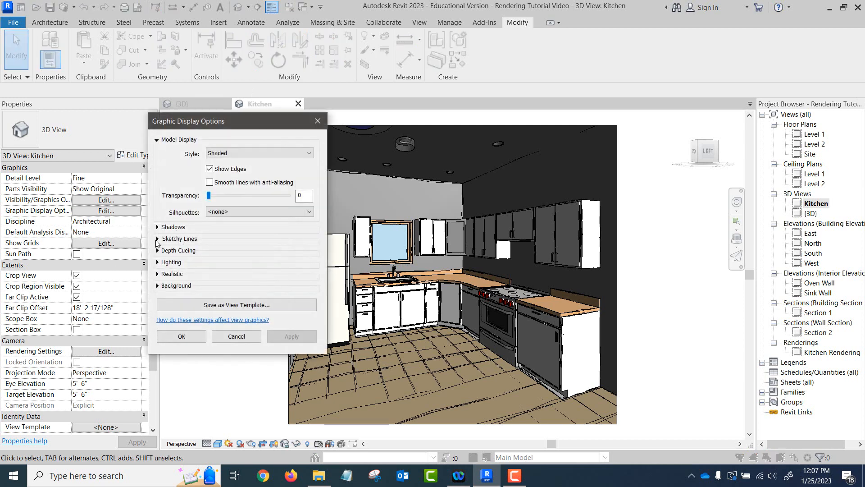
click(157, 238)
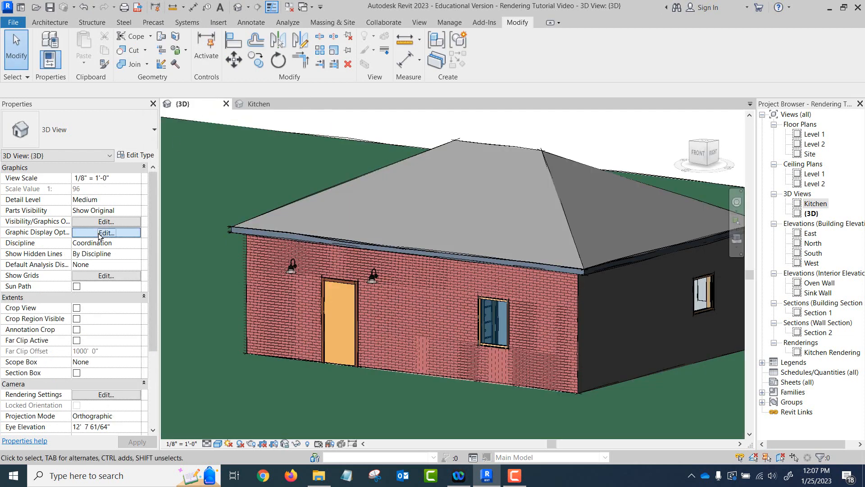
Disable sketchy lines for the 3D view so the shaded house shows clean edges
click(106, 232)
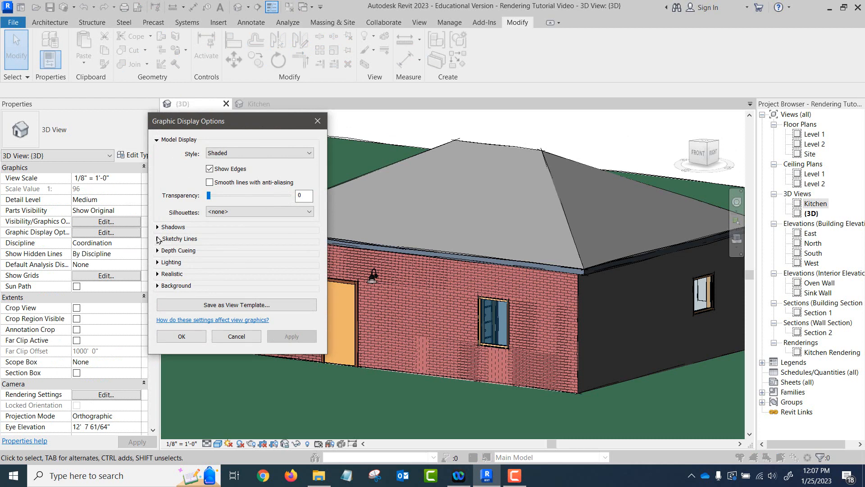
click(158, 238)
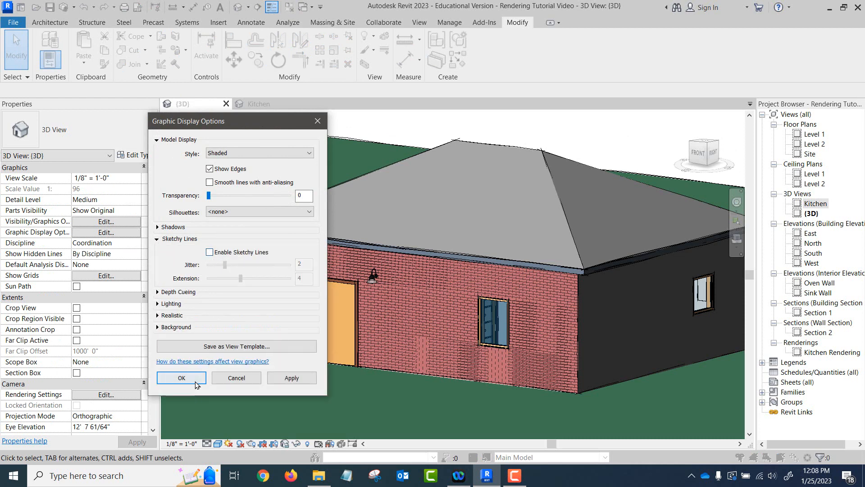
click(181, 377)
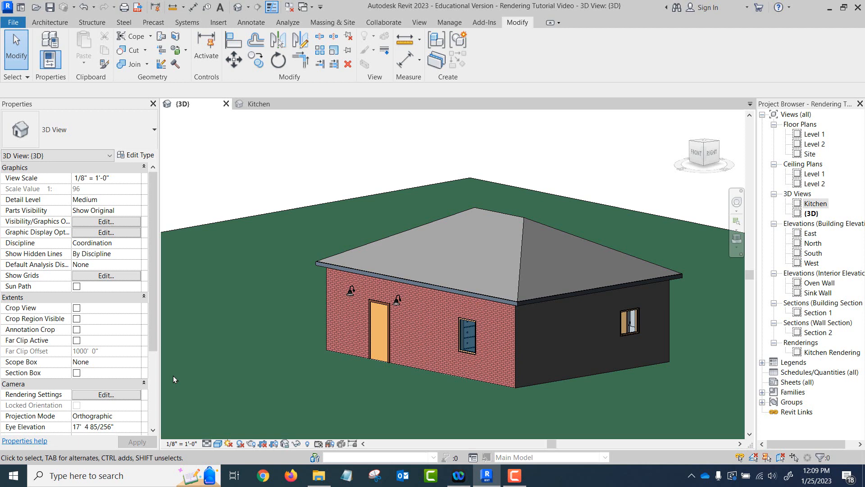
mouse_move(659, 231)
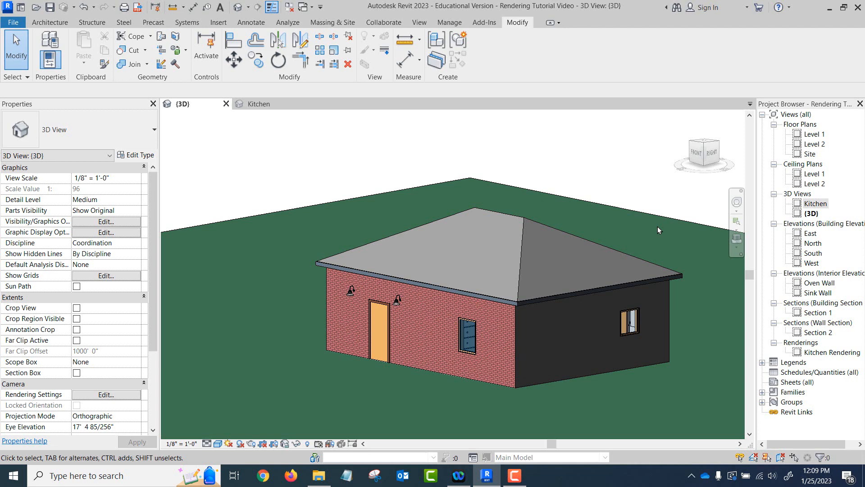
mouse_move(620, 172)
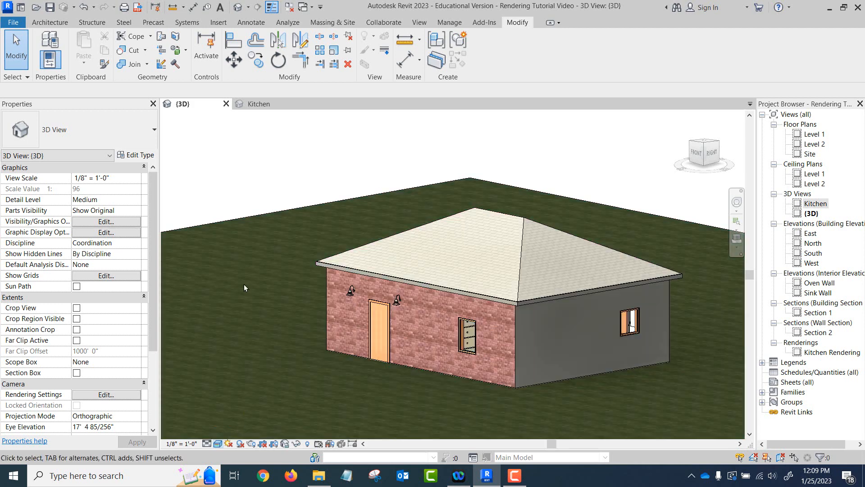
mouse_move(251, 286)
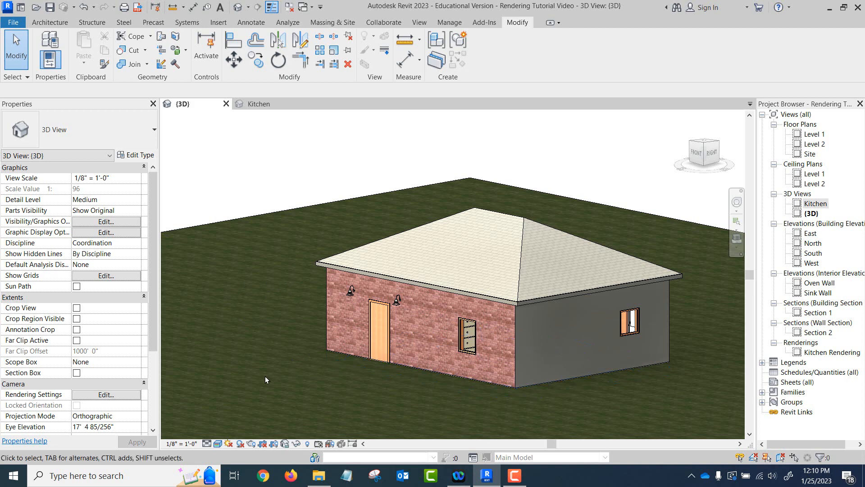
mouse_move(218, 443)
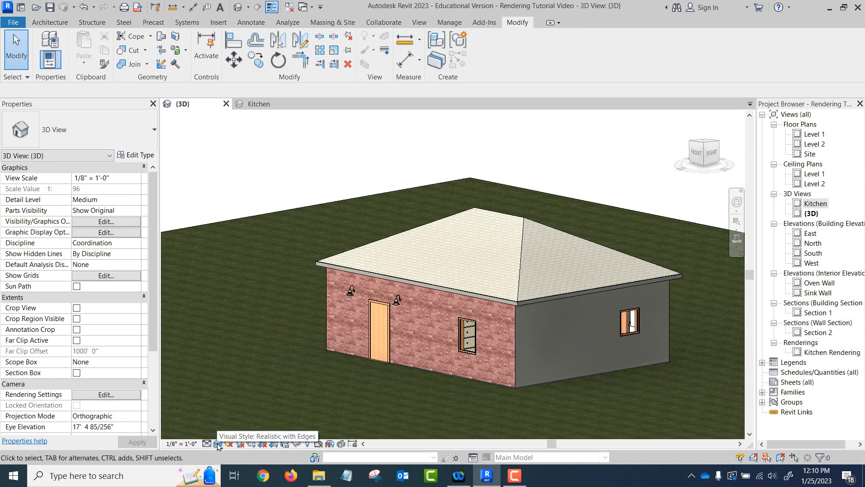
Open the Visual Style menu on the View Control Bar for the realistic 3D view
click(218, 443)
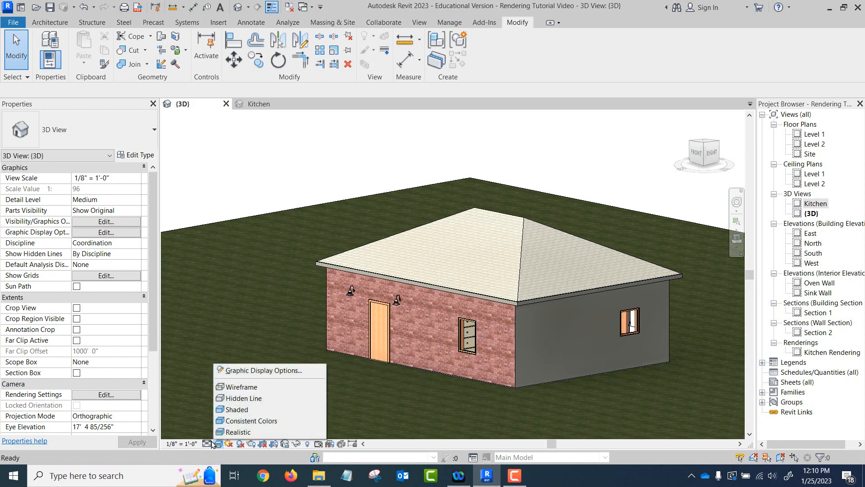
mouse_move(244, 324)
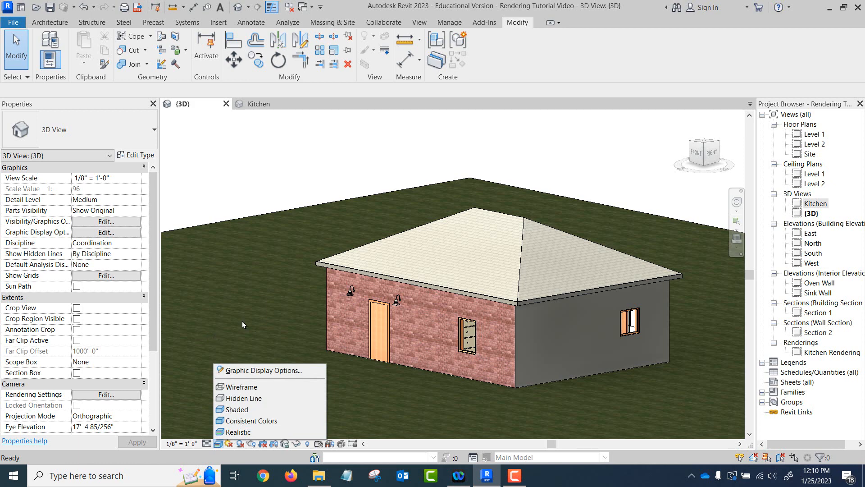
mouse_move(227, 308)
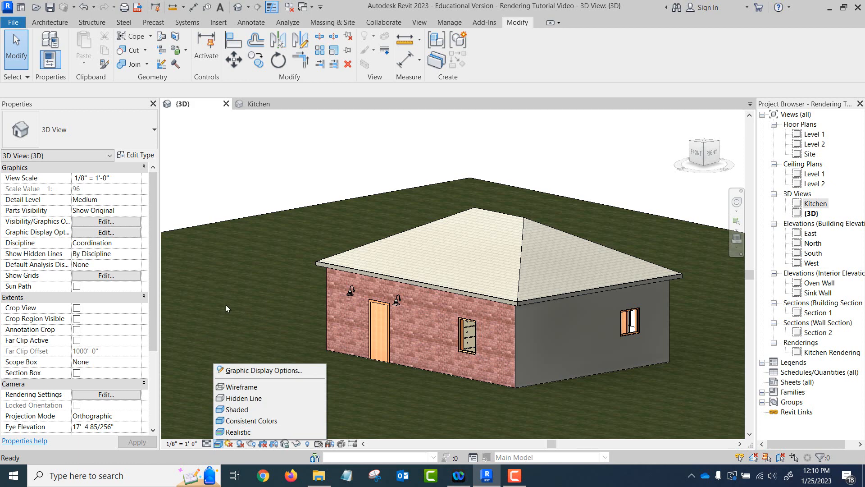
mouse_move(232, 311)
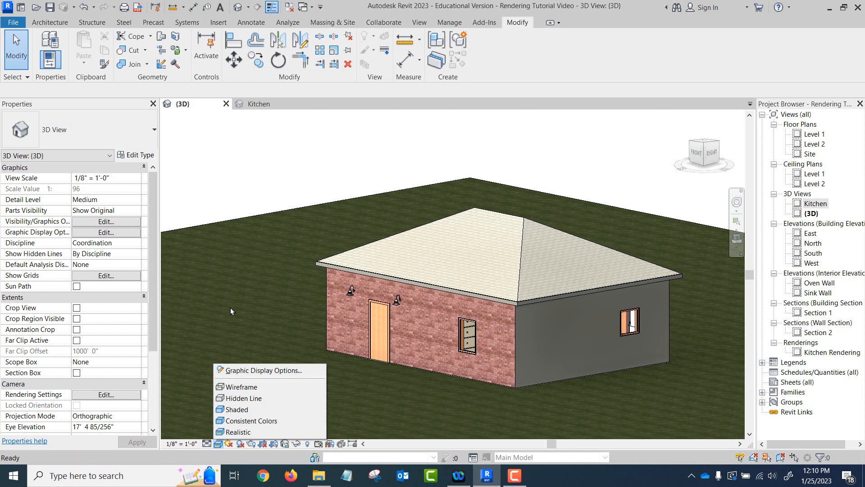
mouse_move(35, 244)
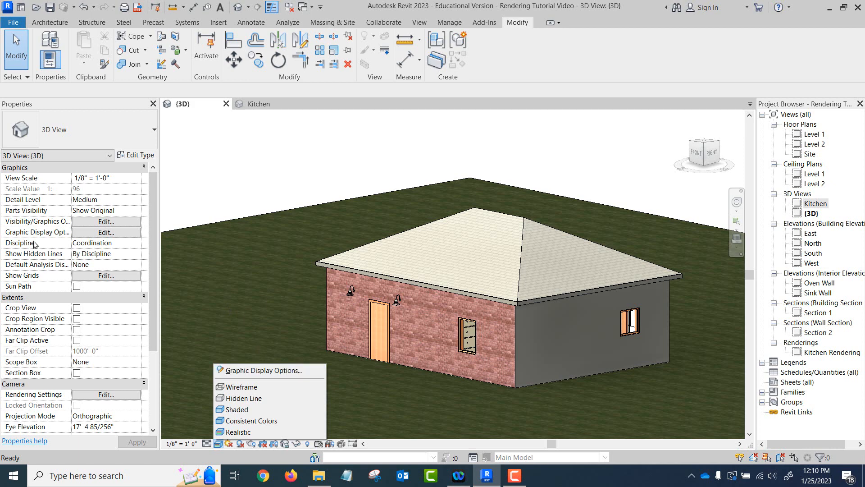
mouse_move(247, 373)
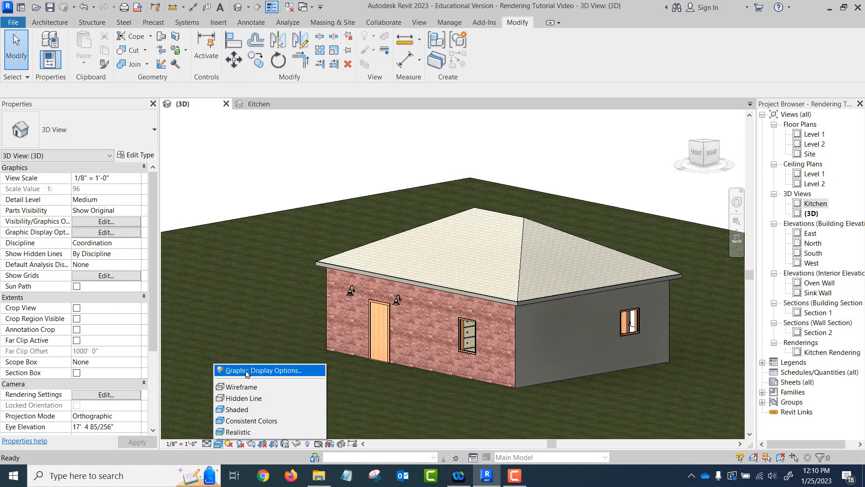
Open Graphic Display Options, keep the Realistic style and expand its rendering settings
click(262, 369)
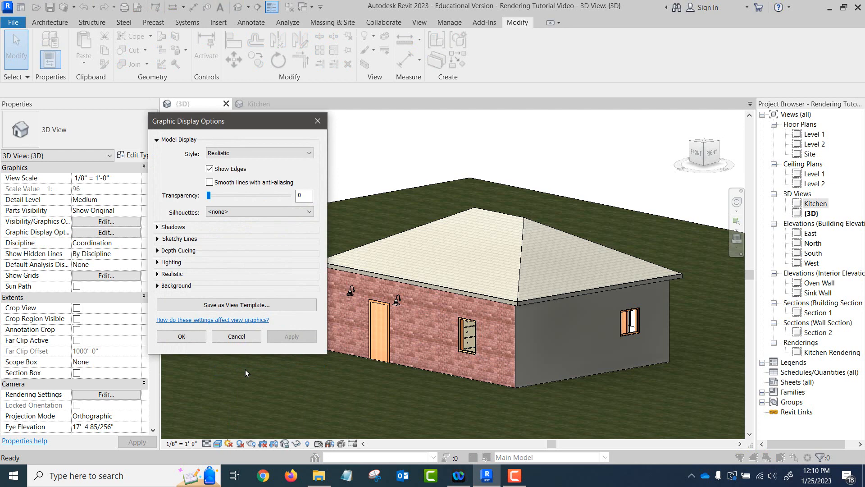
mouse_move(198, 358)
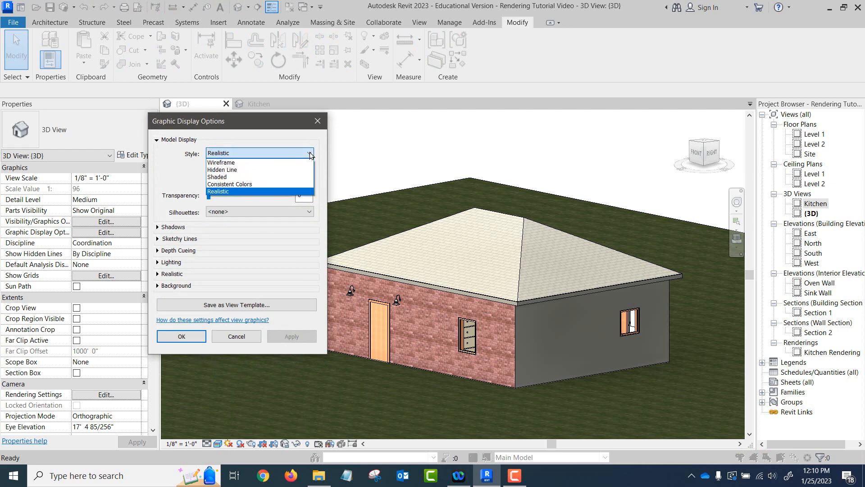
click(217, 191)
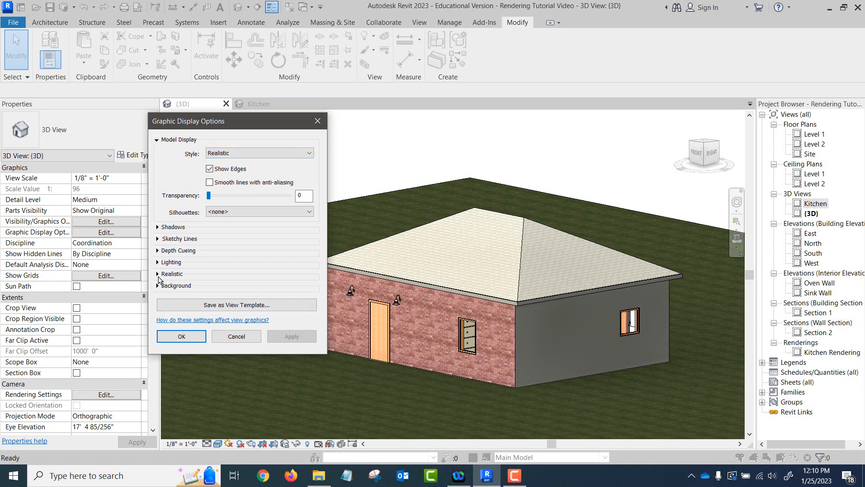
click(171, 274)
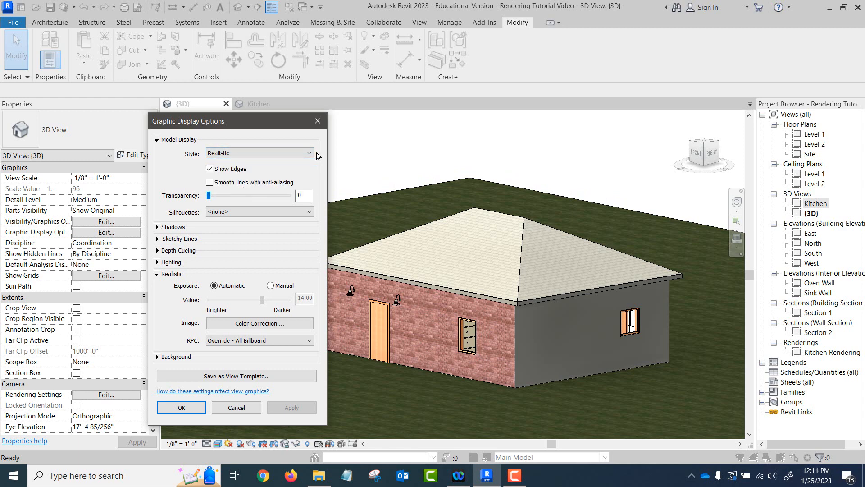
mouse_move(146, 259)
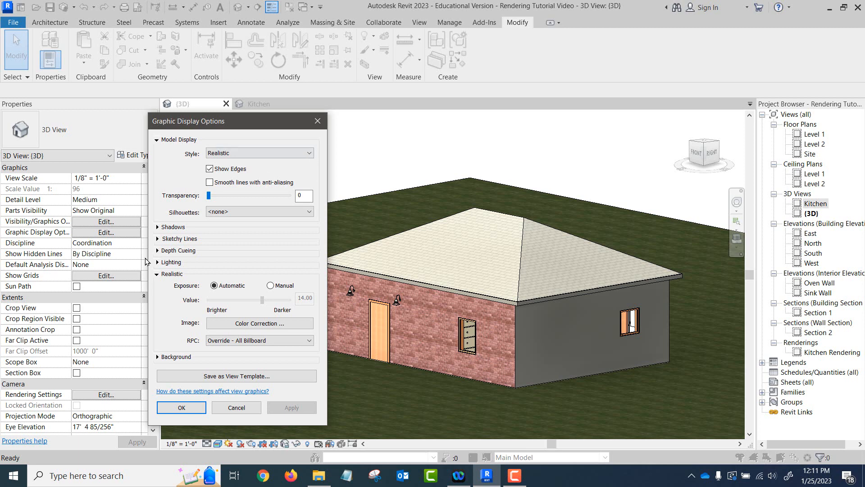
mouse_move(168, 341)
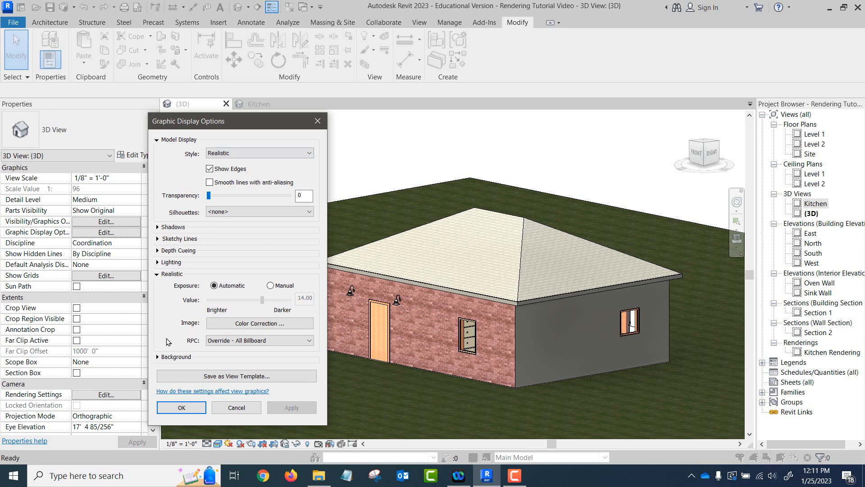
mouse_move(238, 307)
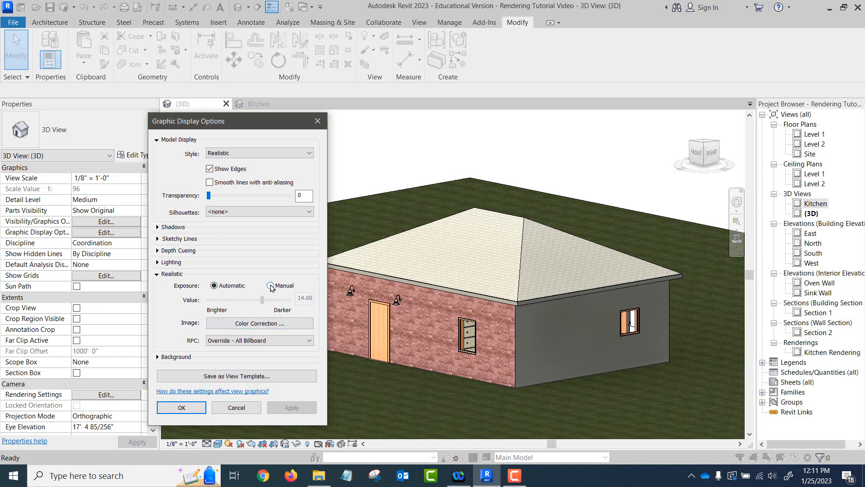
Try manual exposure lowered to about 9.91 on the house view, then return exposure to Automatic
click(270, 285)
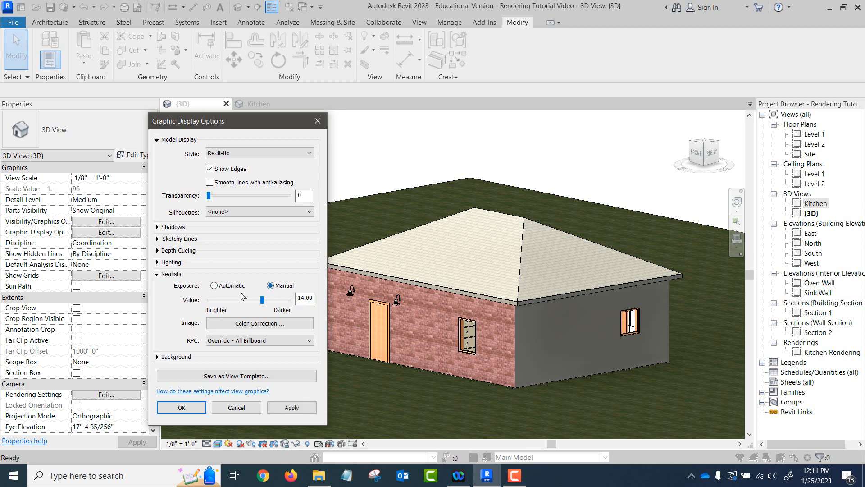
drag(262, 300, 252, 299)
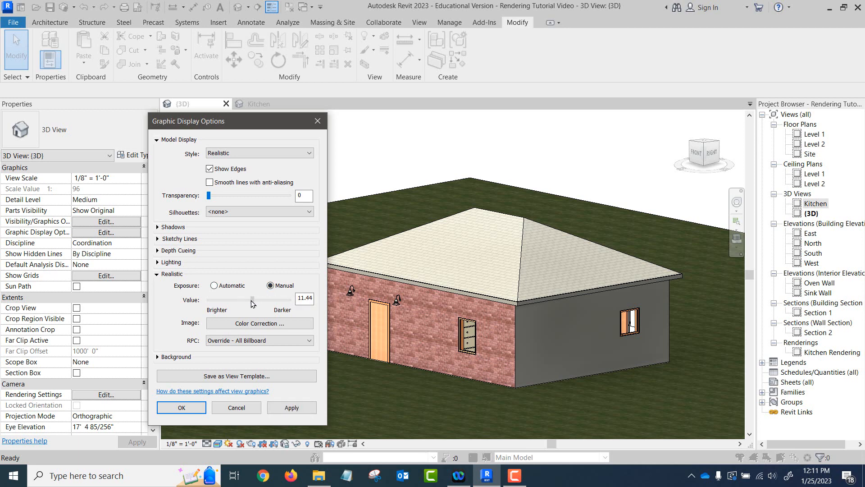
drag(251, 299, 247, 299)
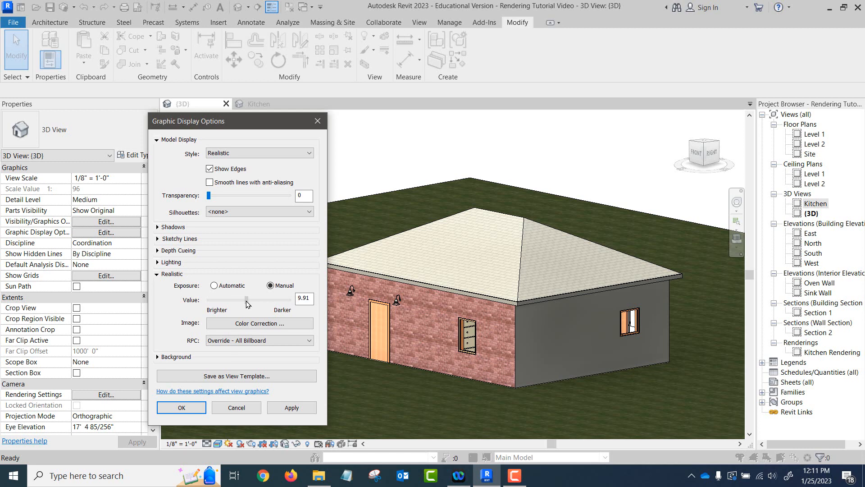
click(292, 408)
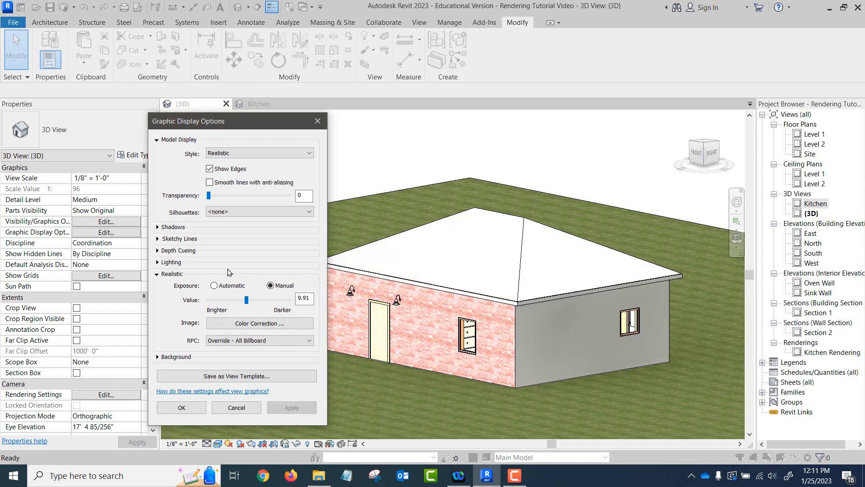
click(214, 285)
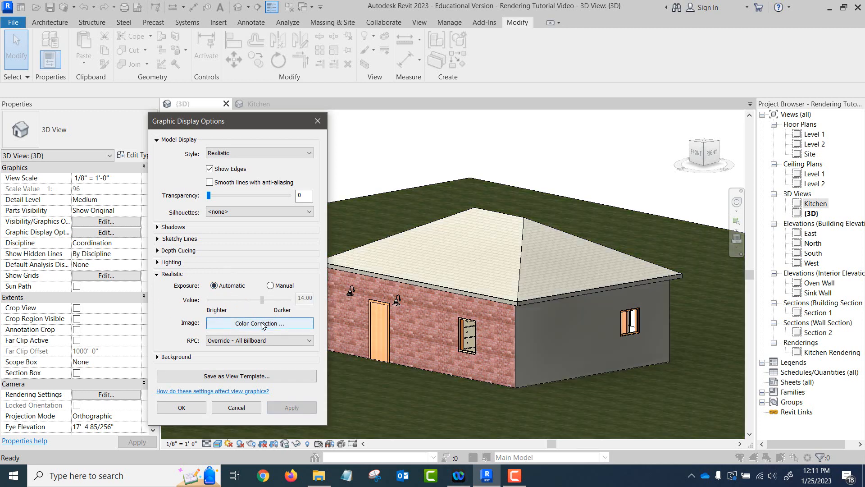
In Color Correction raise highlights to 0.61, apply, and adjust the shadows value
click(259, 323)
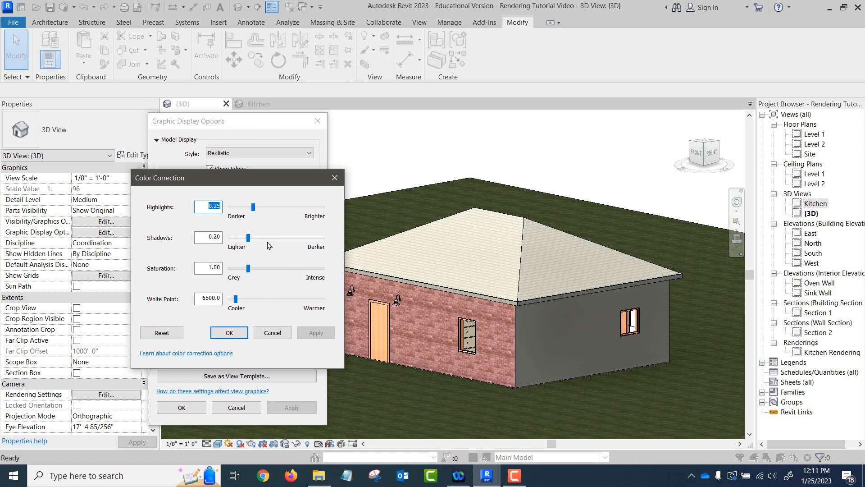
mouse_move(236, 289)
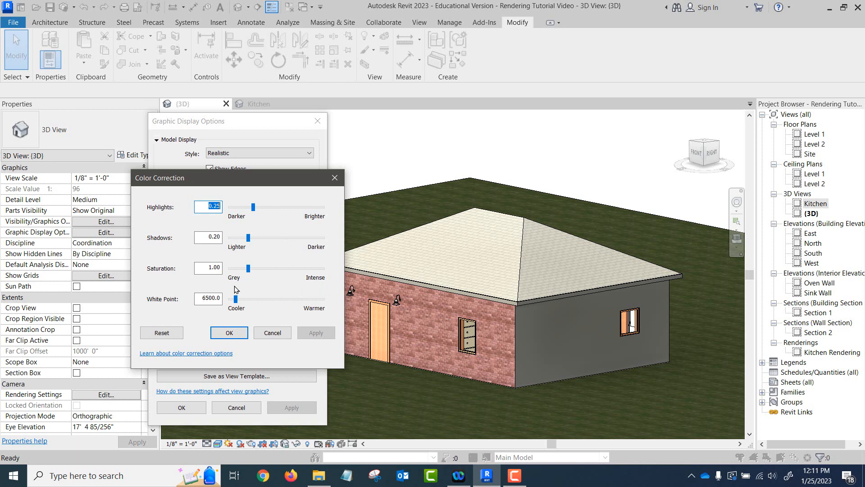
mouse_move(254, 287)
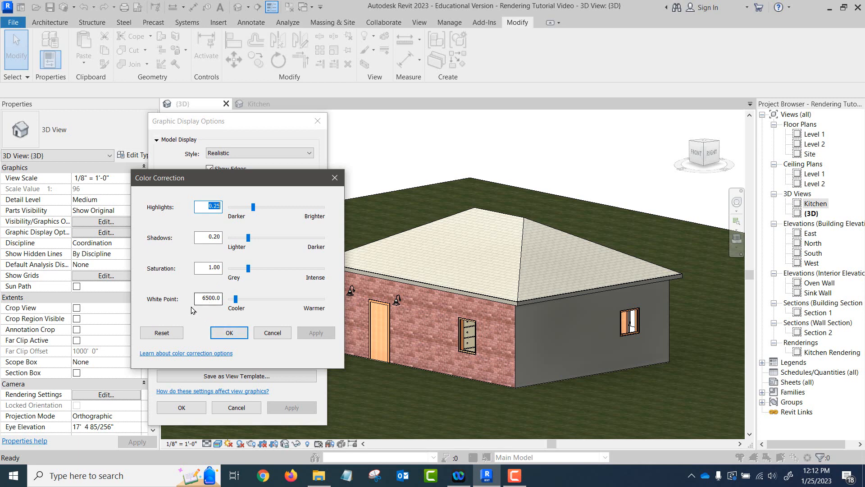
mouse_move(196, 310)
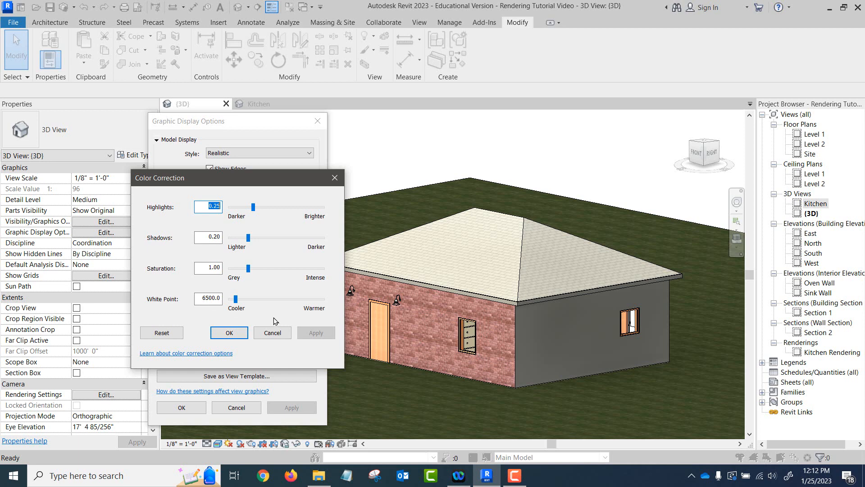
mouse_move(280, 318)
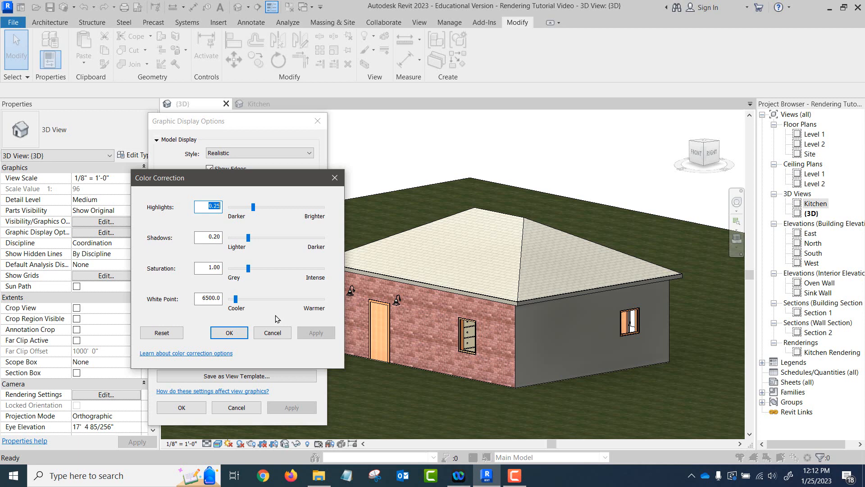
mouse_move(270, 313)
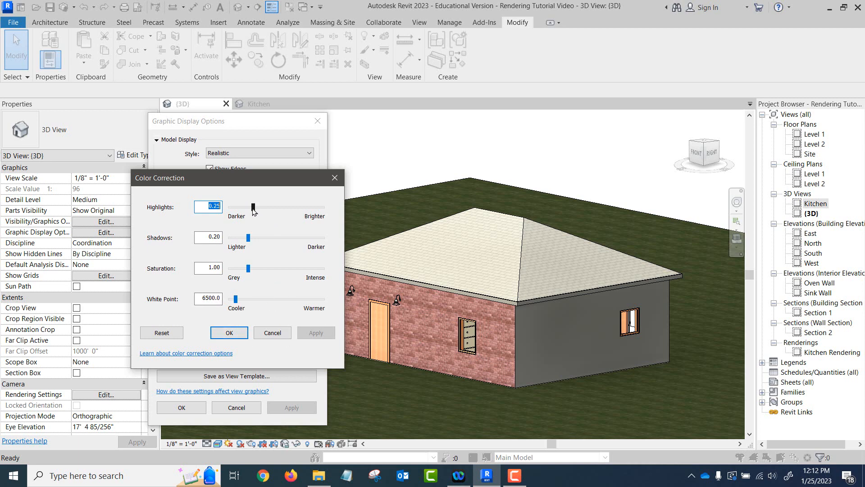
drag(251, 207, 279, 207)
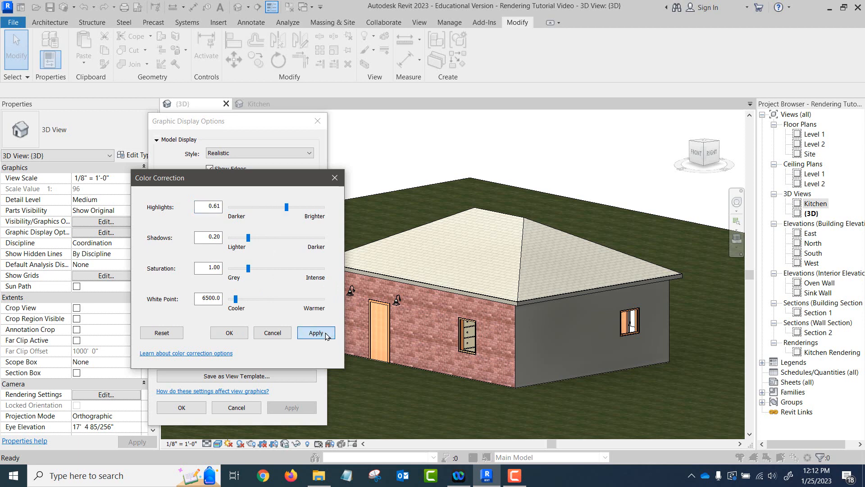
click(316, 333)
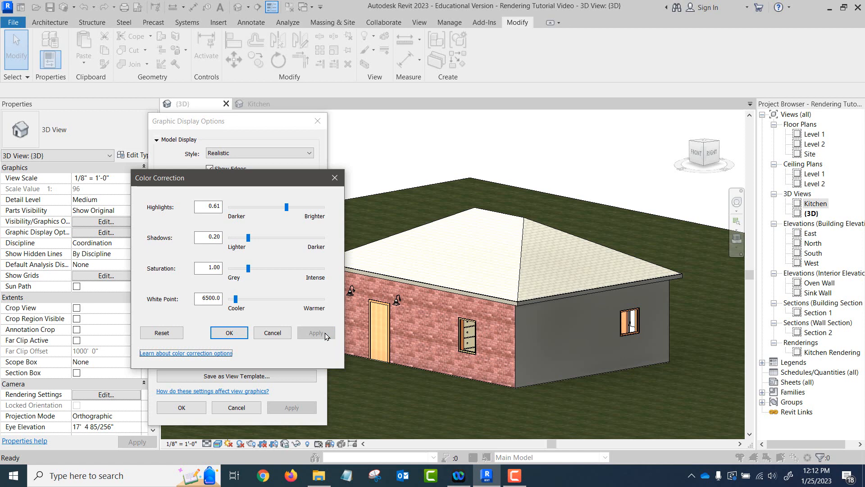
drag(286, 208, 254, 207)
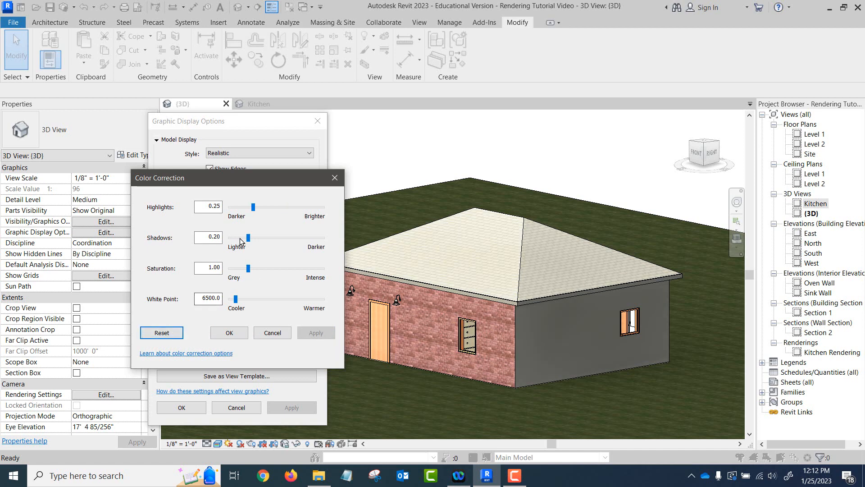
drag(249, 238, 307, 238)
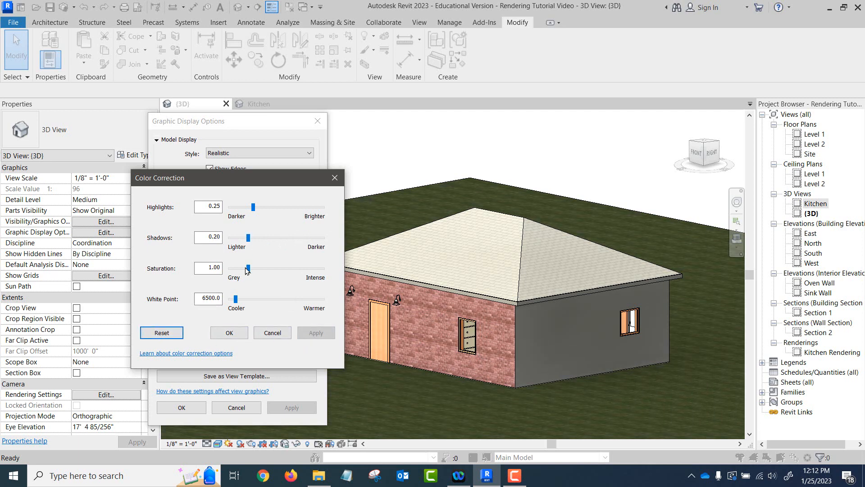
Push saturation to maximum, reset to defaults, warm the white point, then cancel all colour corrections
drag(247, 268, 286, 268)
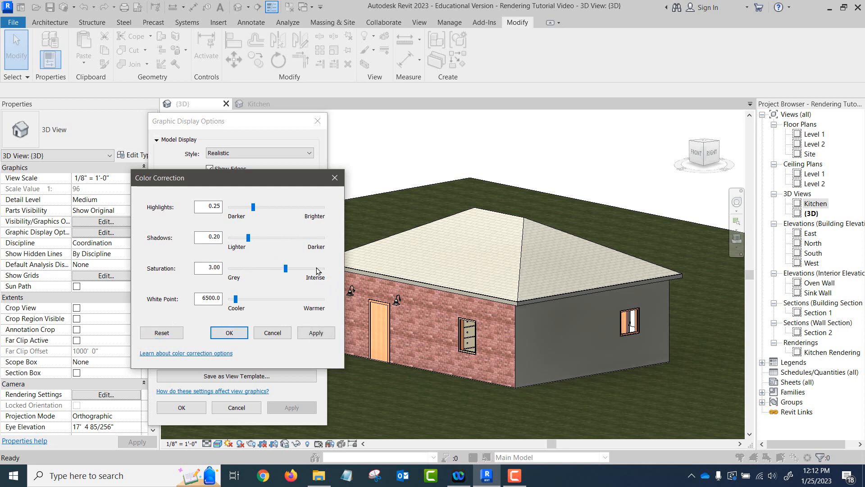
drag(285, 269, 326, 268)
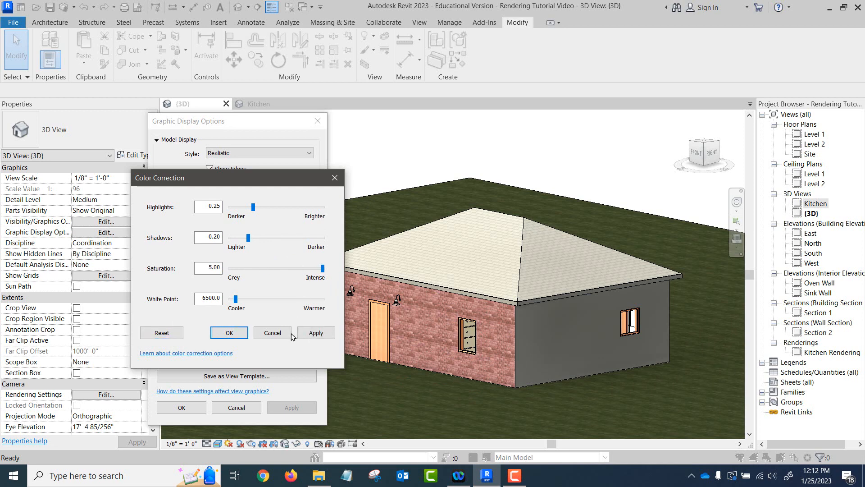
click(316, 333)
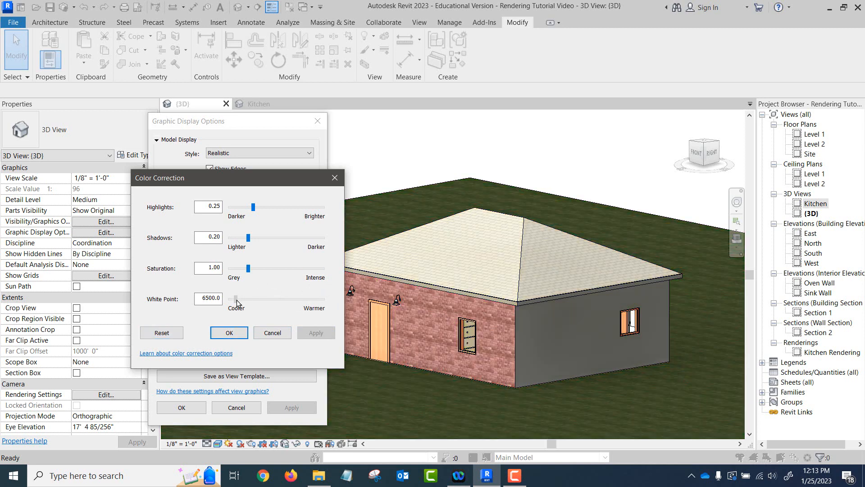
drag(238, 299, 318, 298)
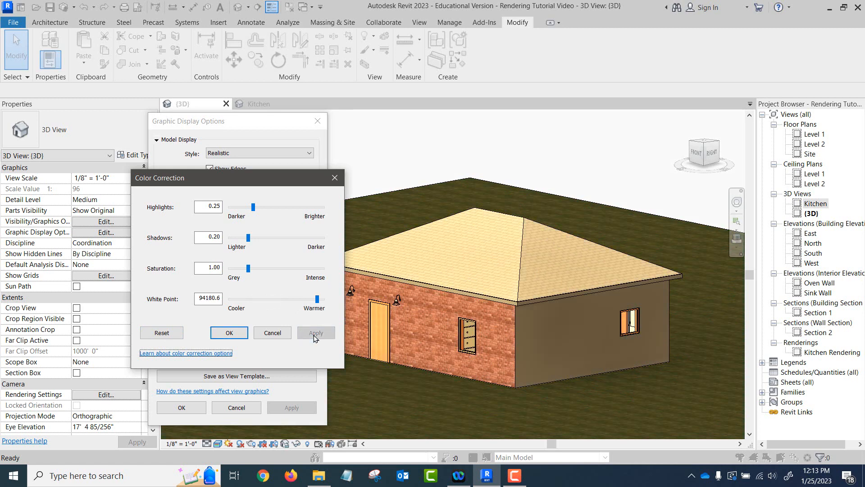
mouse_move(310, 338)
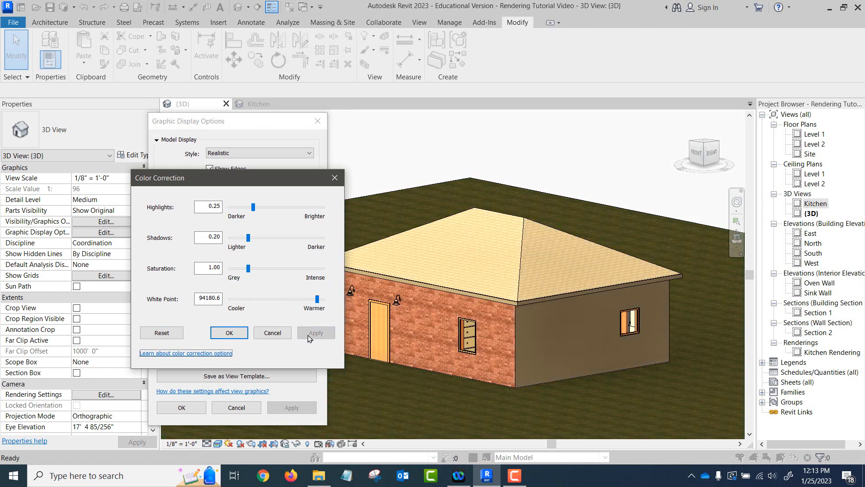
click(162, 333)
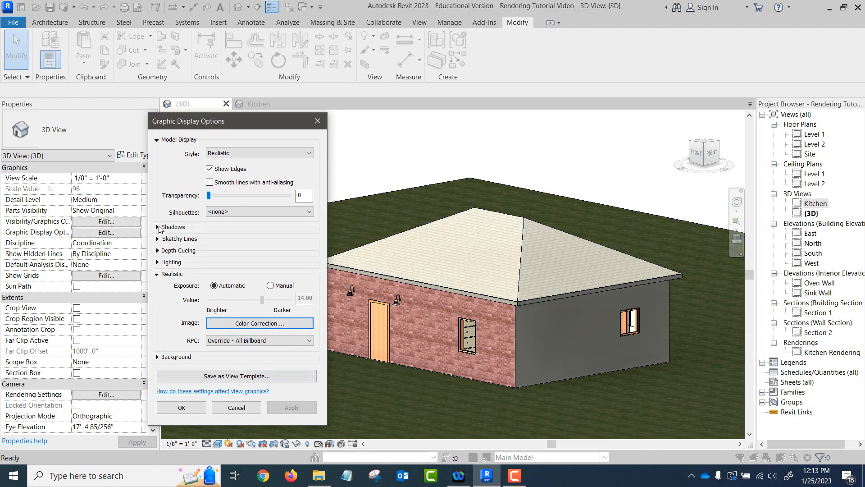
Enable Cast Shadows and Show Ambient Shadows for the 3D house view and confirm
click(157, 227)
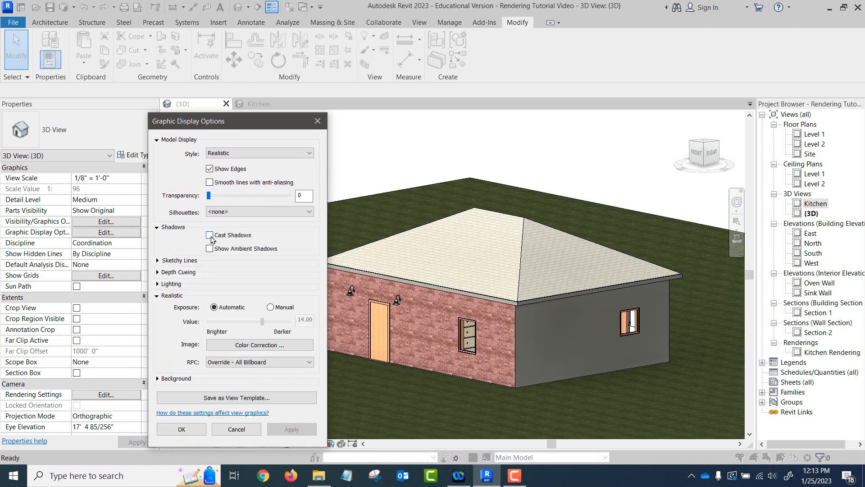
click(209, 234)
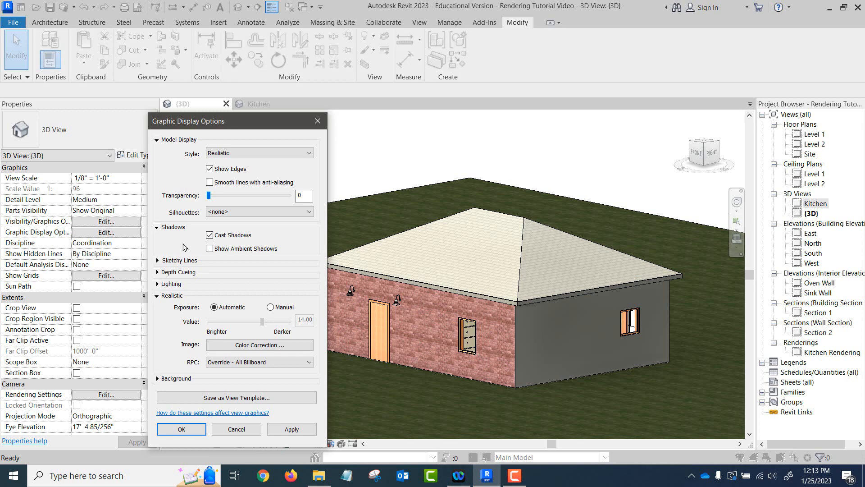
mouse_move(204, 255)
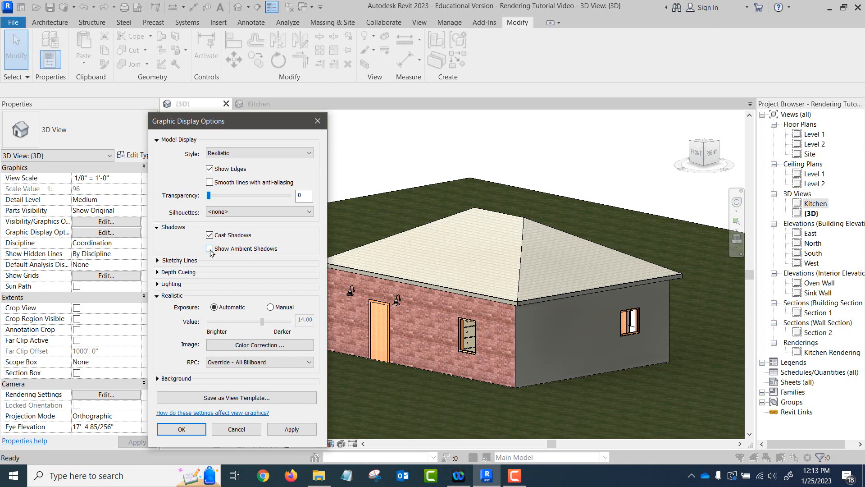
click(209, 249)
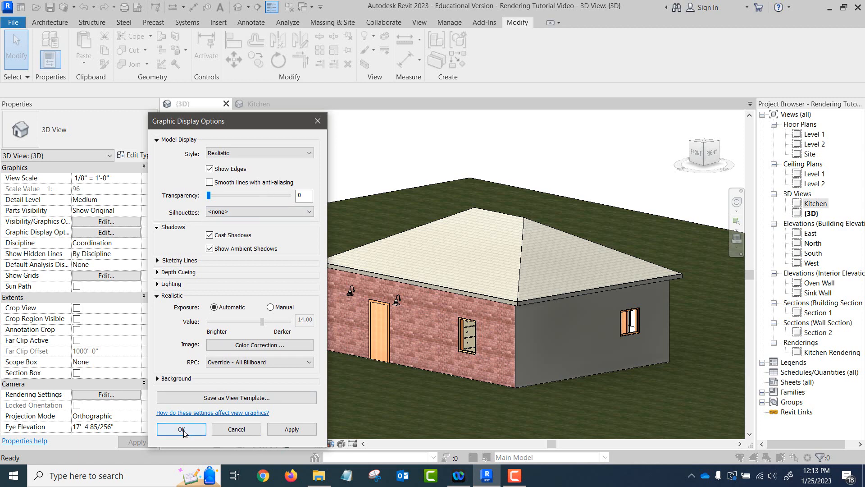
click(182, 429)
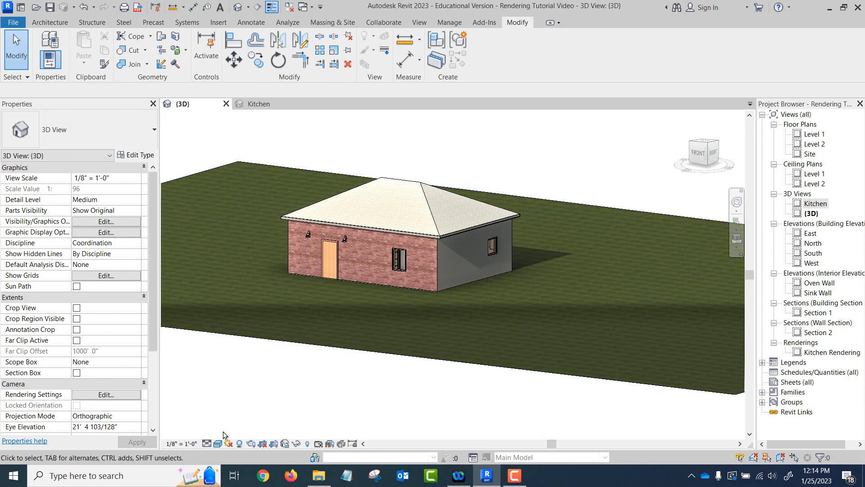
Set the shadowed 3D house view to the Shaded visual style
click(207, 443)
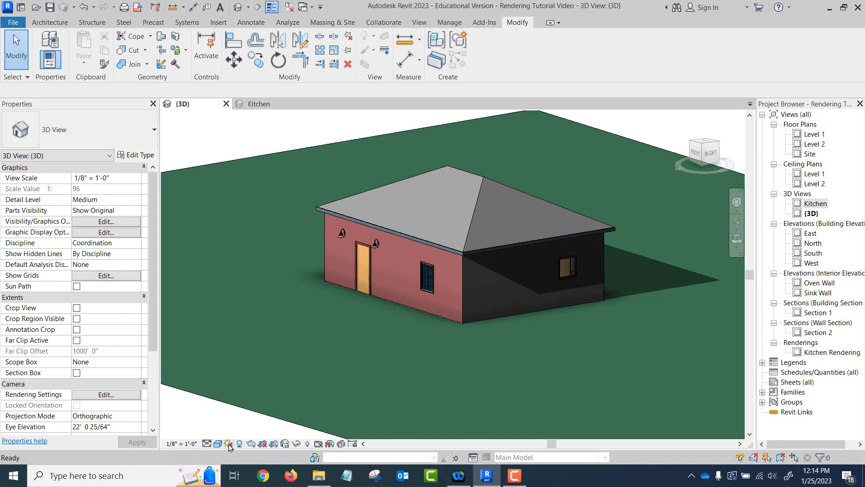
mouse_move(229, 444)
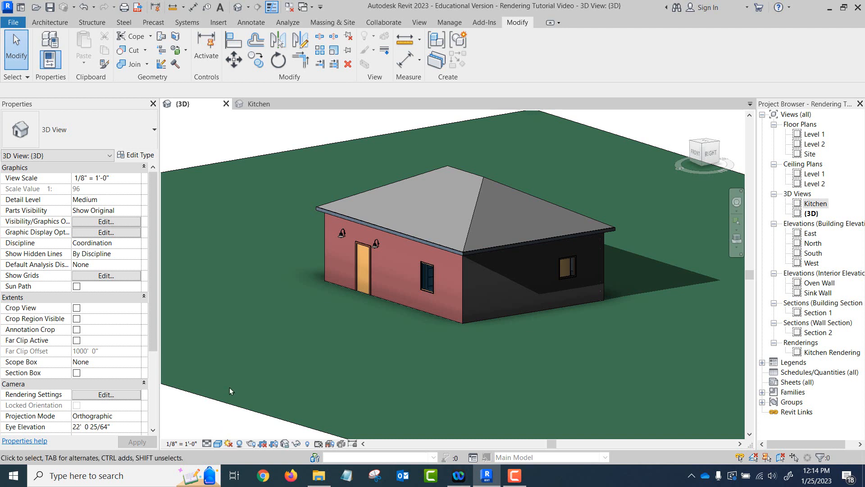
mouse_move(829, 133)
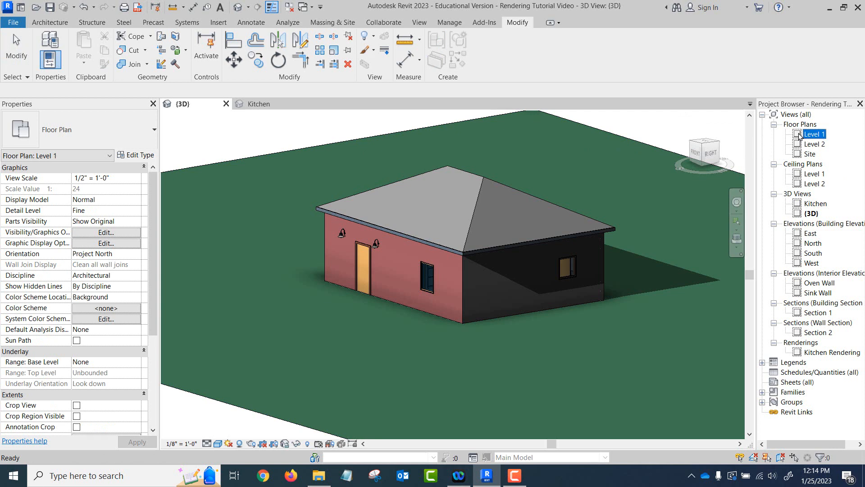
double_click(815, 135)
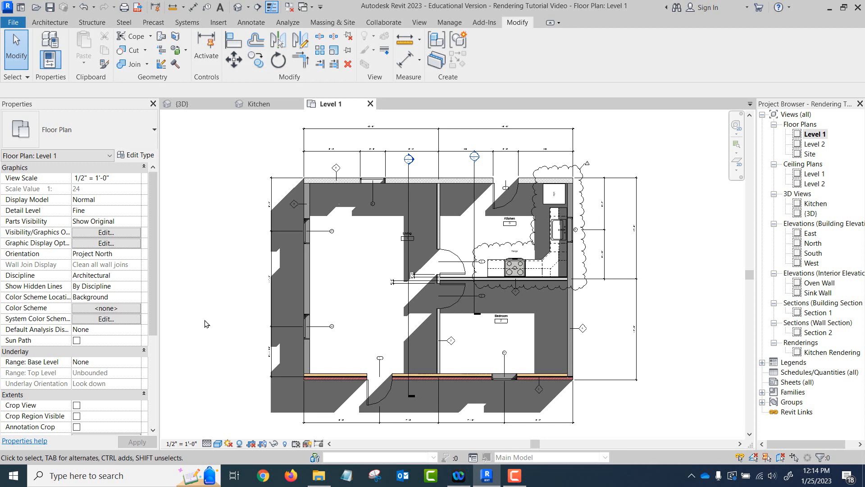
click(218, 444)
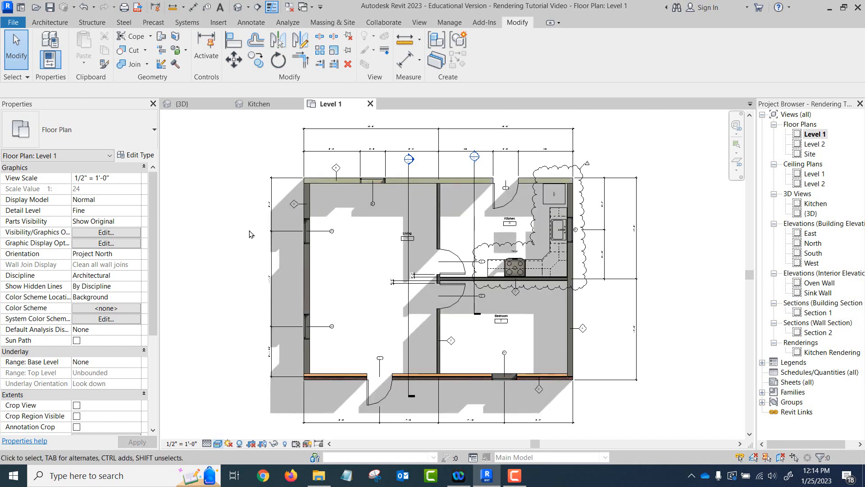
mouse_move(248, 237)
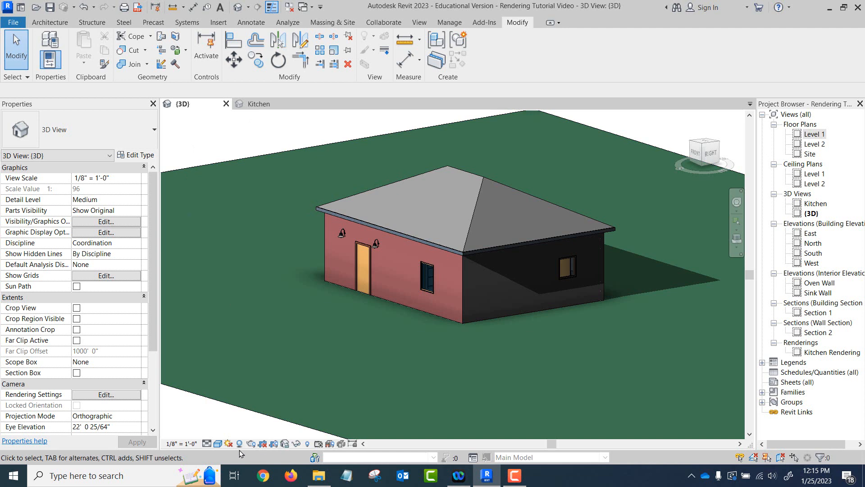
mouse_move(234, 454)
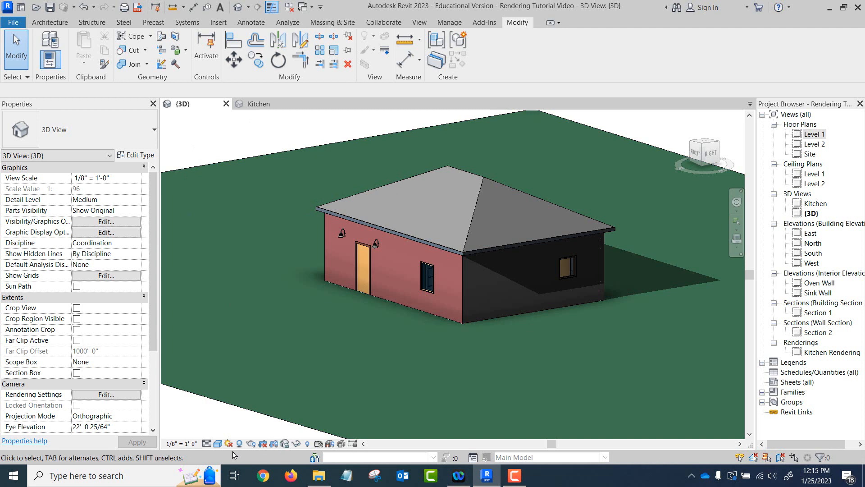
mouse_move(229, 443)
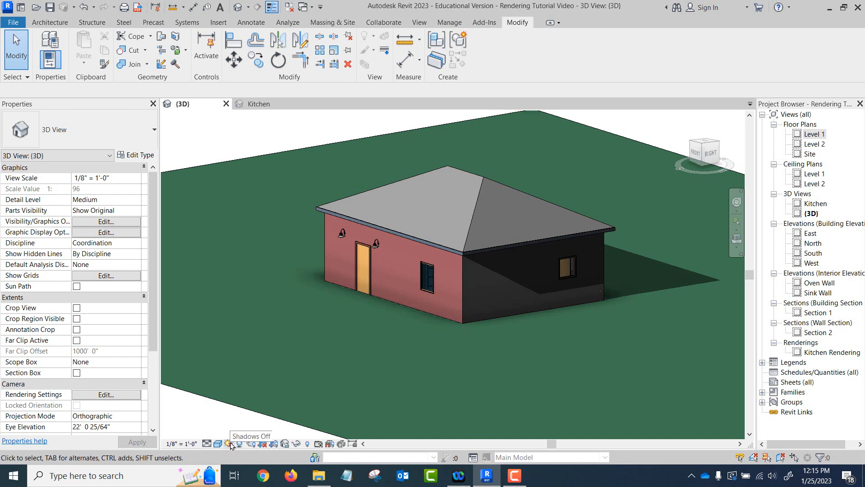
Open Sun Settings from the sun path menu and go to the project location settings
click(229, 444)
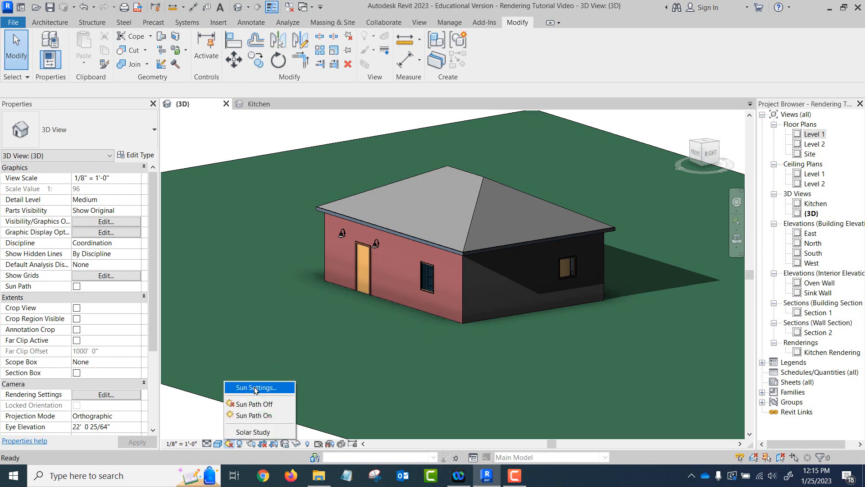
click(256, 387)
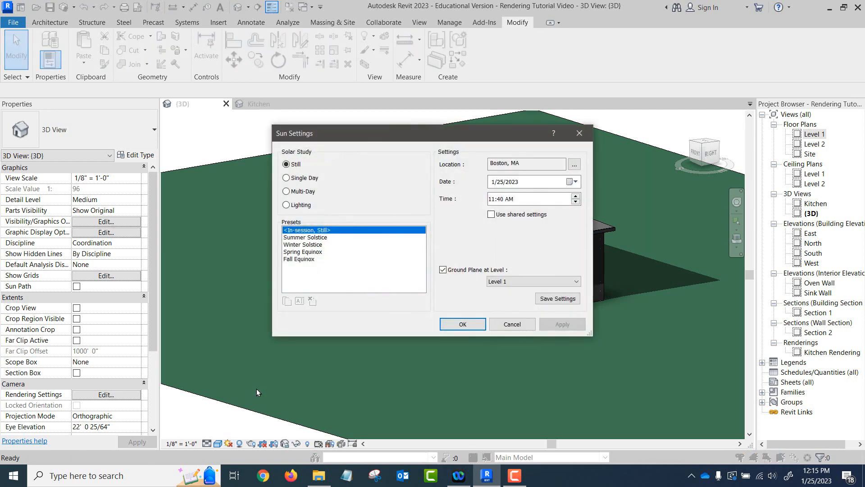
mouse_move(414, 363)
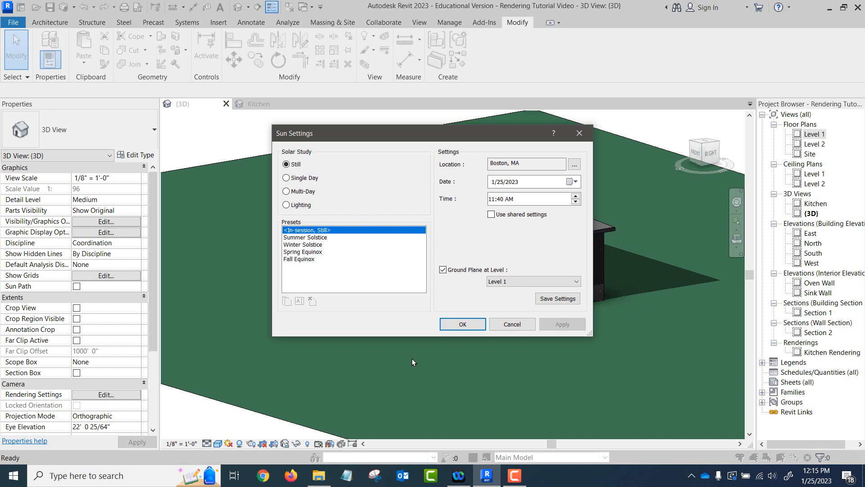
mouse_move(348, 182)
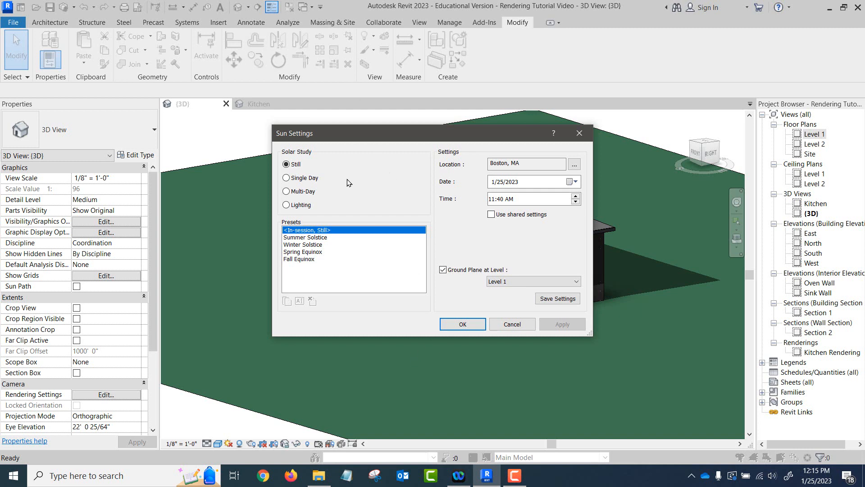
mouse_move(364, 174)
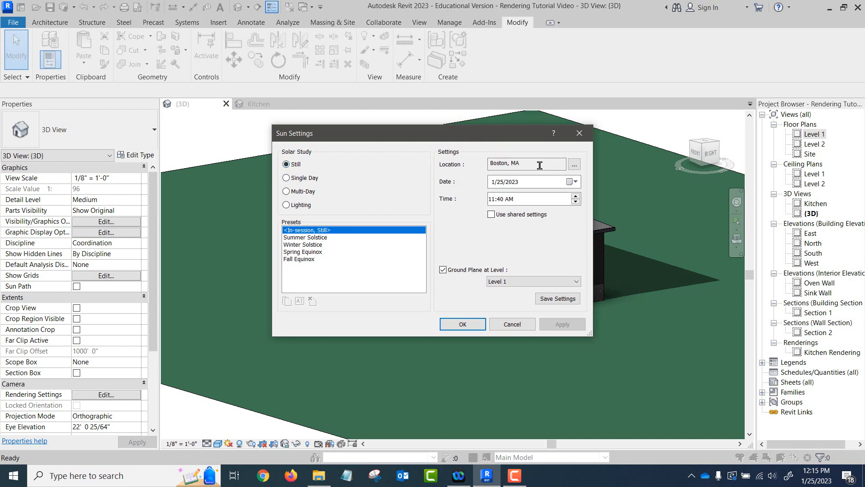
mouse_move(519, 182)
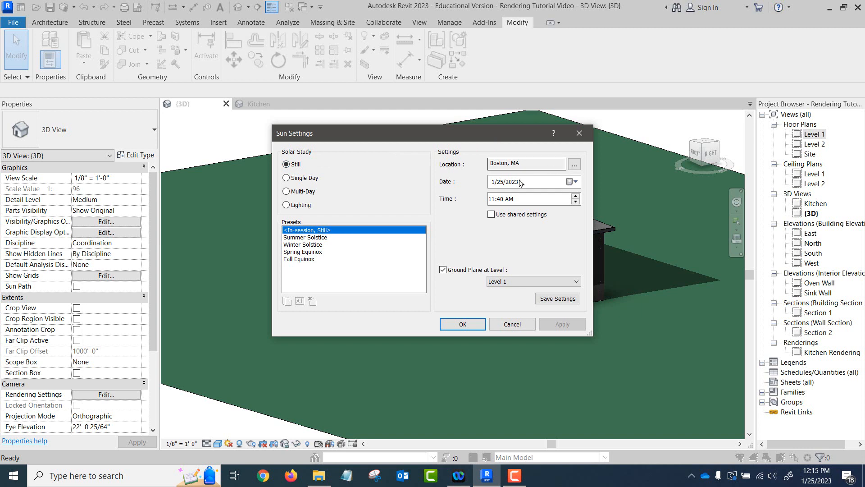
mouse_move(529, 203)
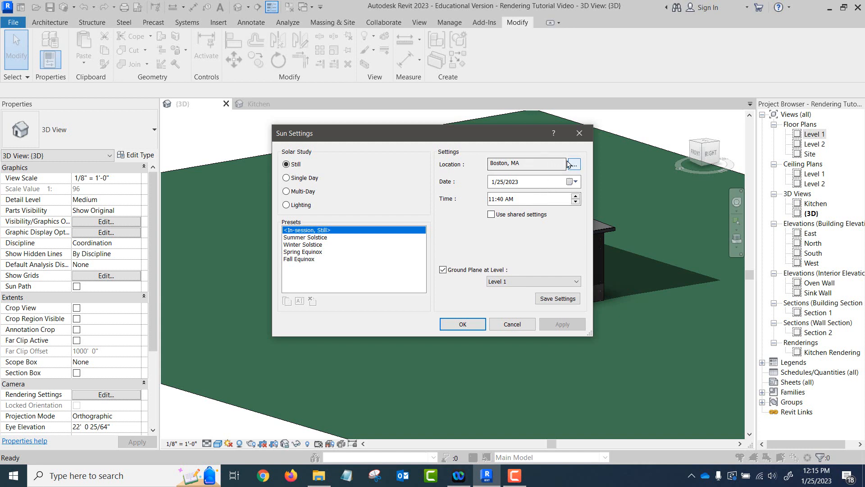
click(574, 164)
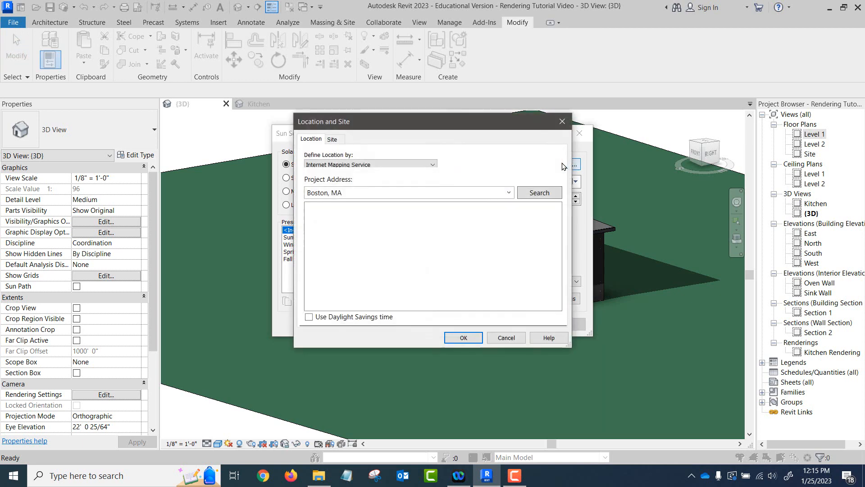
Replace the Boston, MA address with 'acworth', search it and accept Acworth, GA as the location
click(539, 192)
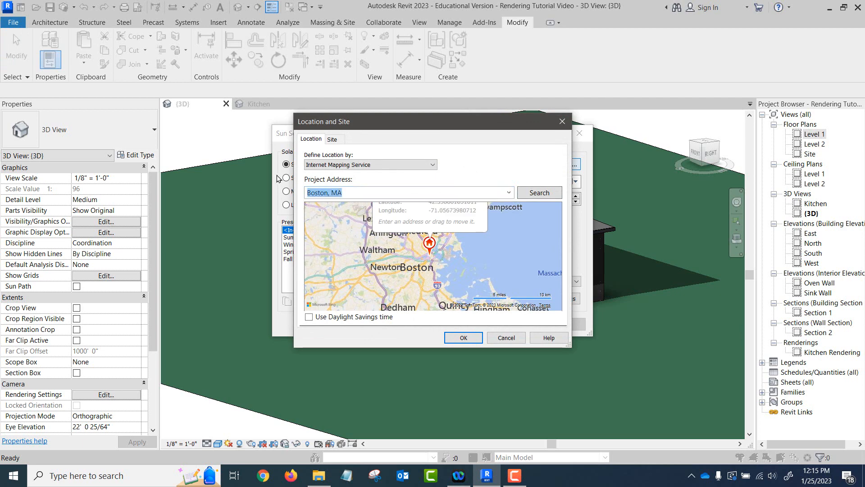
text(acworth,)
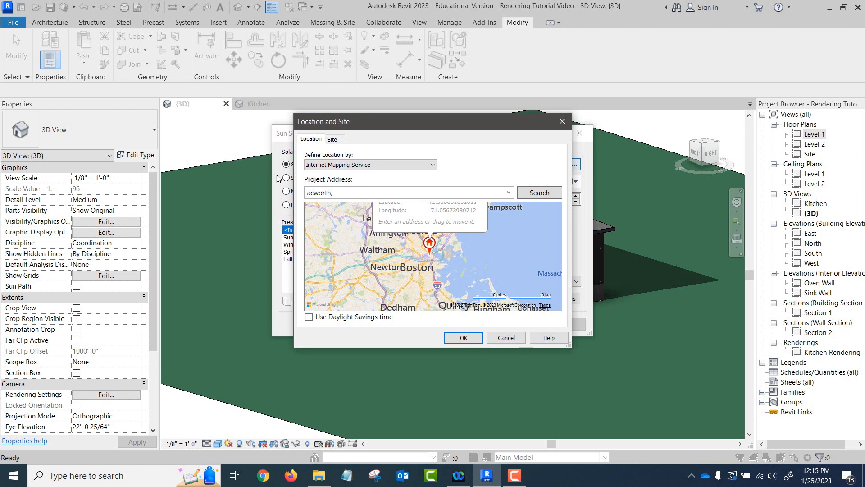
click(539, 192)
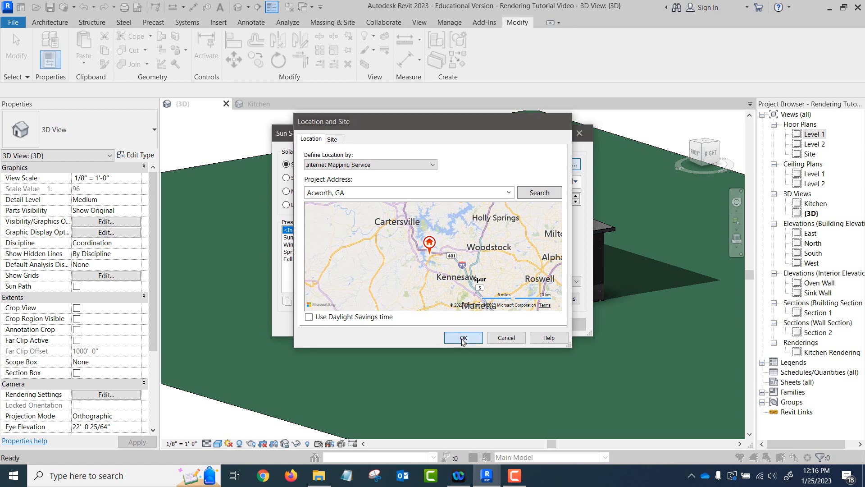
click(463, 337)
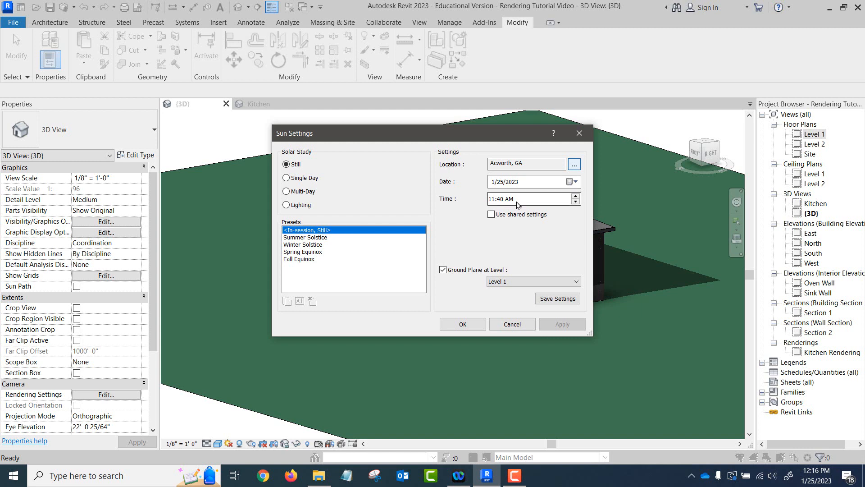
mouse_move(548, 204)
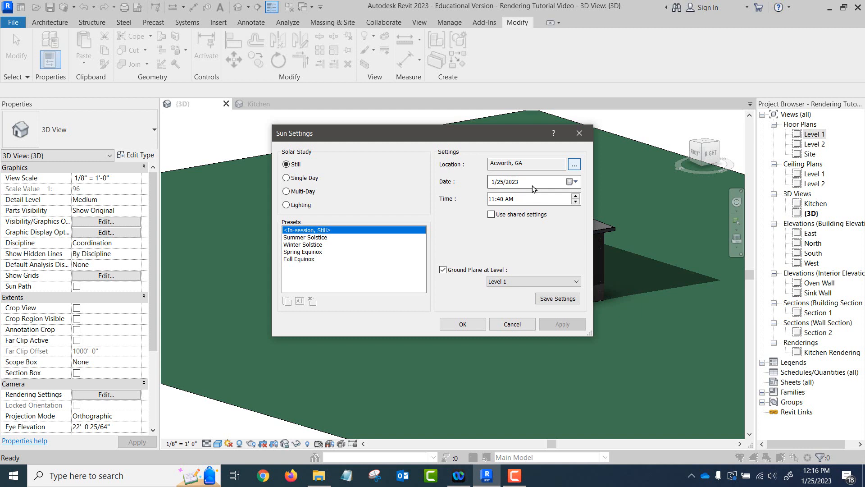
mouse_move(534, 189)
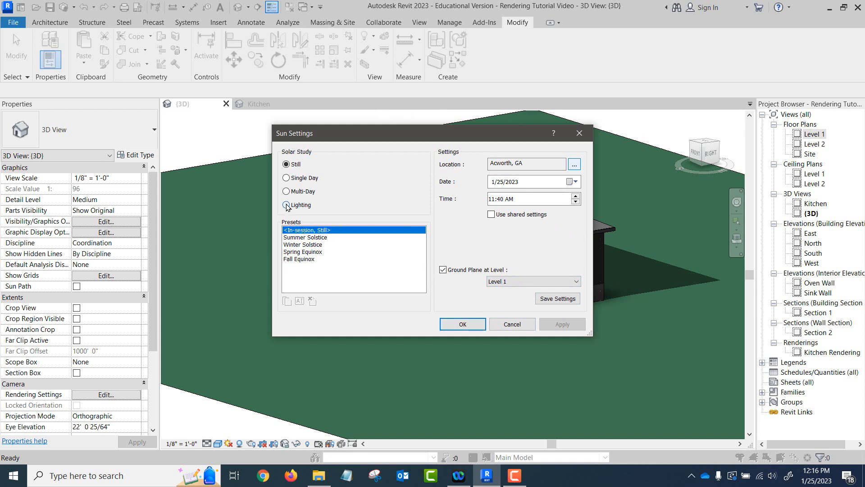
Set the sun to a Lighting study at 135° azimuth, 35° altitude, apply and close Sun Settings
click(285, 205)
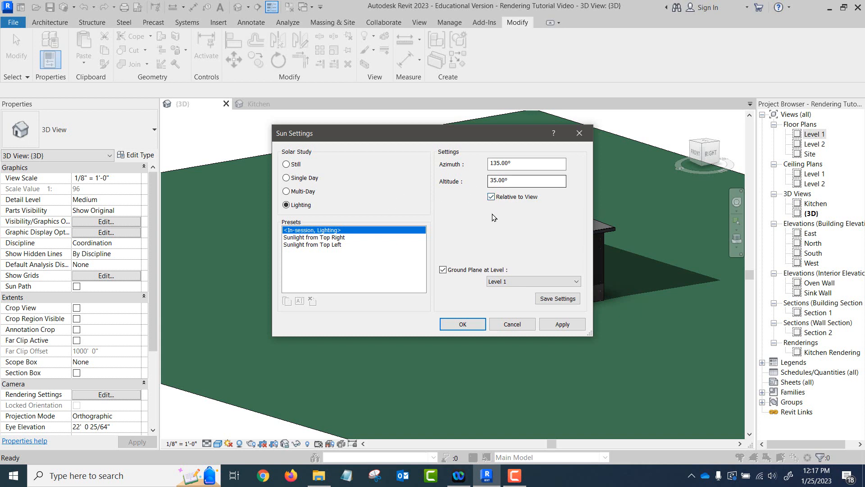
click(562, 323)
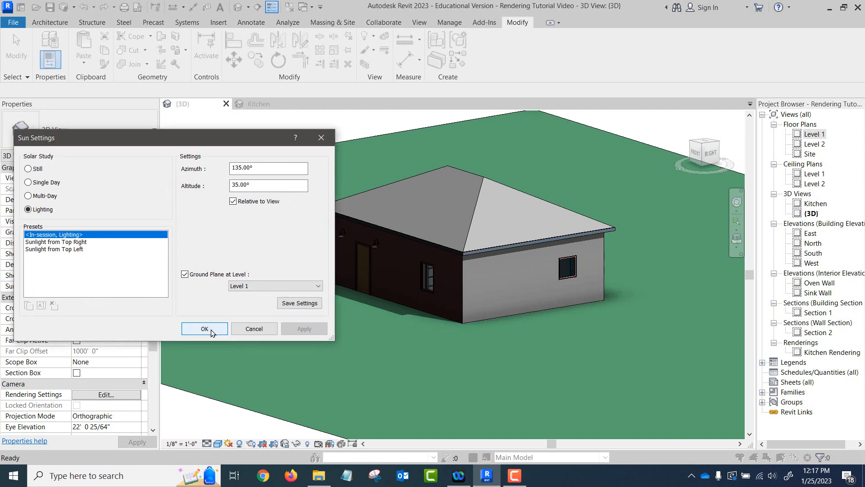
click(205, 328)
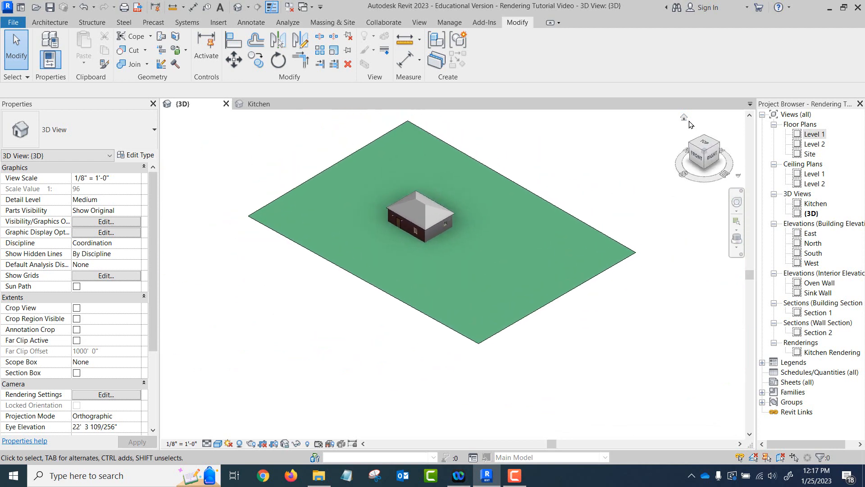
Via Sun Settings, switch off Relative to View so the Lighting sun direction stays fixed
click(229, 443)
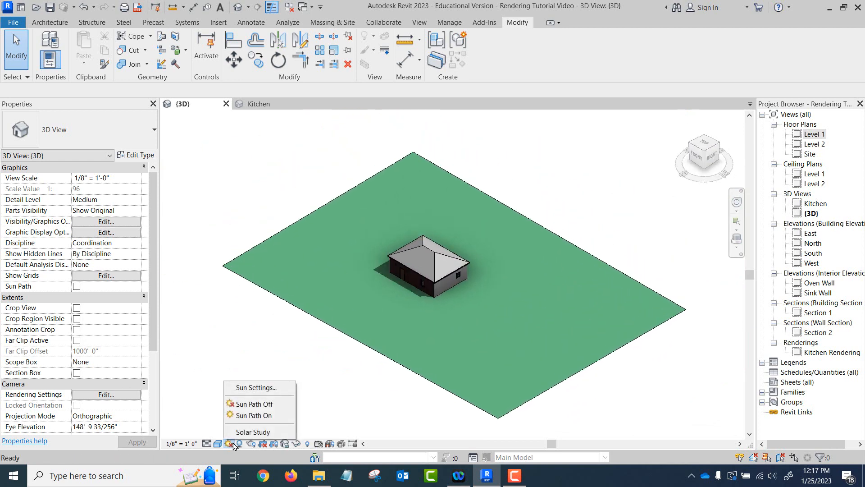
click(255, 387)
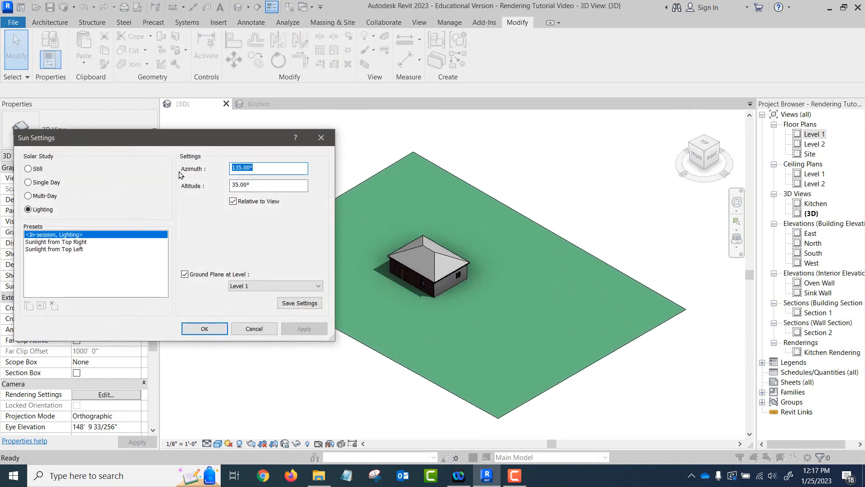
click(232, 201)
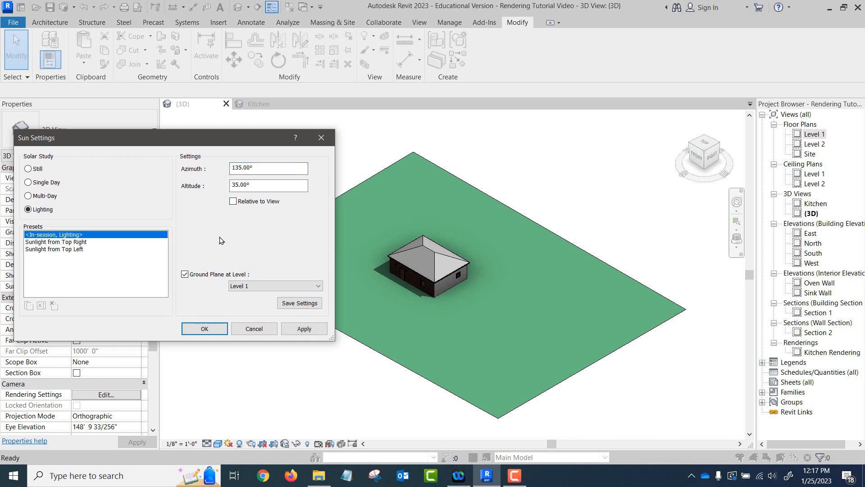
mouse_move(243, 208)
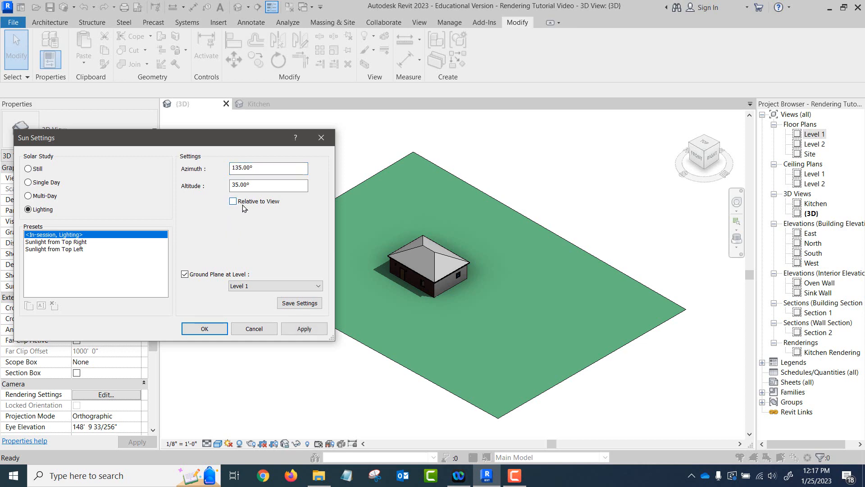
click(204, 329)
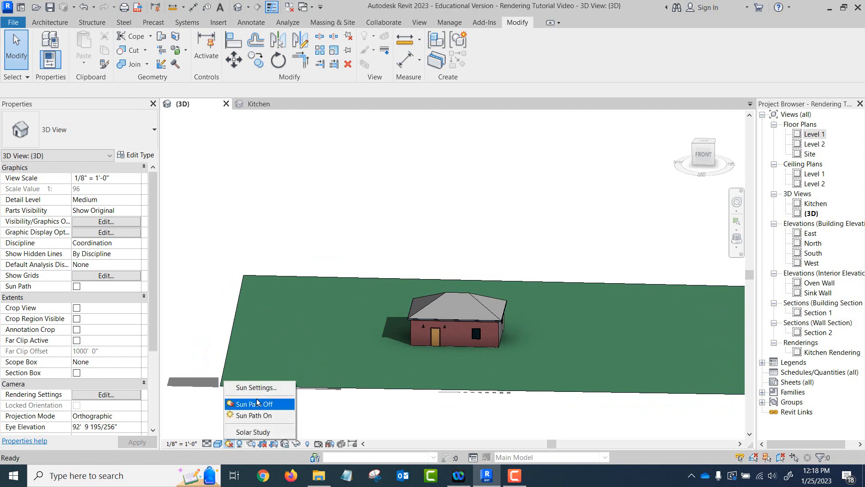
Choose the Sunlight from Top Right preset in Sun Settings and confirm it
click(253, 388)
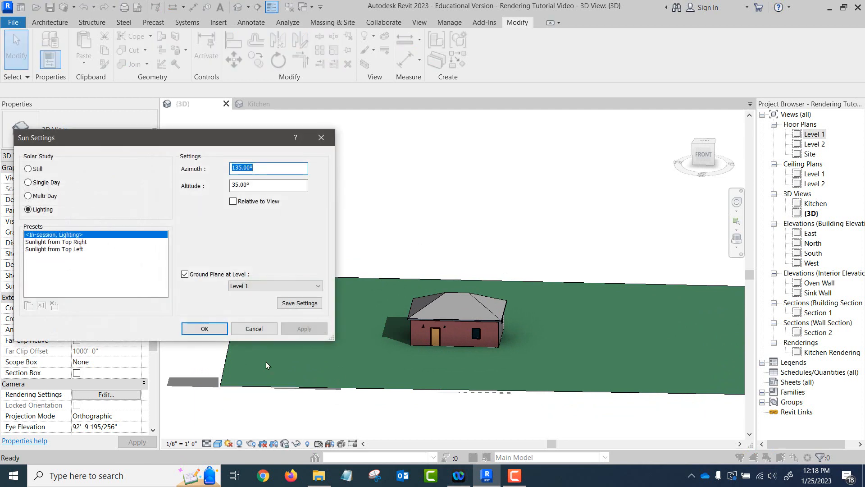
mouse_move(61, 244)
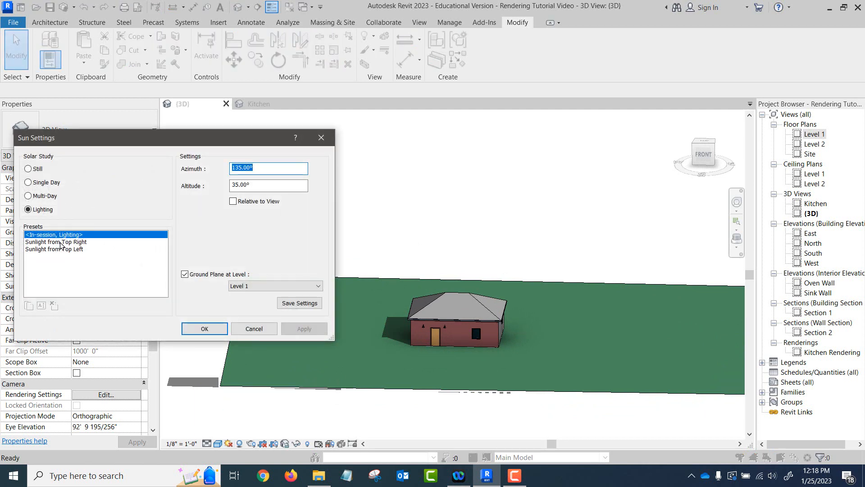
click(56, 241)
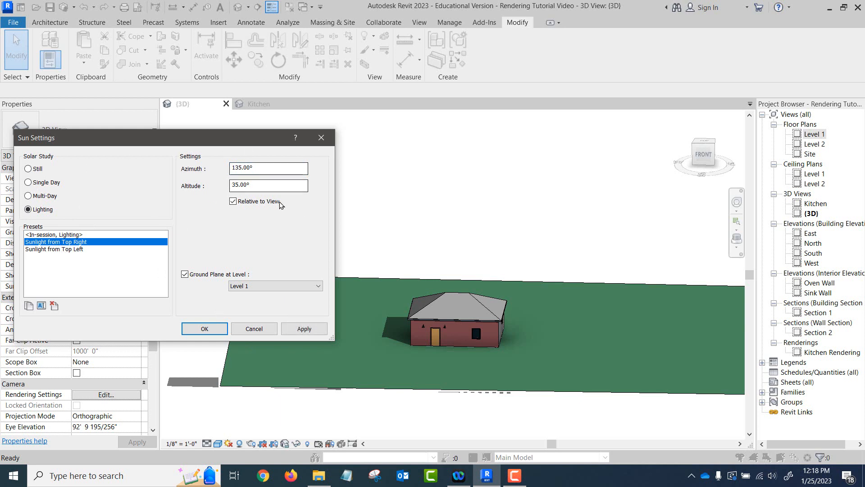
mouse_move(216, 305)
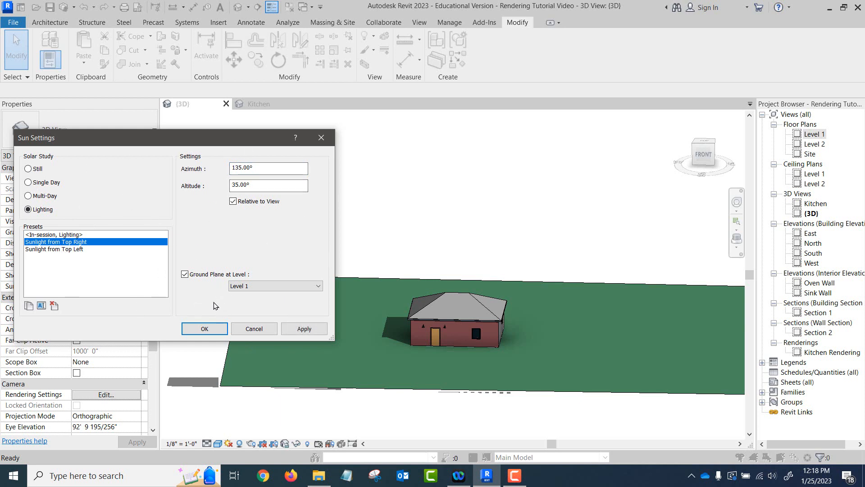
mouse_move(236, 313)
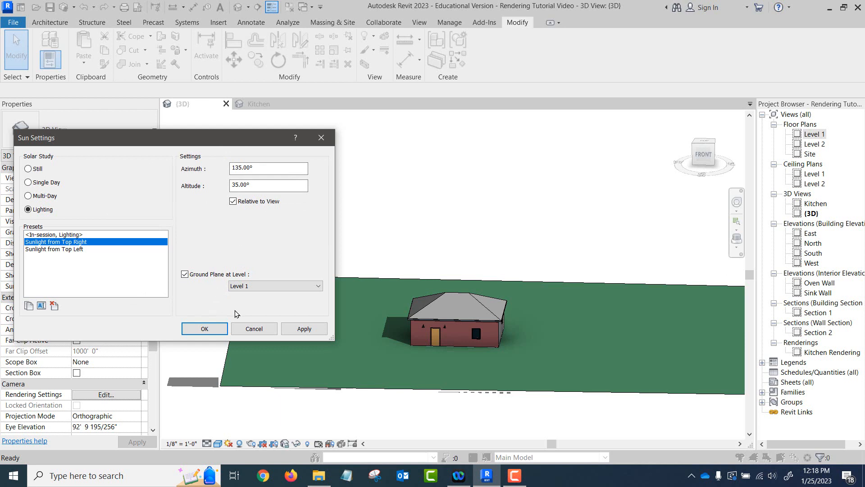
click(28, 169)
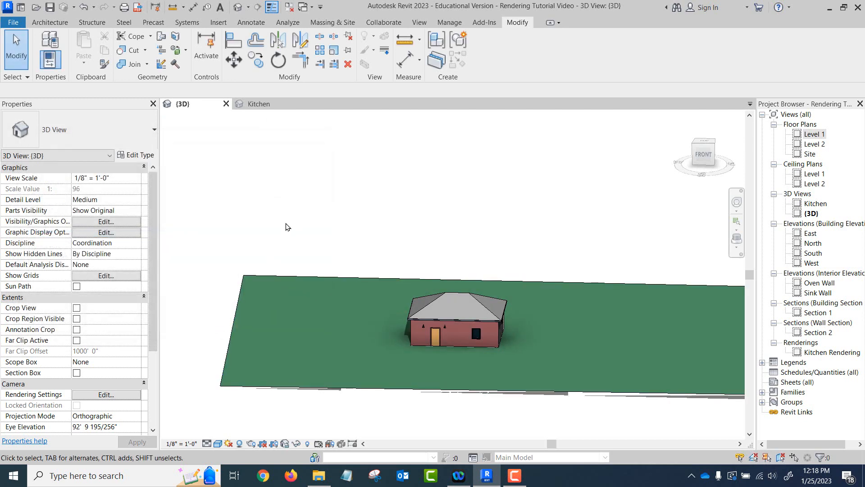
mouse_move(285, 209)
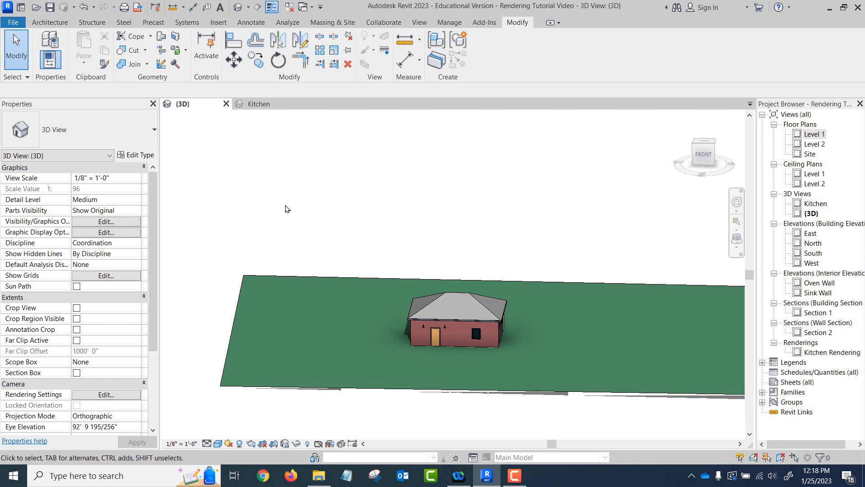
mouse_move(128, 209)
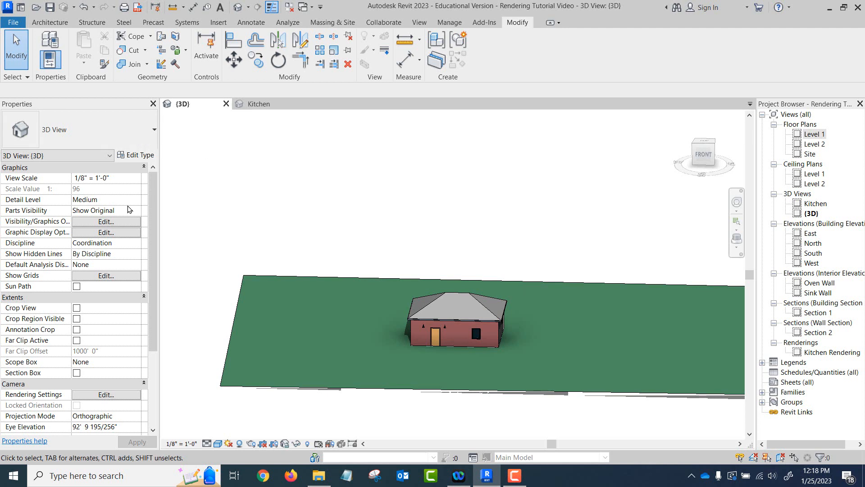
Review the Lighting section of Graphic Display Options and cancel without changes
click(106, 232)
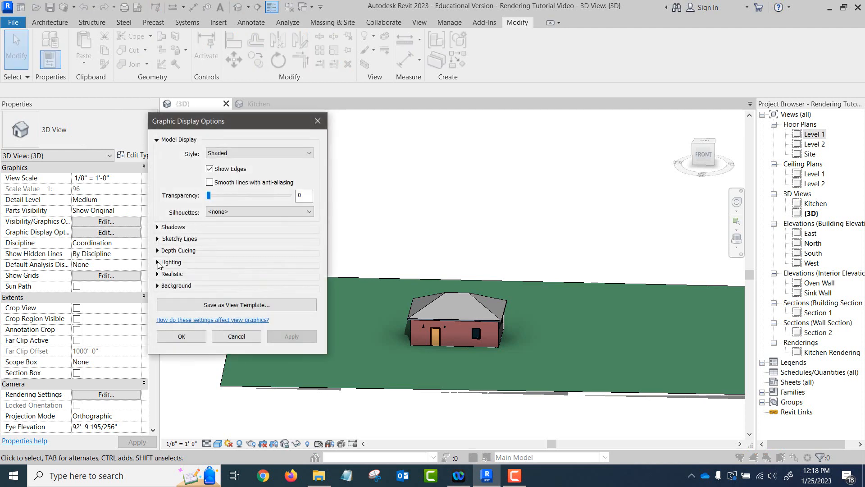
click(158, 262)
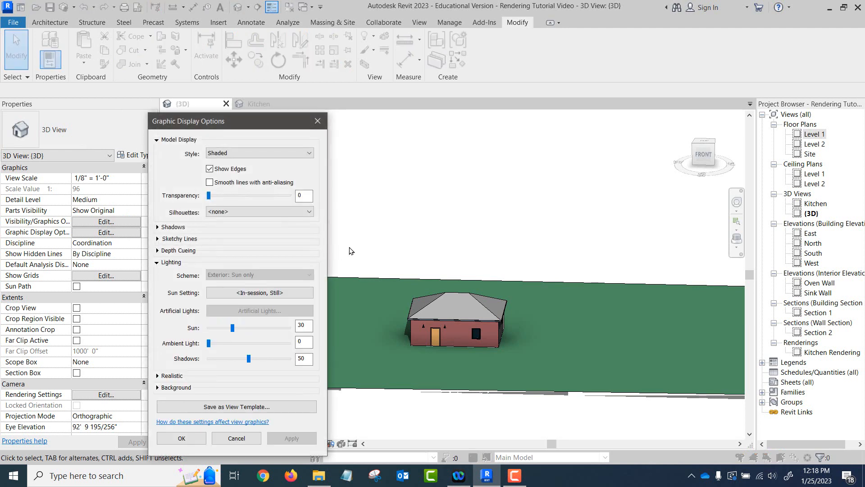
mouse_move(307, 278)
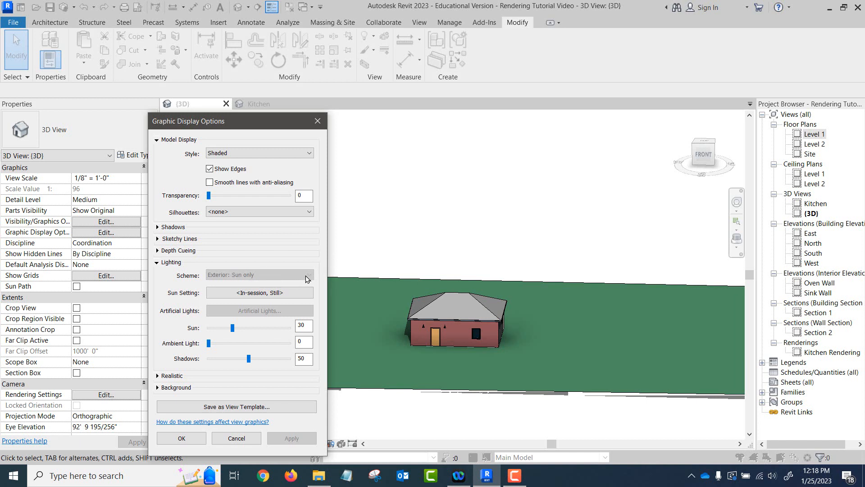
mouse_move(263, 278)
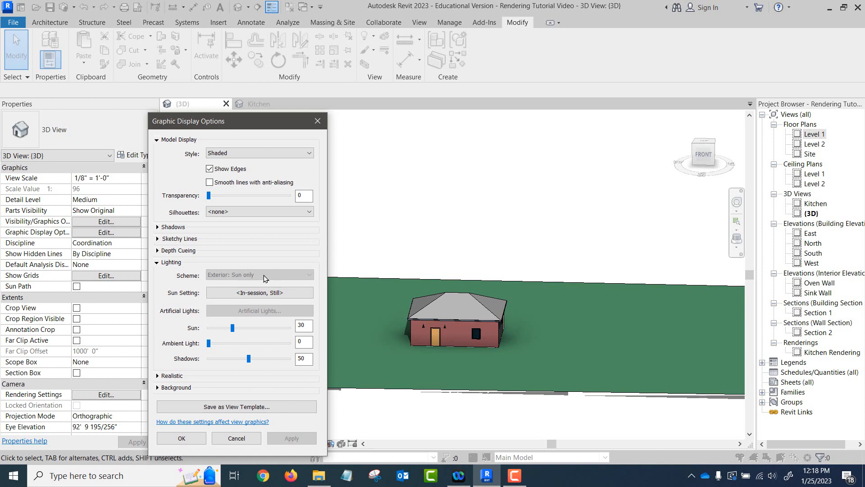
mouse_move(267, 277)
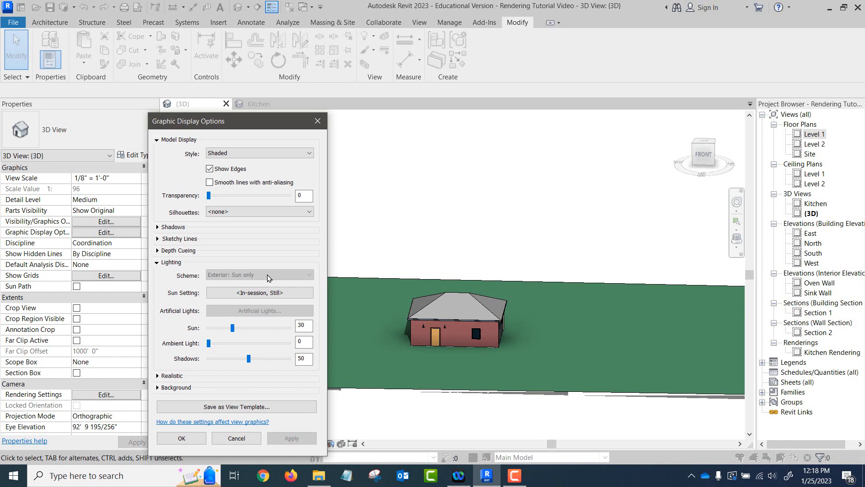
mouse_move(282, 278)
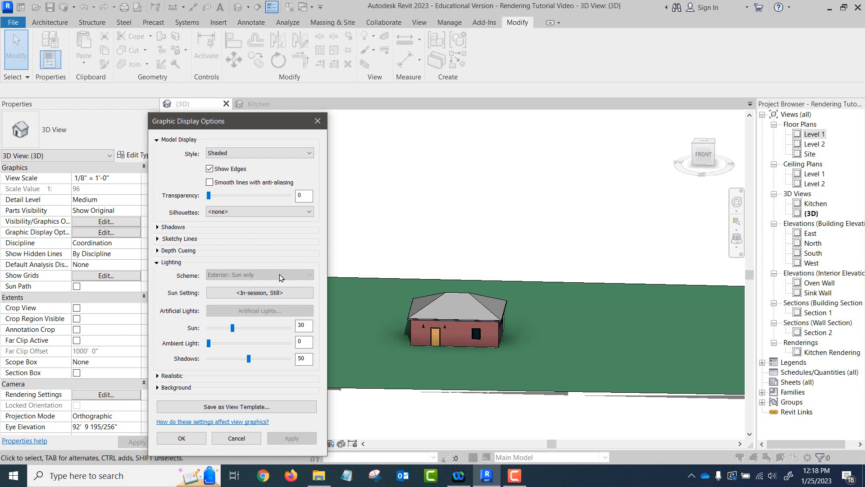
mouse_move(264, 280)
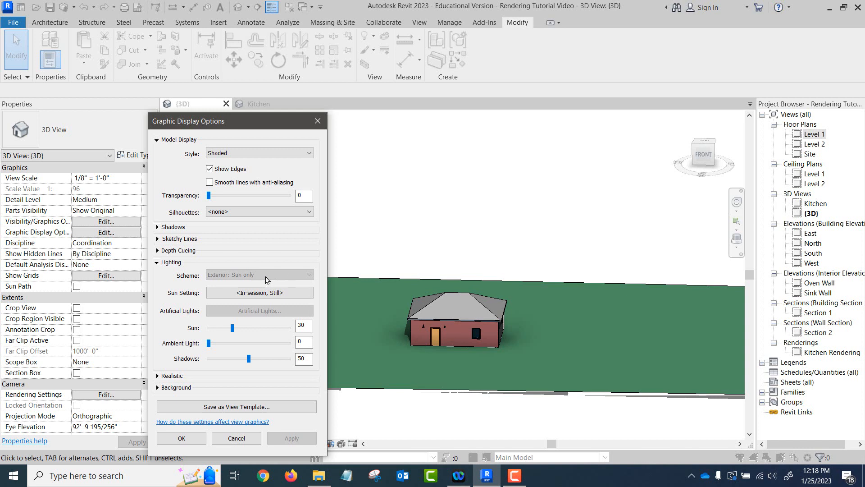
mouse_move(309, 277)
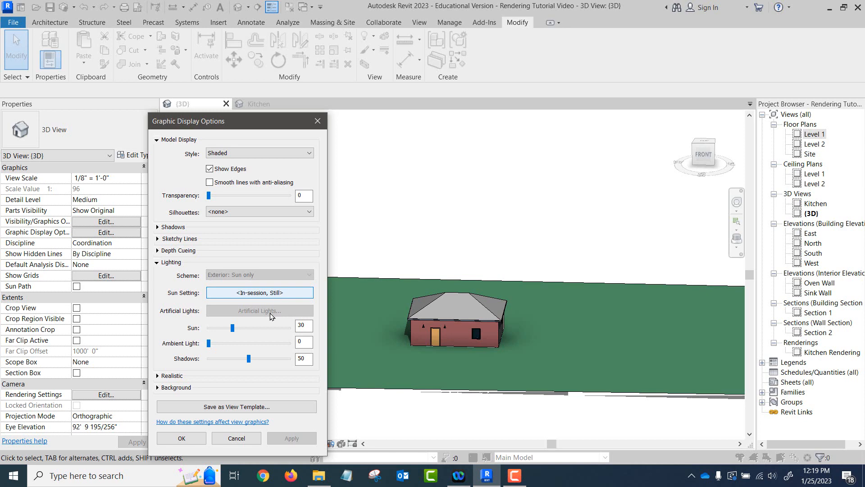
mouse_move(237, 438)
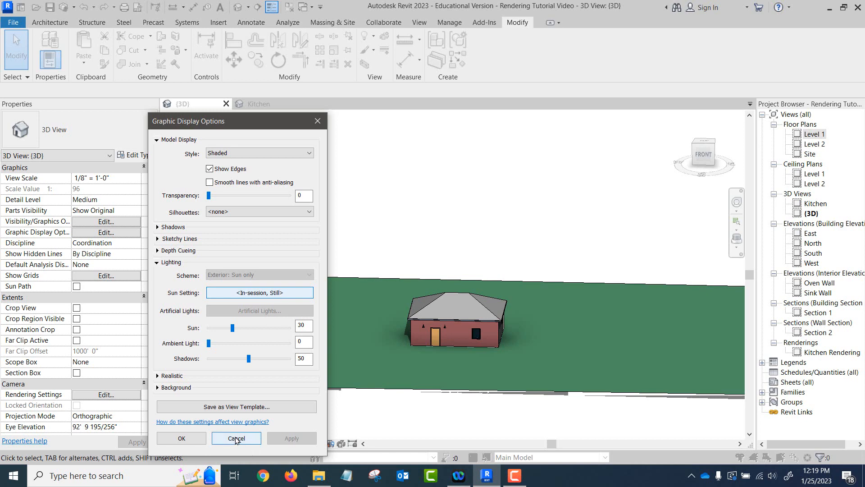
click(236, 438)
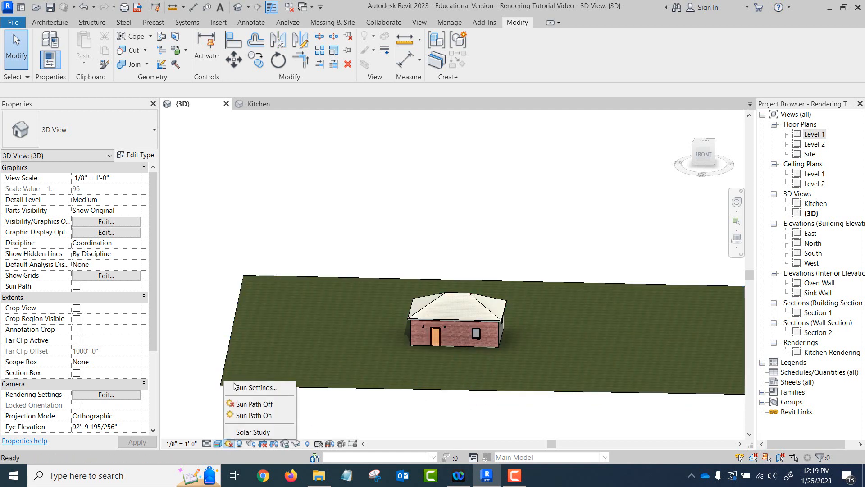
Select the Lighting solar study (azimuth 135°, altitude 35°), not relative to view, and confirm
click(255, 387)
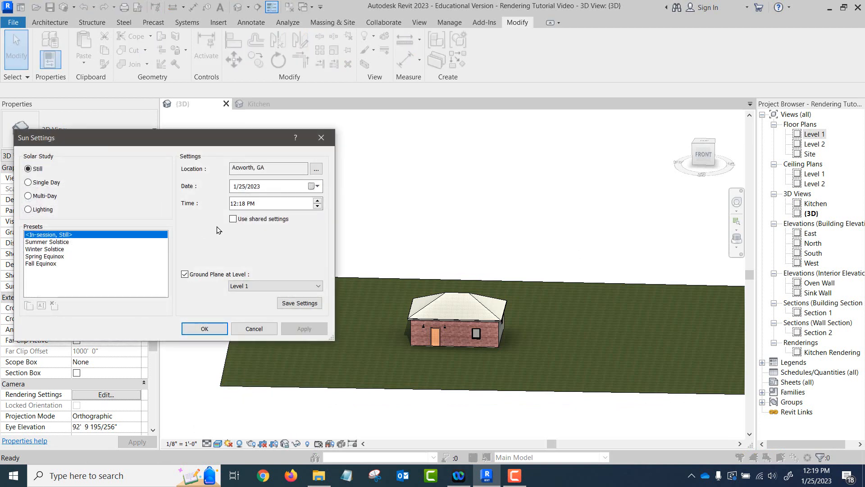
click(28, 209)
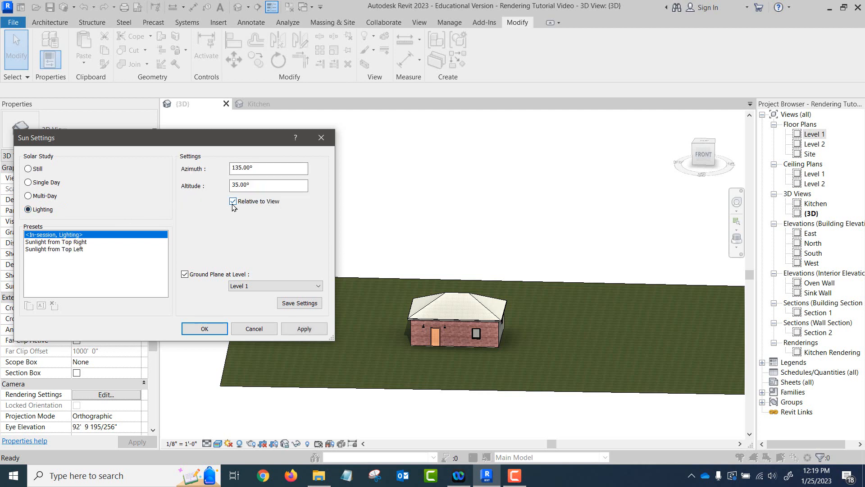
click(232, 201)
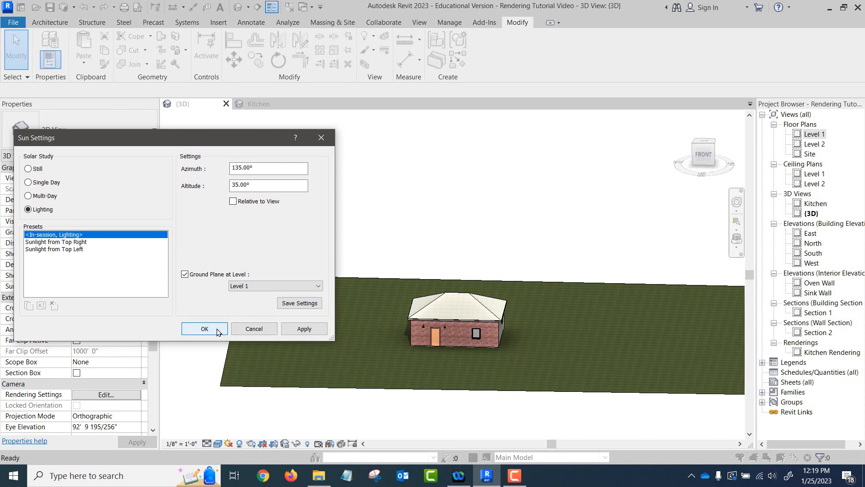
click(204, 328)
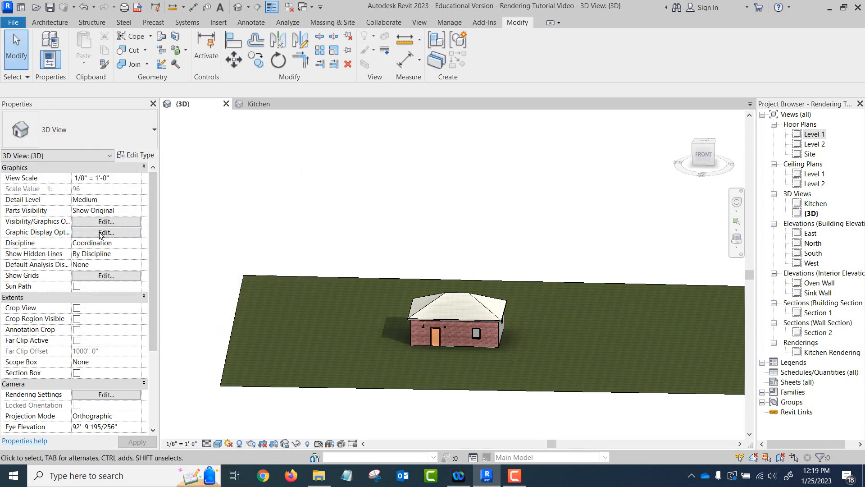
Inspect Lighting and Sun Settings in Graphic Display Options without changes, then bring up Visual Style choices
click(105, 233)
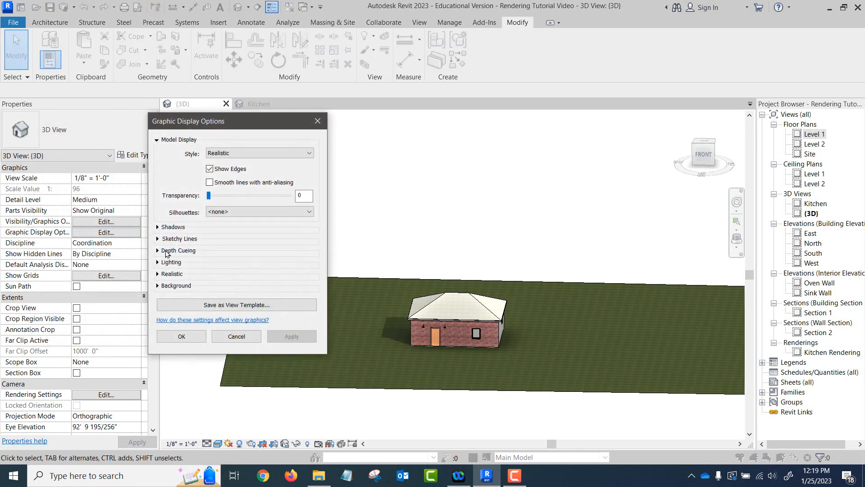
click(170, 262)
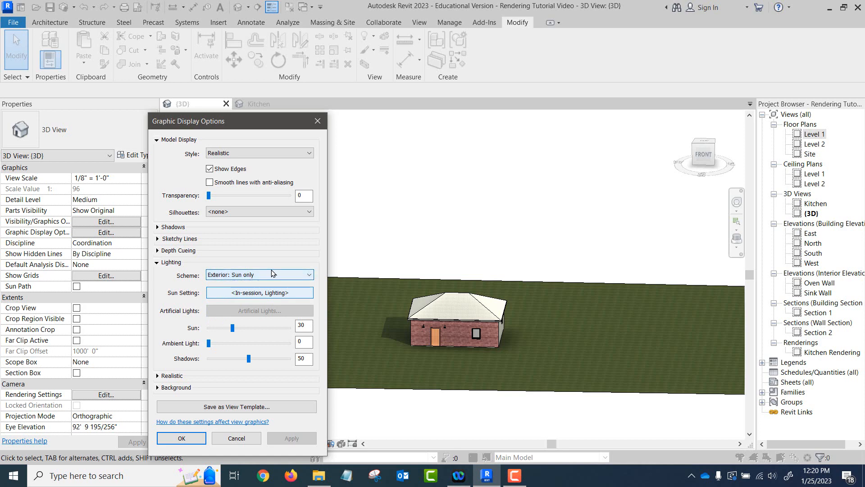
mouse_move(341, 290)
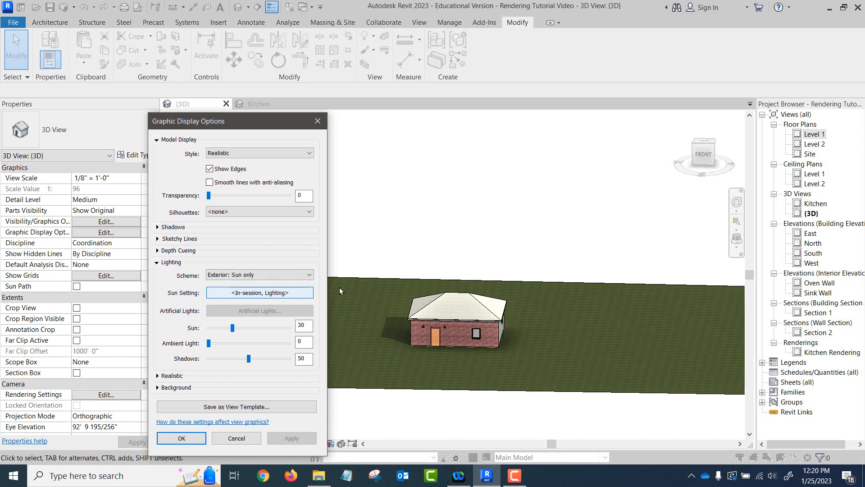
click(260, 292)
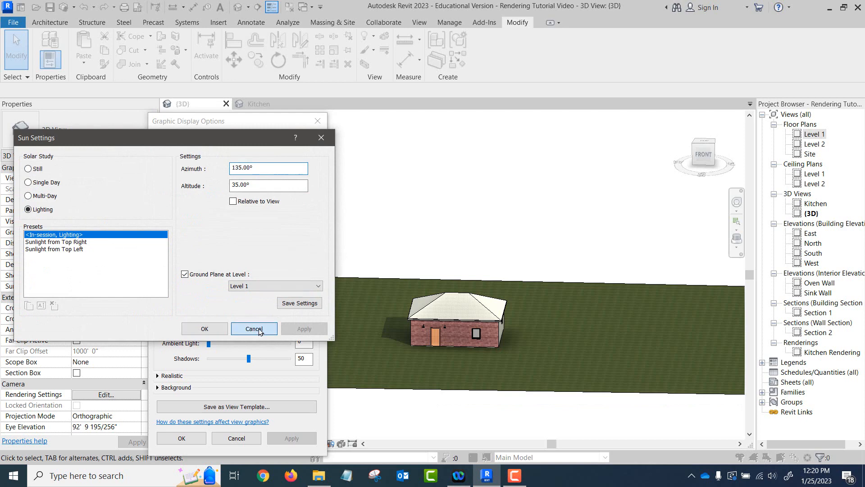
click(254, 328)
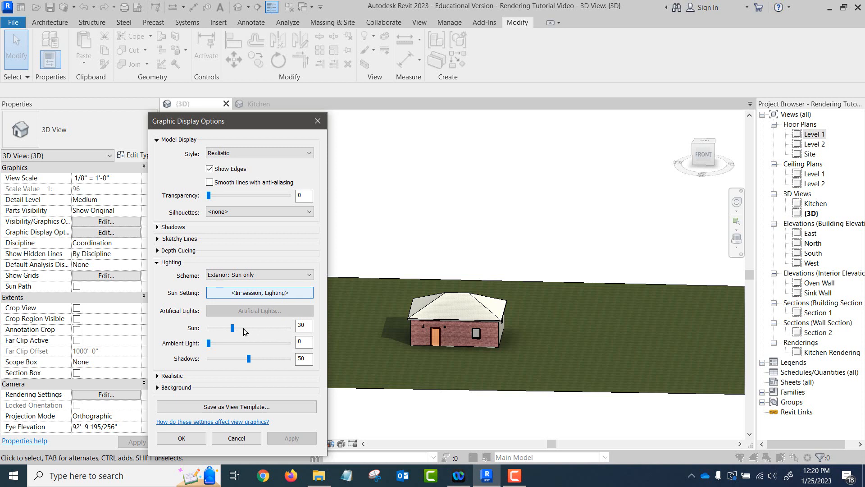
mouse_move(231, 329)
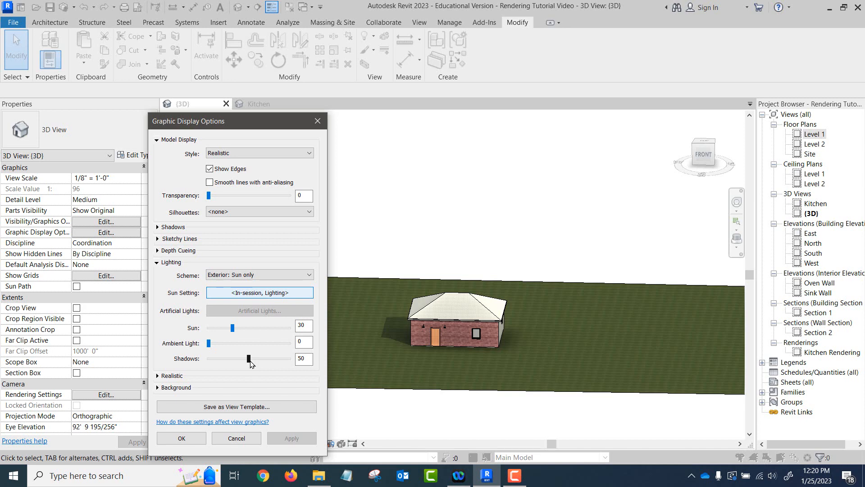
click(181, 438)
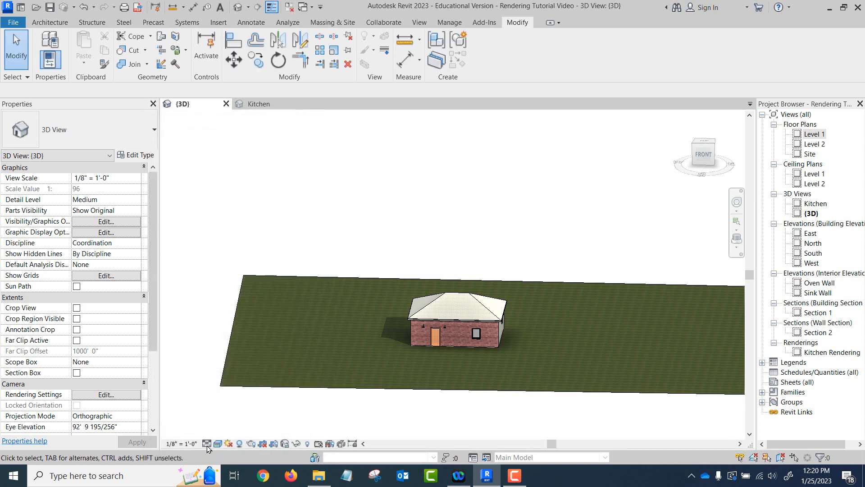
click(206, 444)
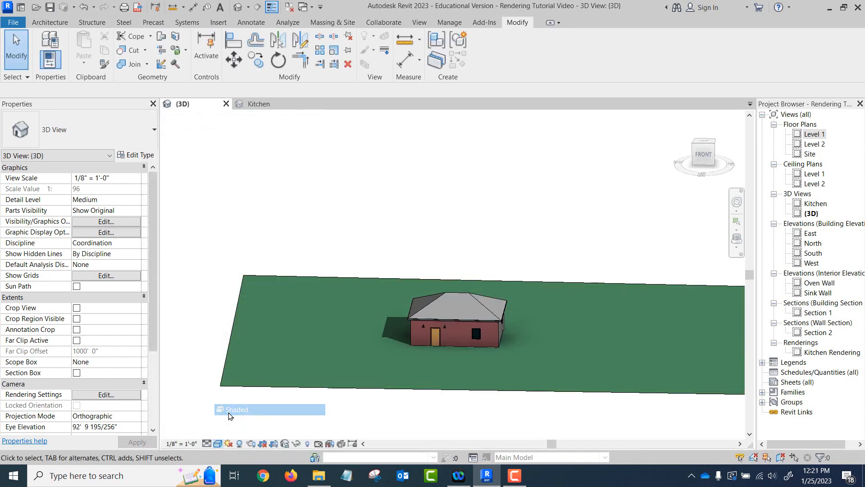
Switch to Shaded style and set Ambient Light 20 with Sun 40, Shadows 50, applied and confirmed
click(106, 233)
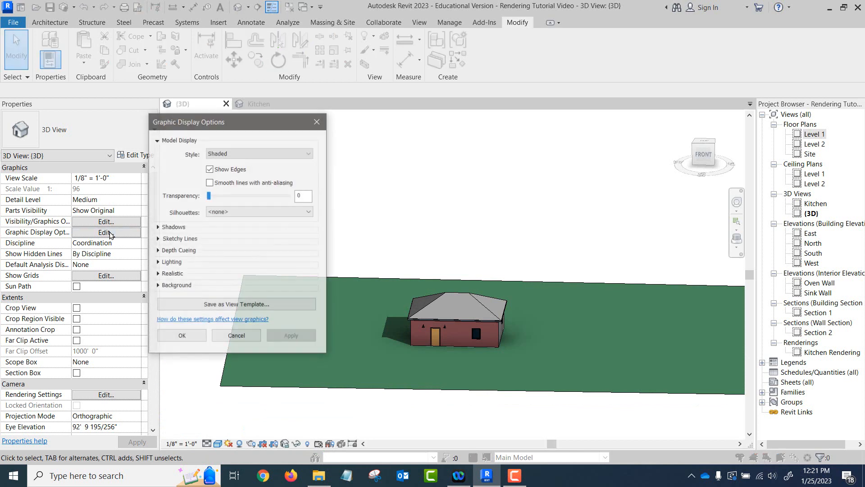
click(158, 261)
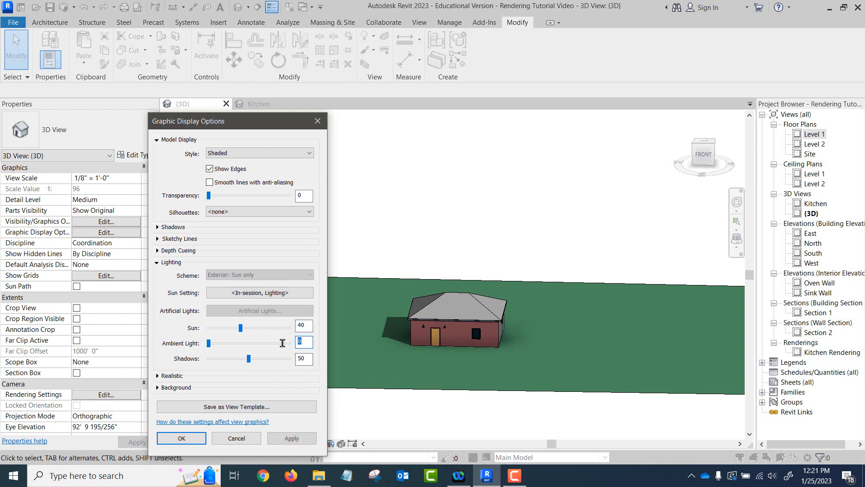
text(20)
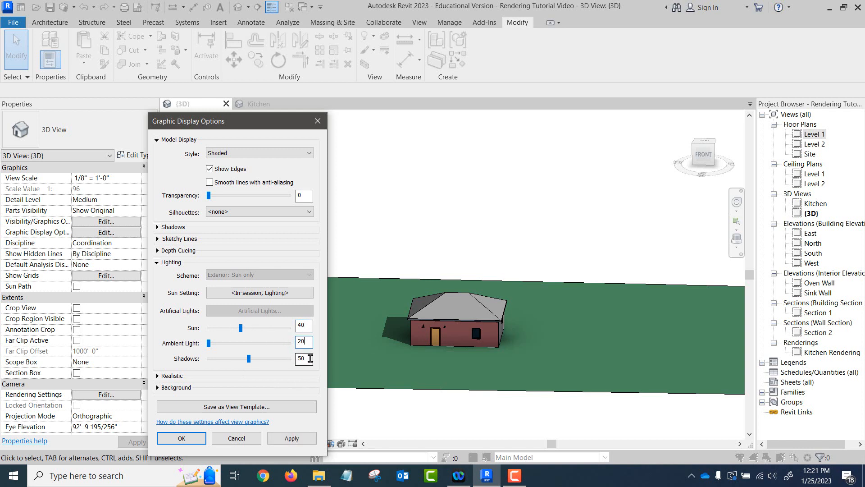
click(292, 438)
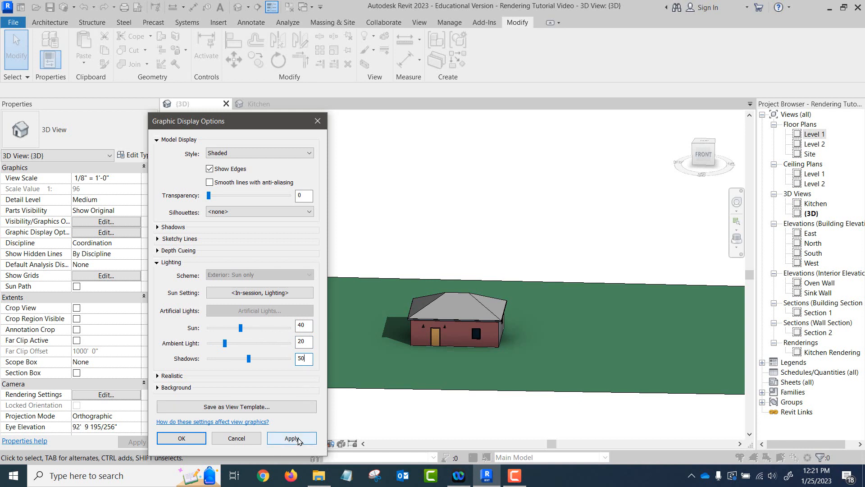
click(292, 438)
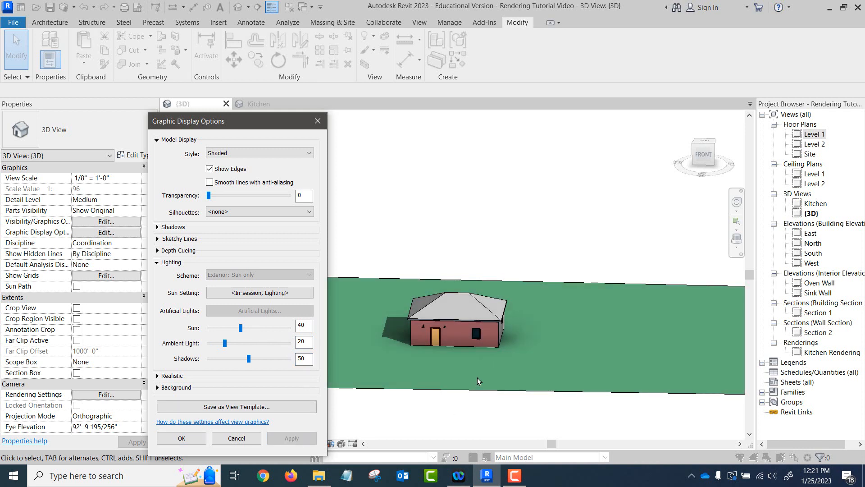
mouse_move(261, 439)
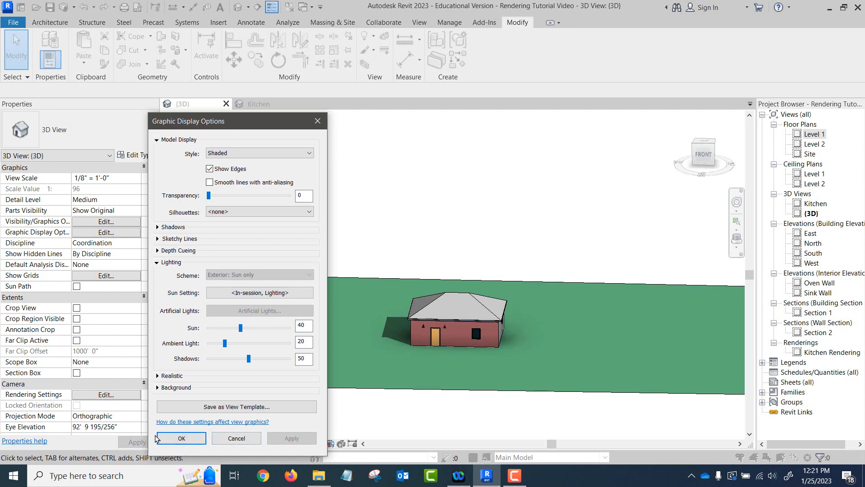
click(182, 438)
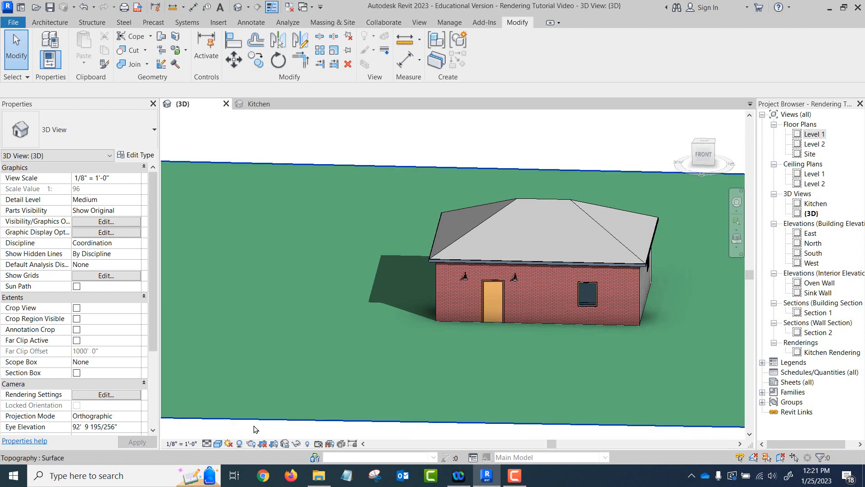
Lower Sun intensity to 20 and raise Ambient Light to 40 (Shadows 50), then confirm the options
click(106, 233)
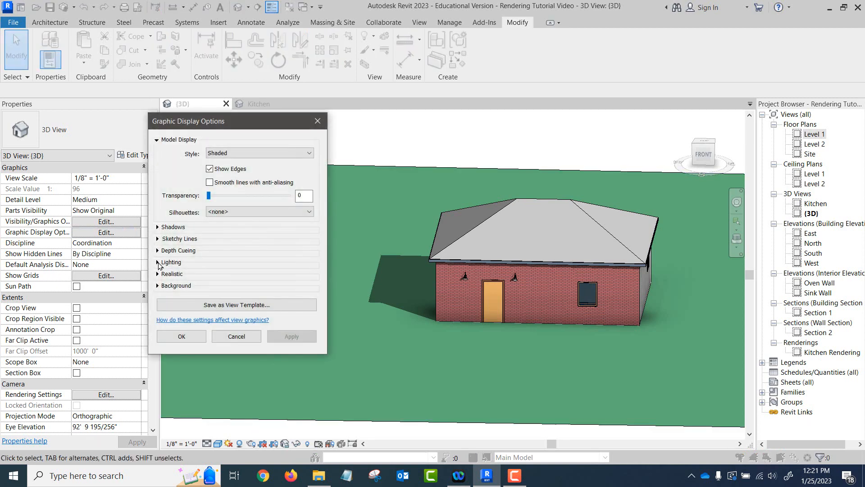
click(158, 261)
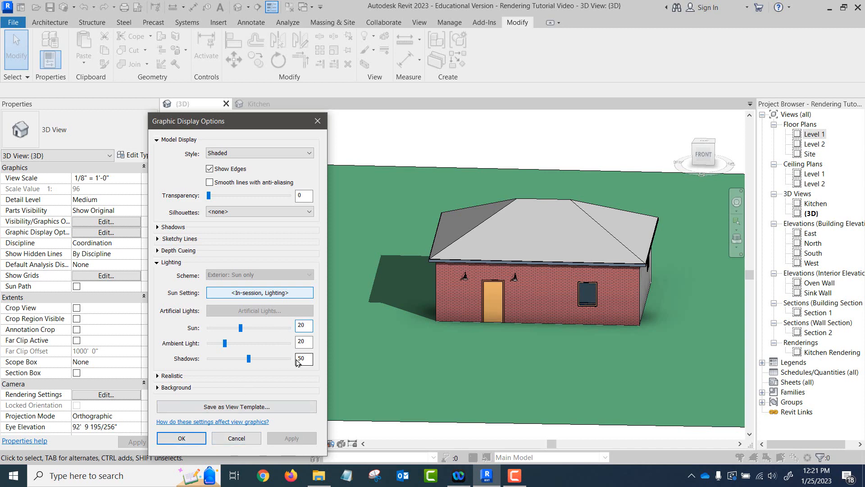
click(292, 438)
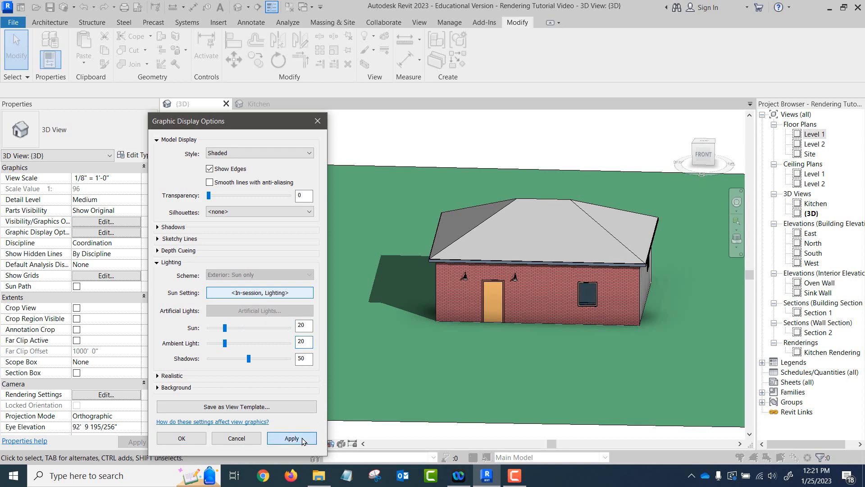
click(292, 438)
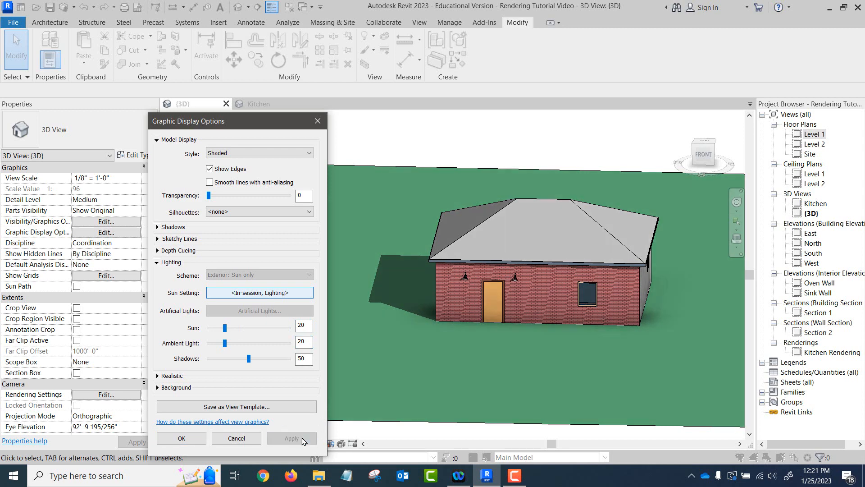
click(304, 342)
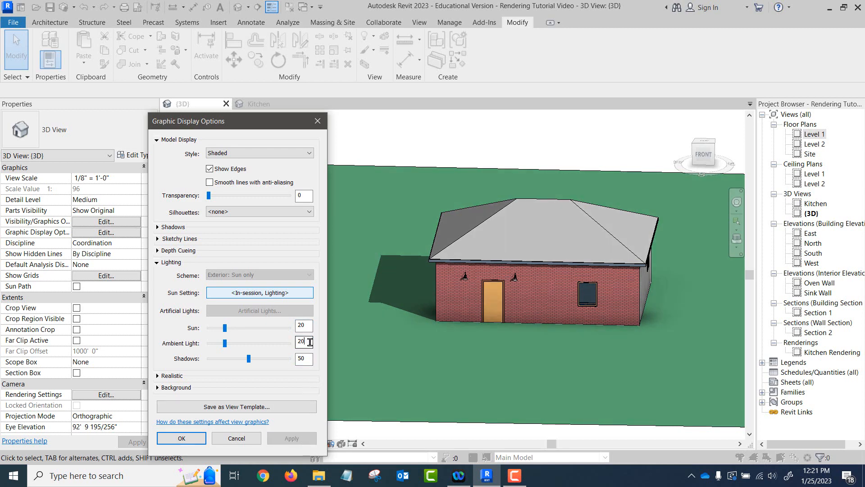
text(40)
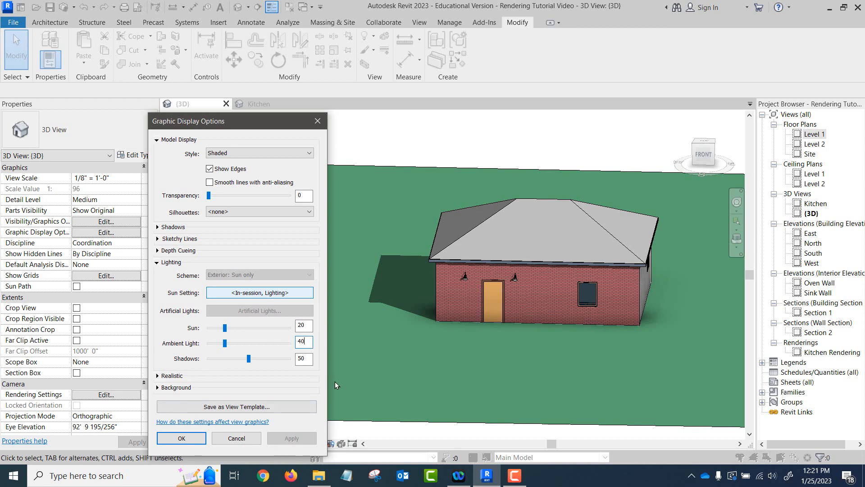
click(181, 438)
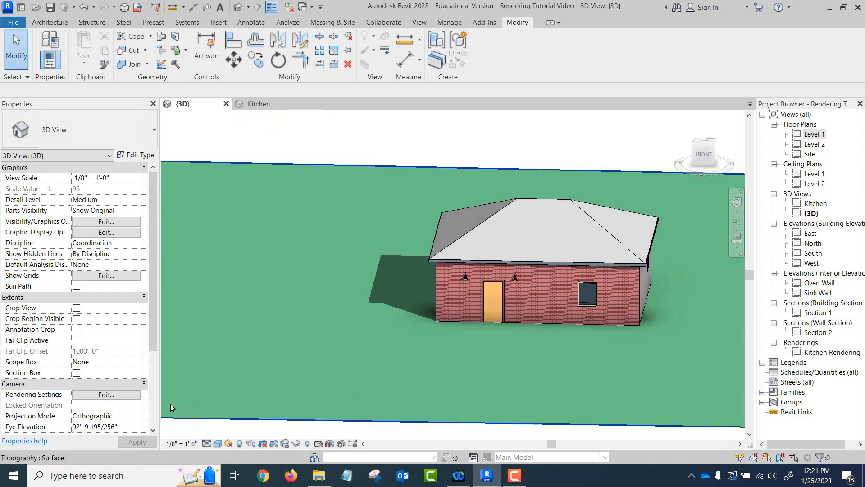
click(106, 233)
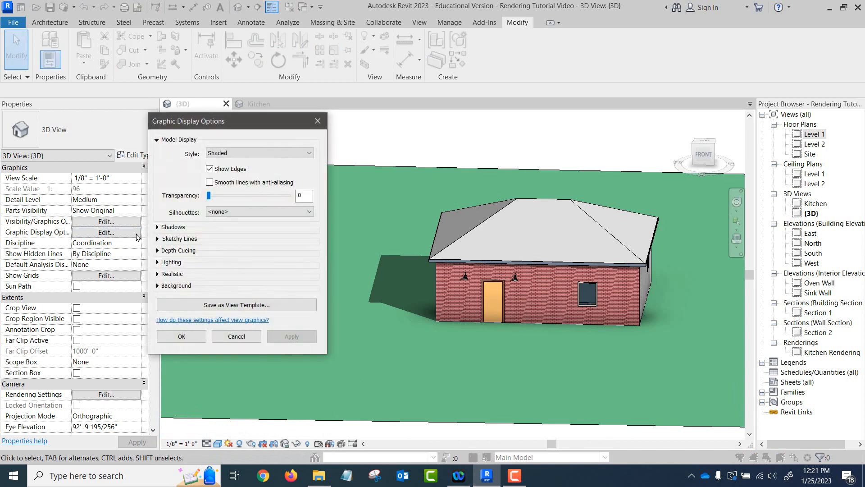
click(158, 263)
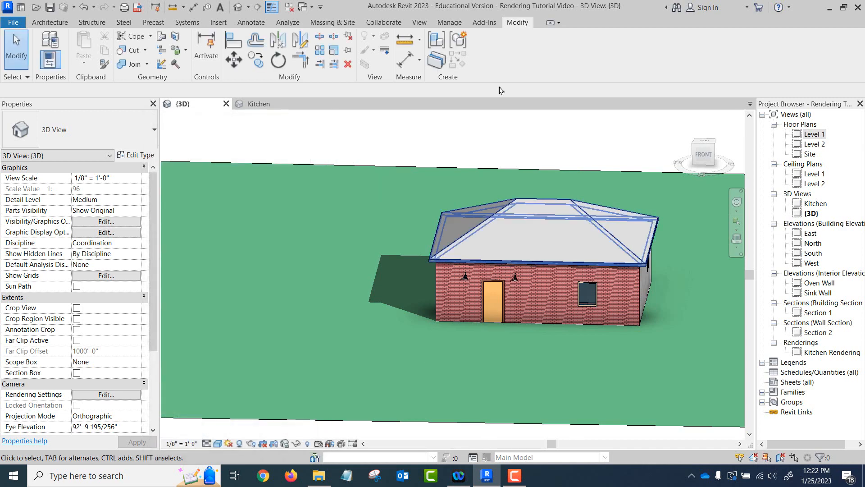
Open the Level 1 floor plan and expand Lighting in its Graphic Display Options
double_click(815, 133)
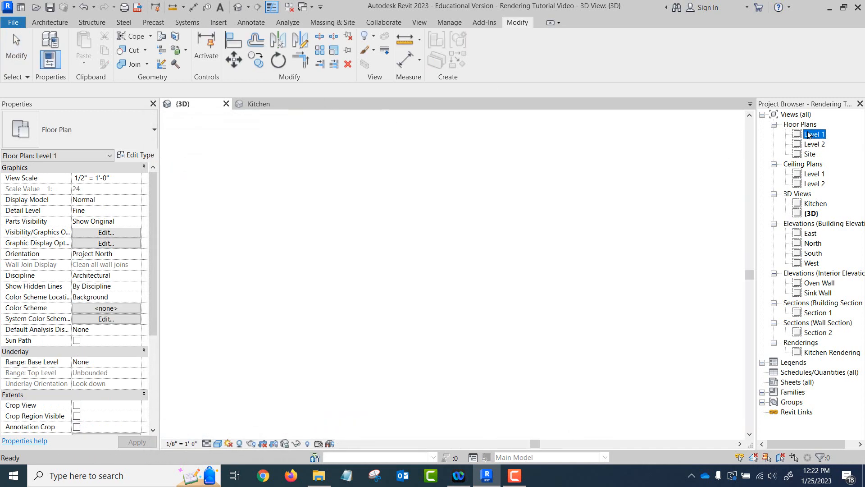
double_click(814, 134)
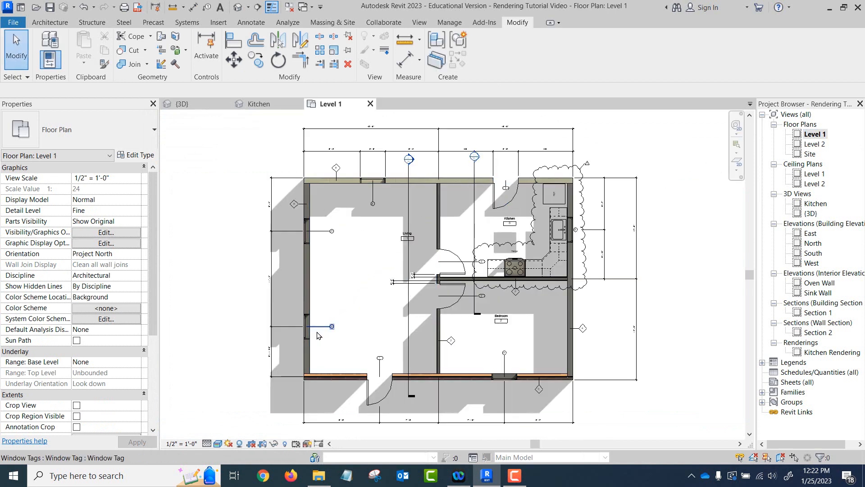
click(106, 243)
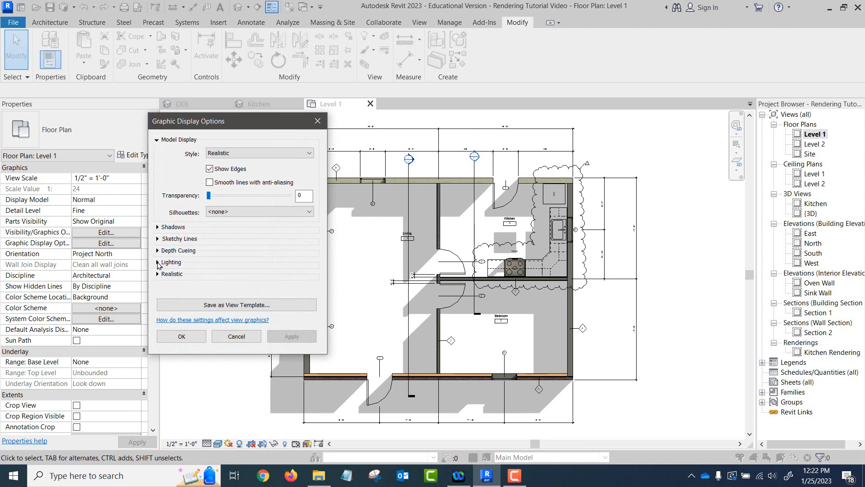
click(158, 263)
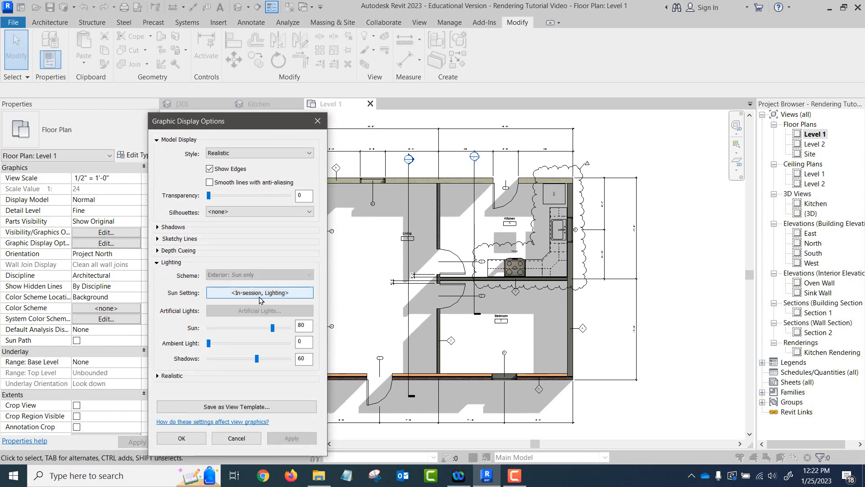
In Sun Settings, uncheck Relative to View and apply an azimuth of 300°
click(259, 292)
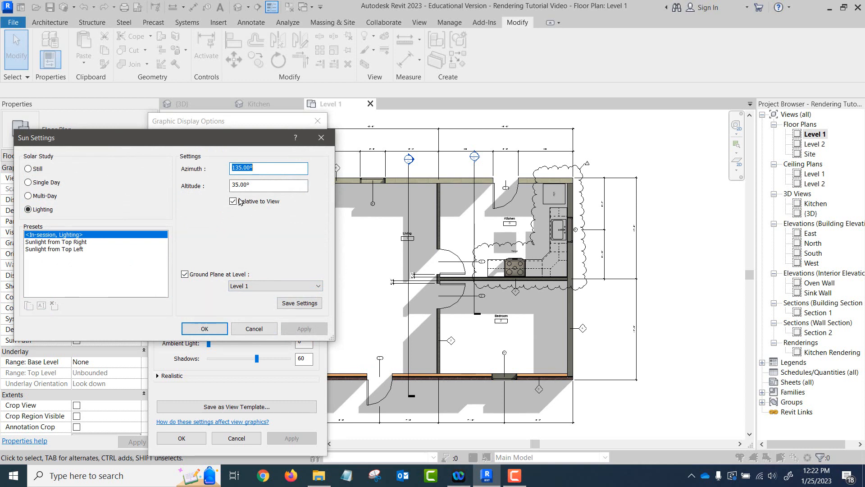
click(232, 201)
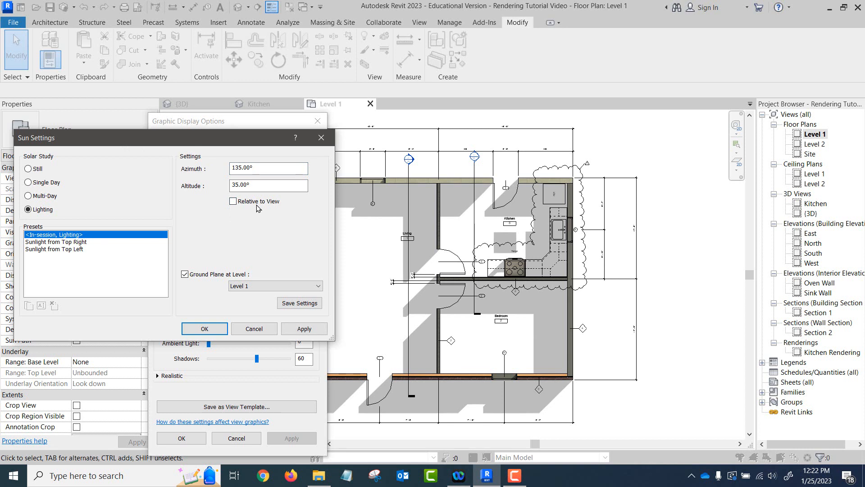
click(268, 168)
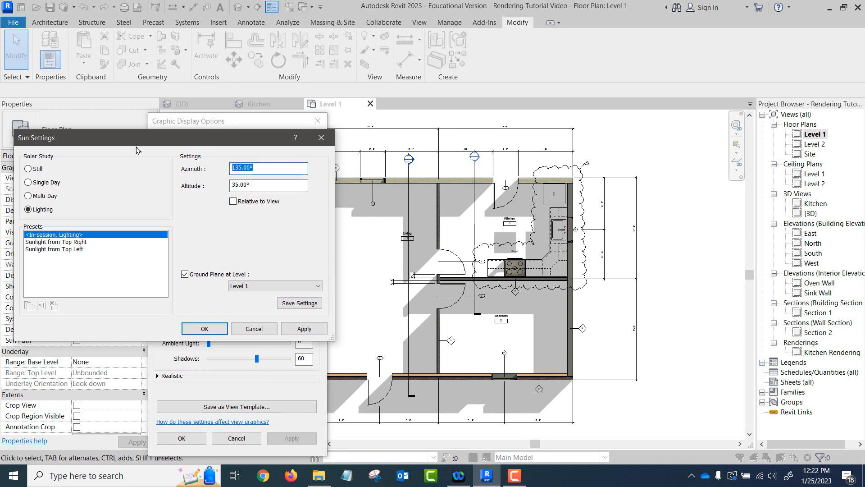
text(300)
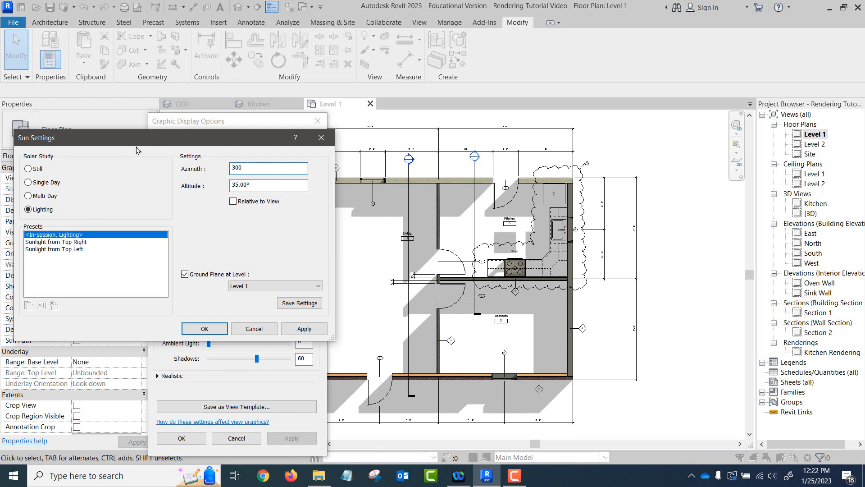
click(268, 168)
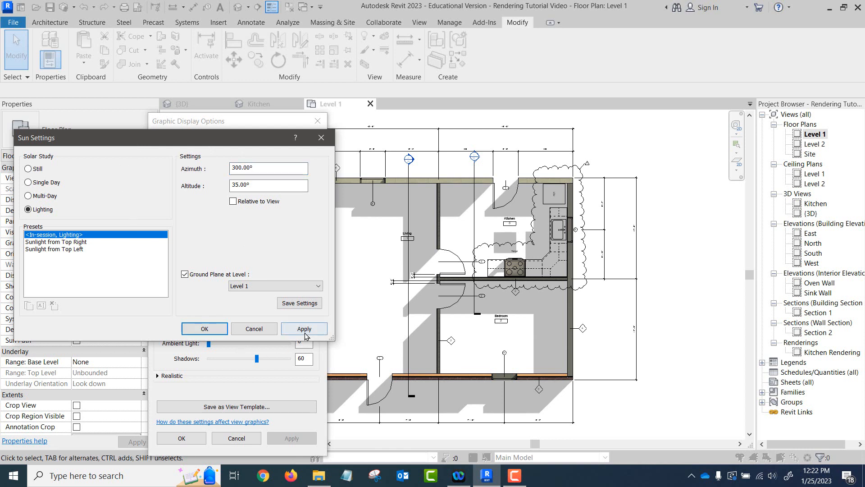
click(305, 329)
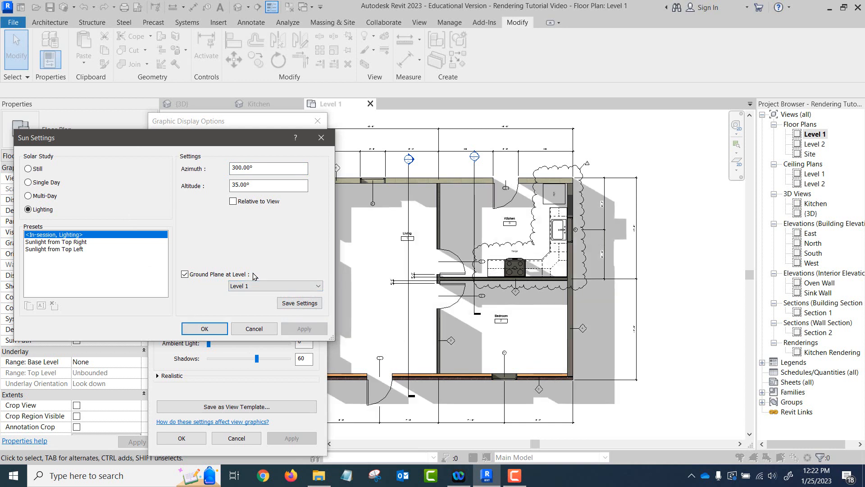
mouse_move(207, 71)
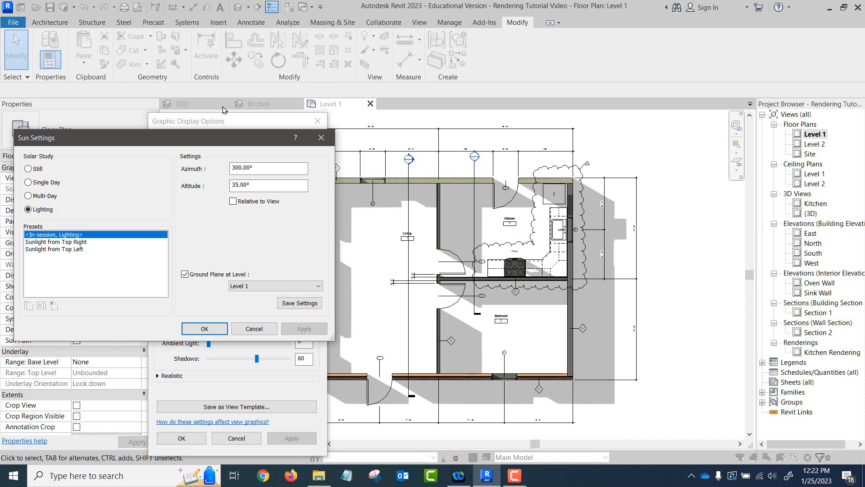
Set altitude to 60°, recheck Relative to View and confirm the sun settings
click(268, 186)
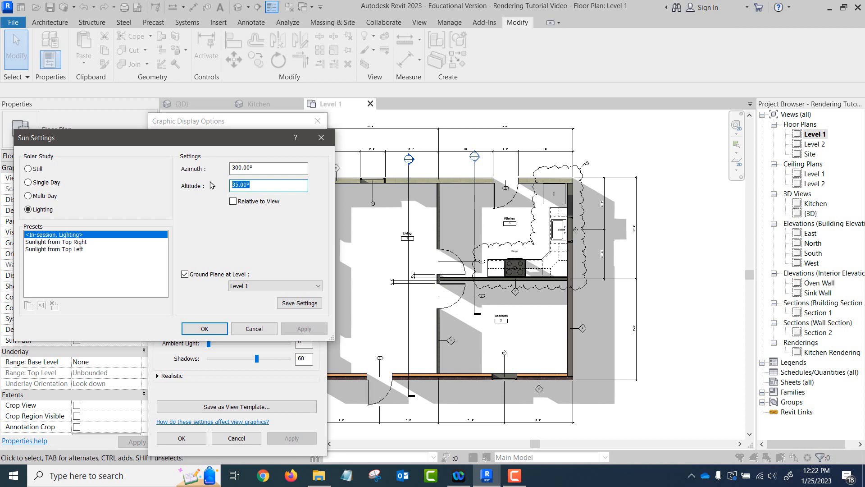
text(60.00)
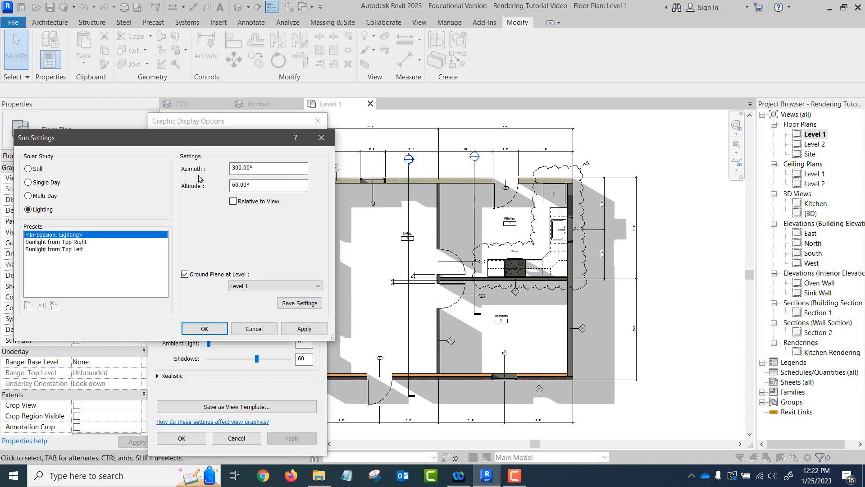
click(305, 328)
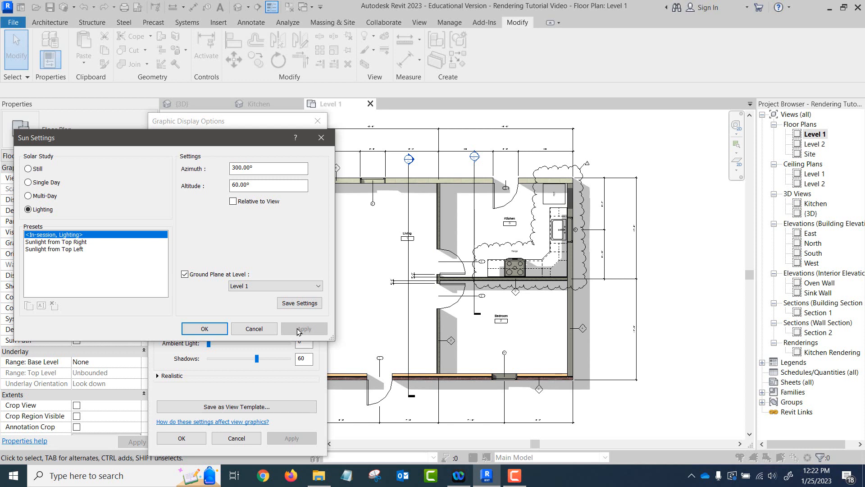
mouse_move(467, 235)
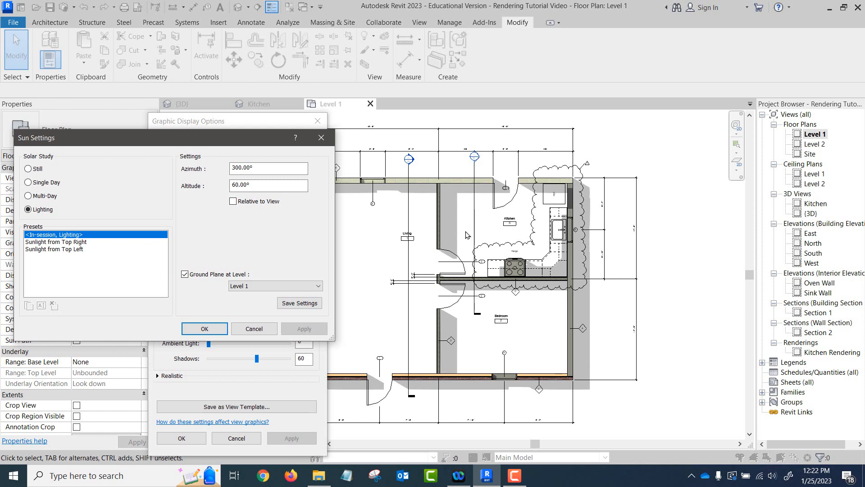
click(233, 201)
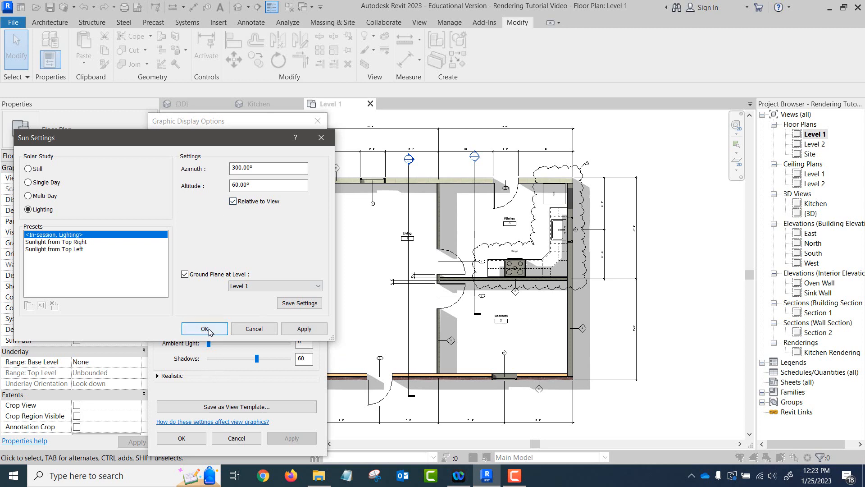
click(204, 328)
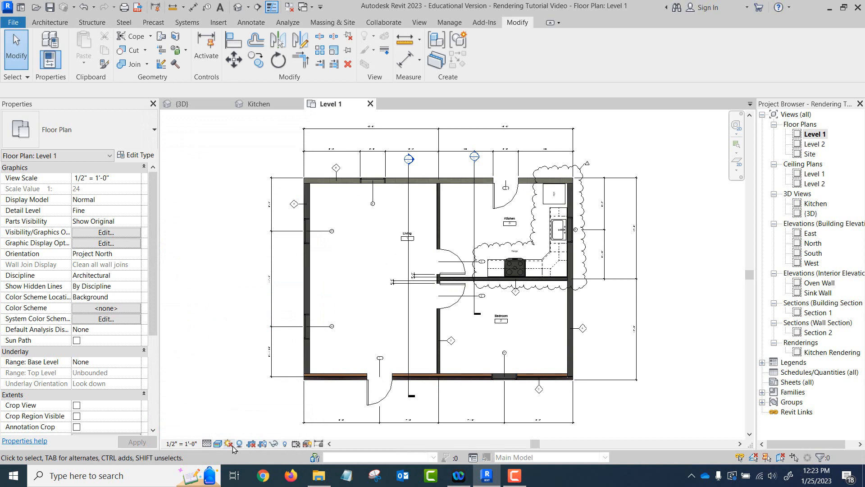
mouse_move(240, 444)
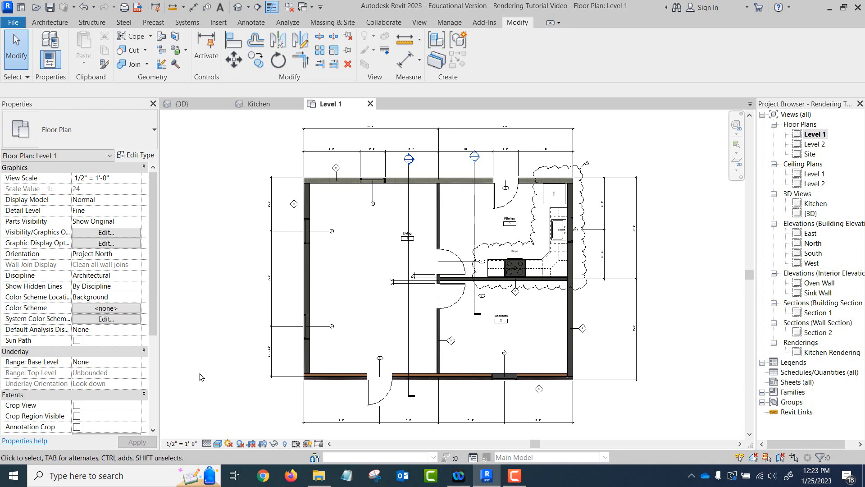
mouse_move(215, 372)
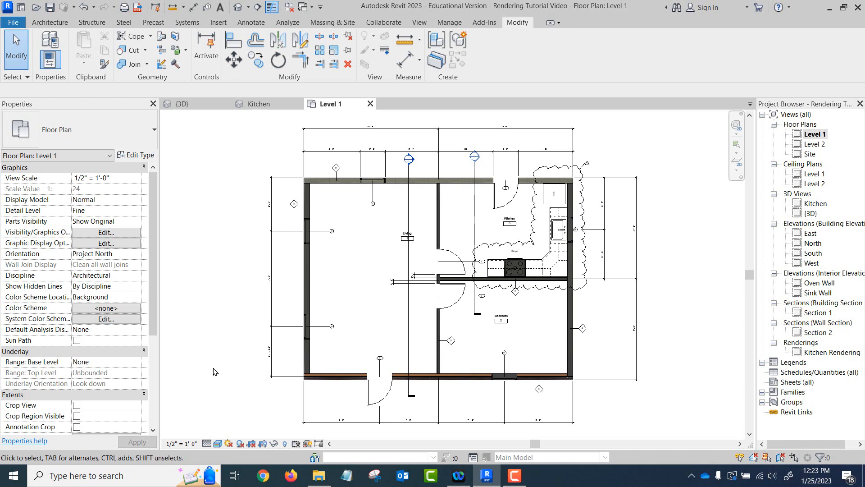
Turn shadows off for the Level 1 floor plan
click(303, 281)
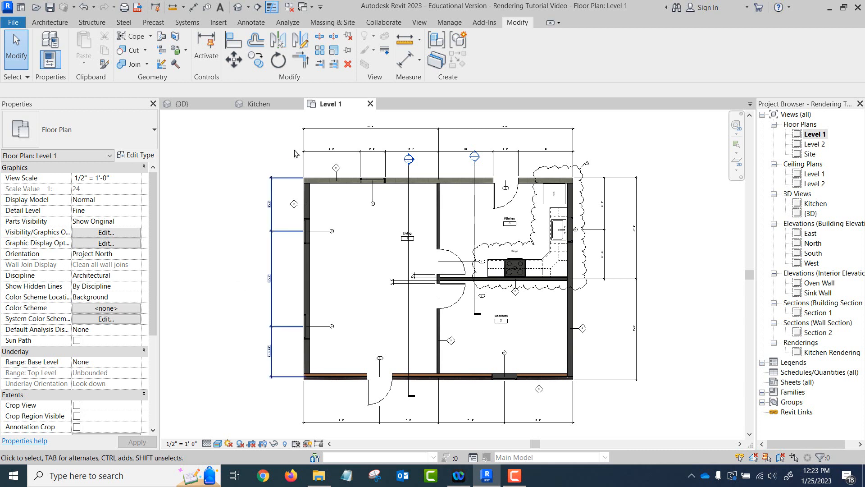